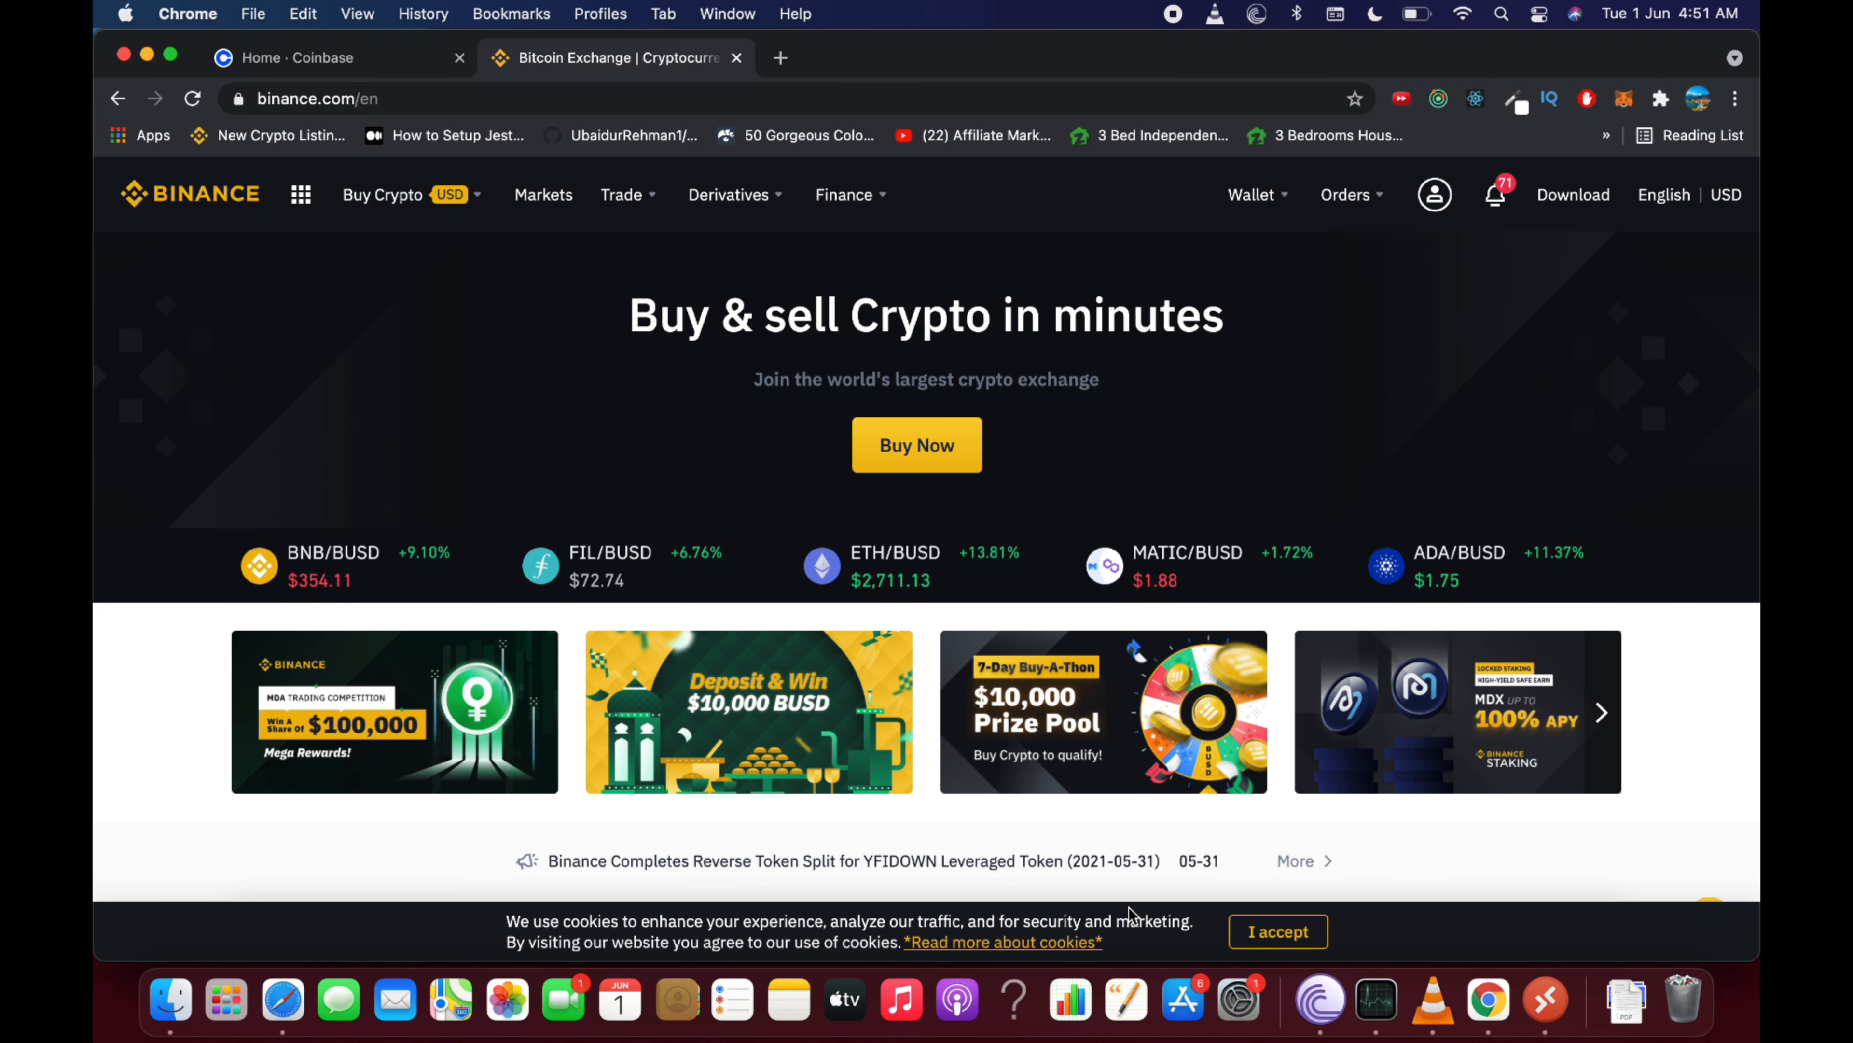
{"action": "mouse_move", "coordinate": [1602, 175]}
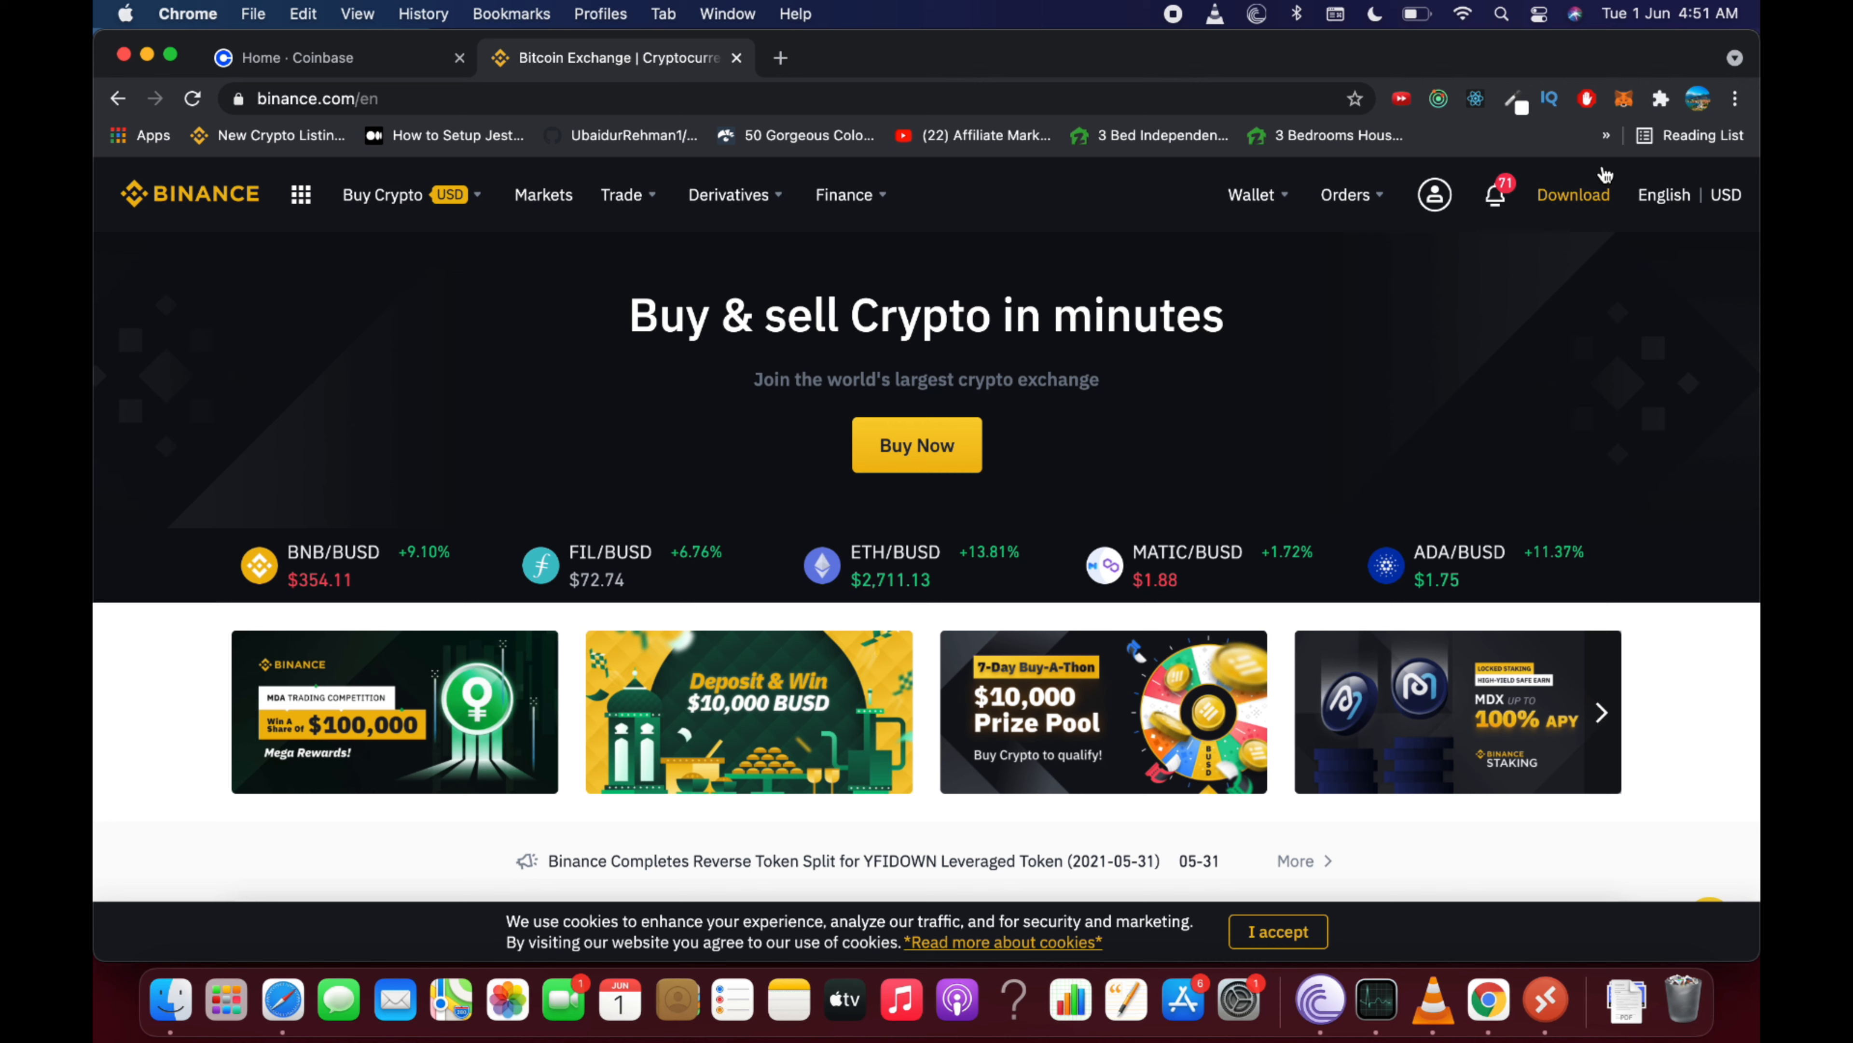
{"action": "mouse_move", "coordinate": [1625, 98]}
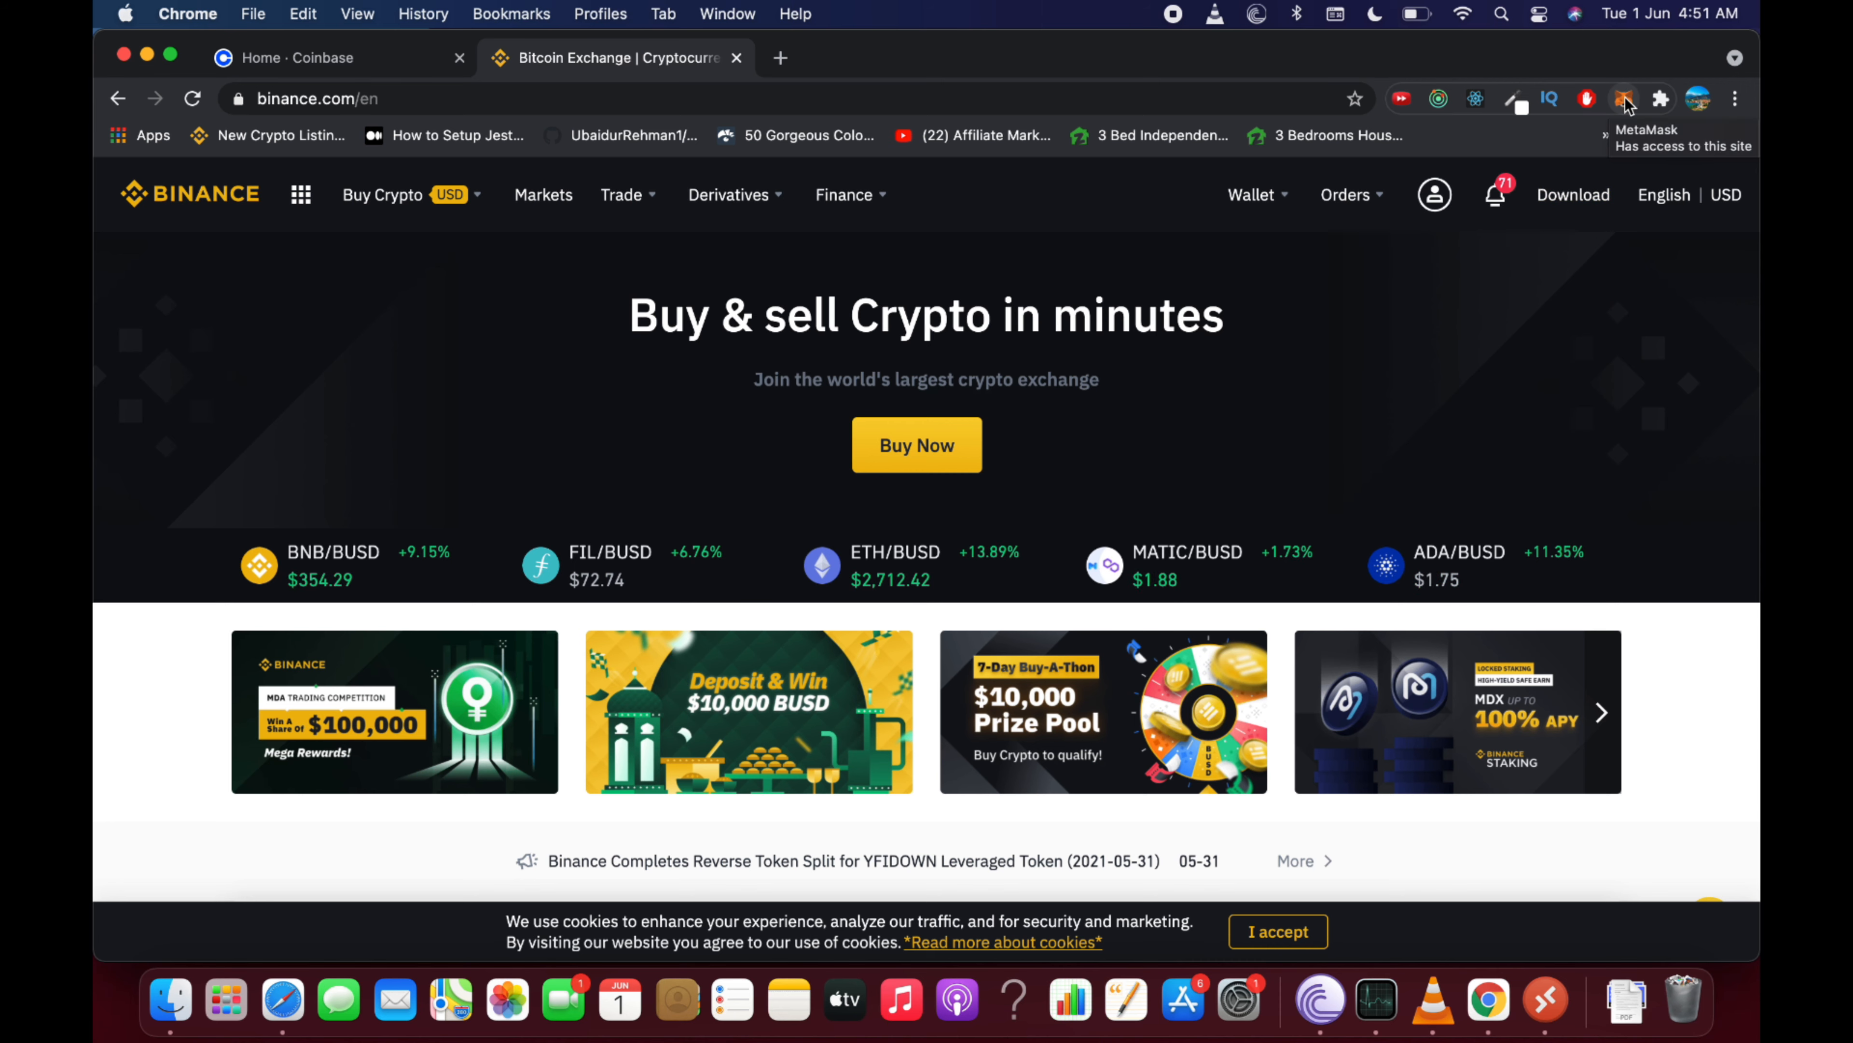
Open MetaMask's network list and keep Ethereum Mainnet selected for Account 1
{"action": "left_click", "coordinate": [1625, 98]}
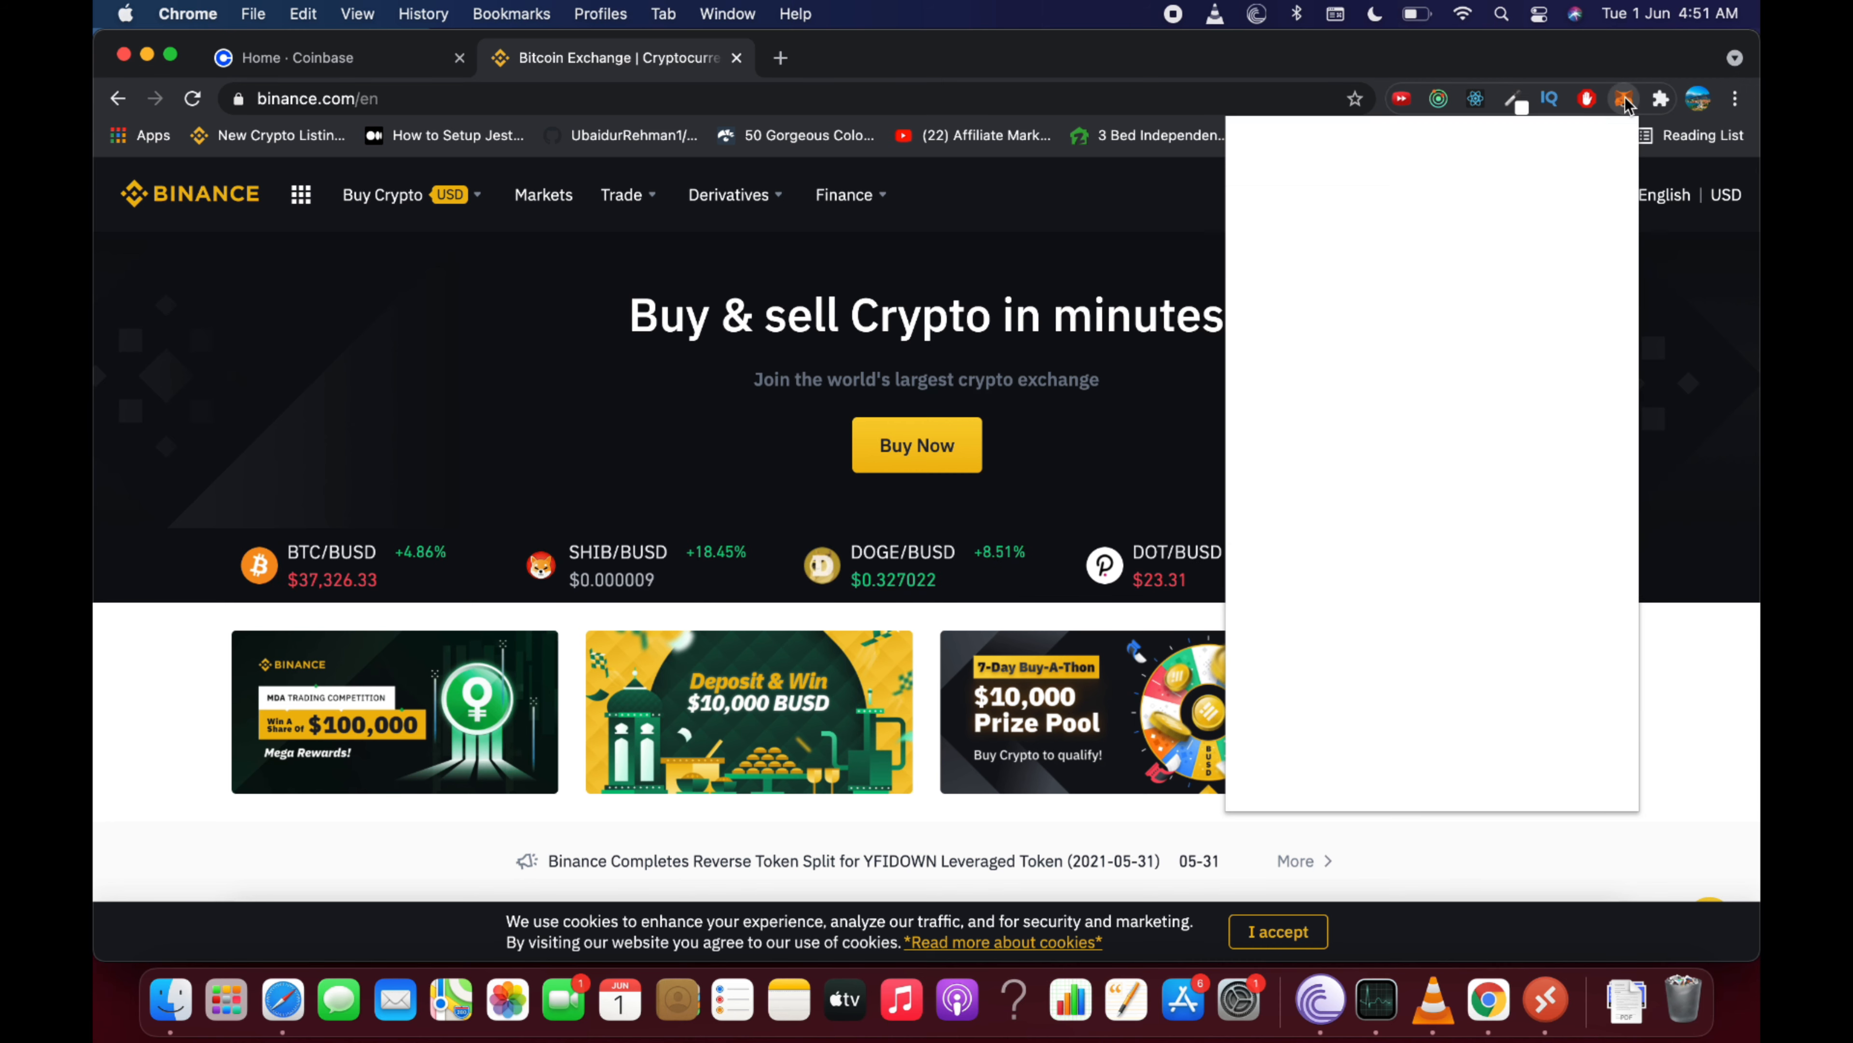
{"action": "left_click", "coordinate": [1623, 99]}
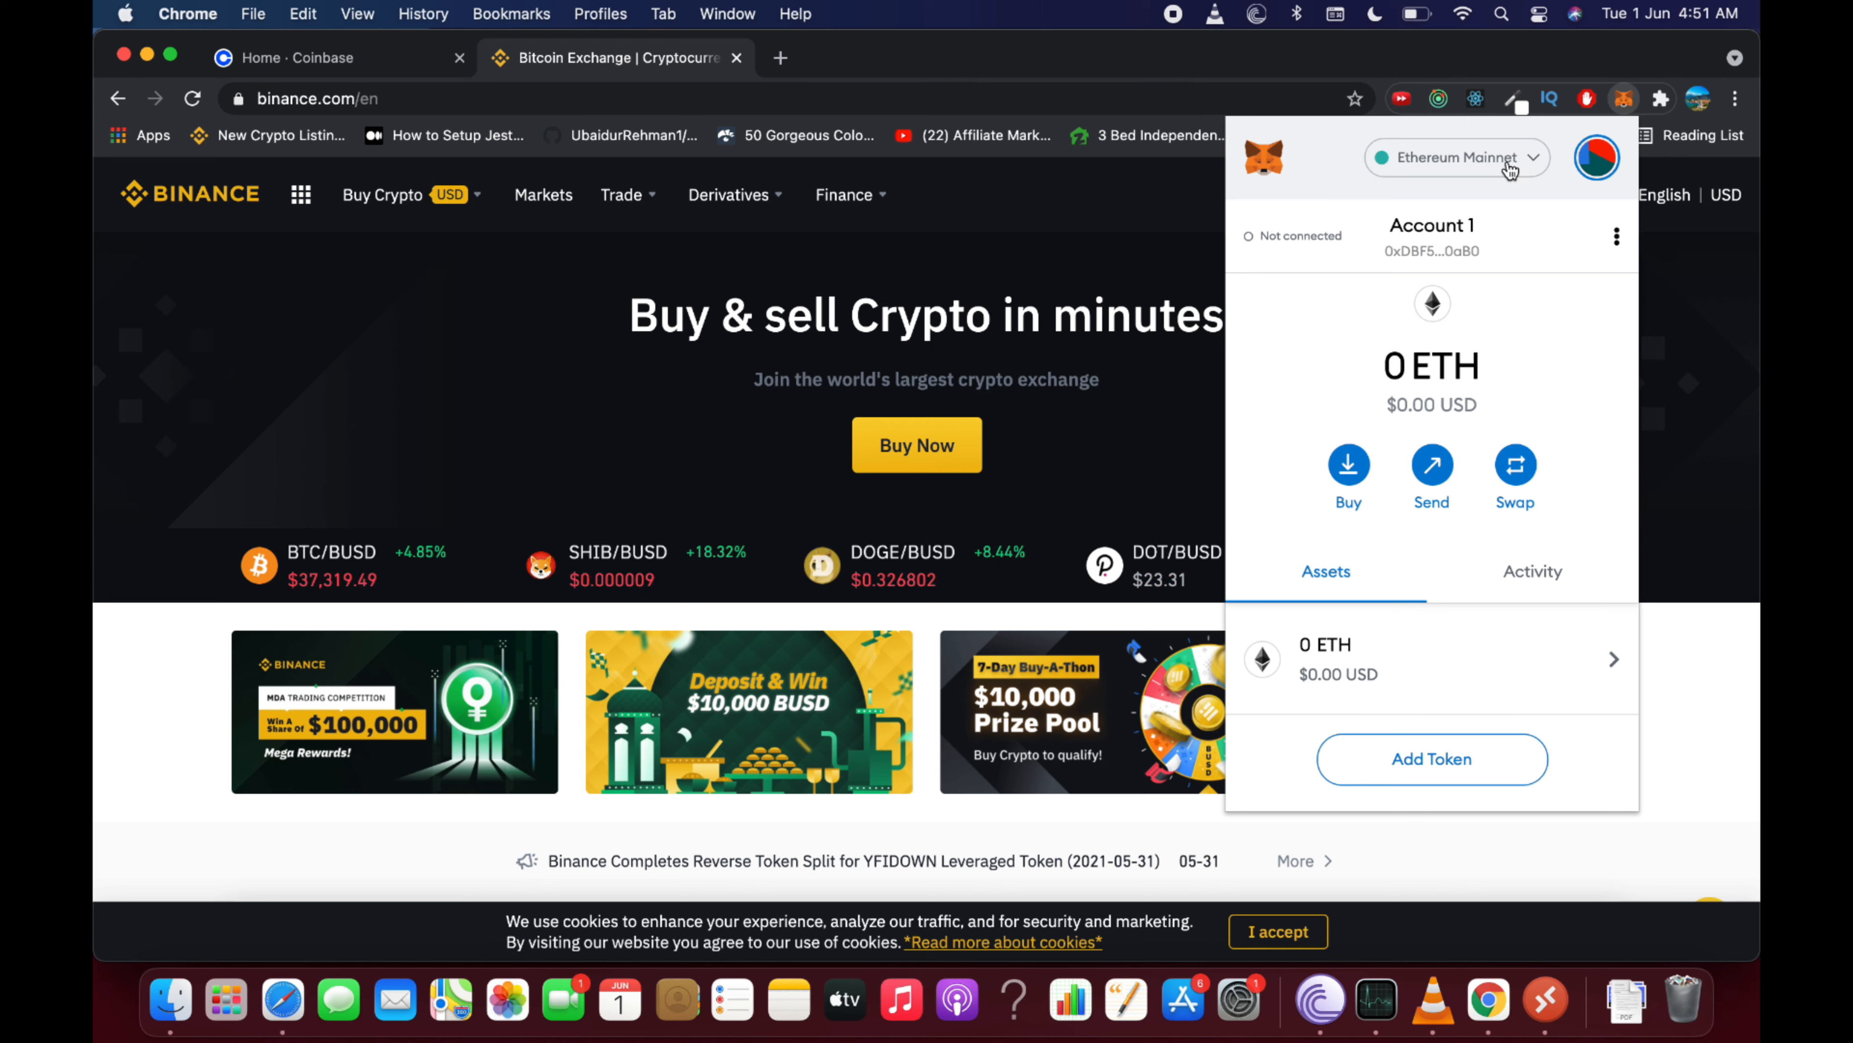
{"action": "left_click", "coordinate": [1457, 157]}
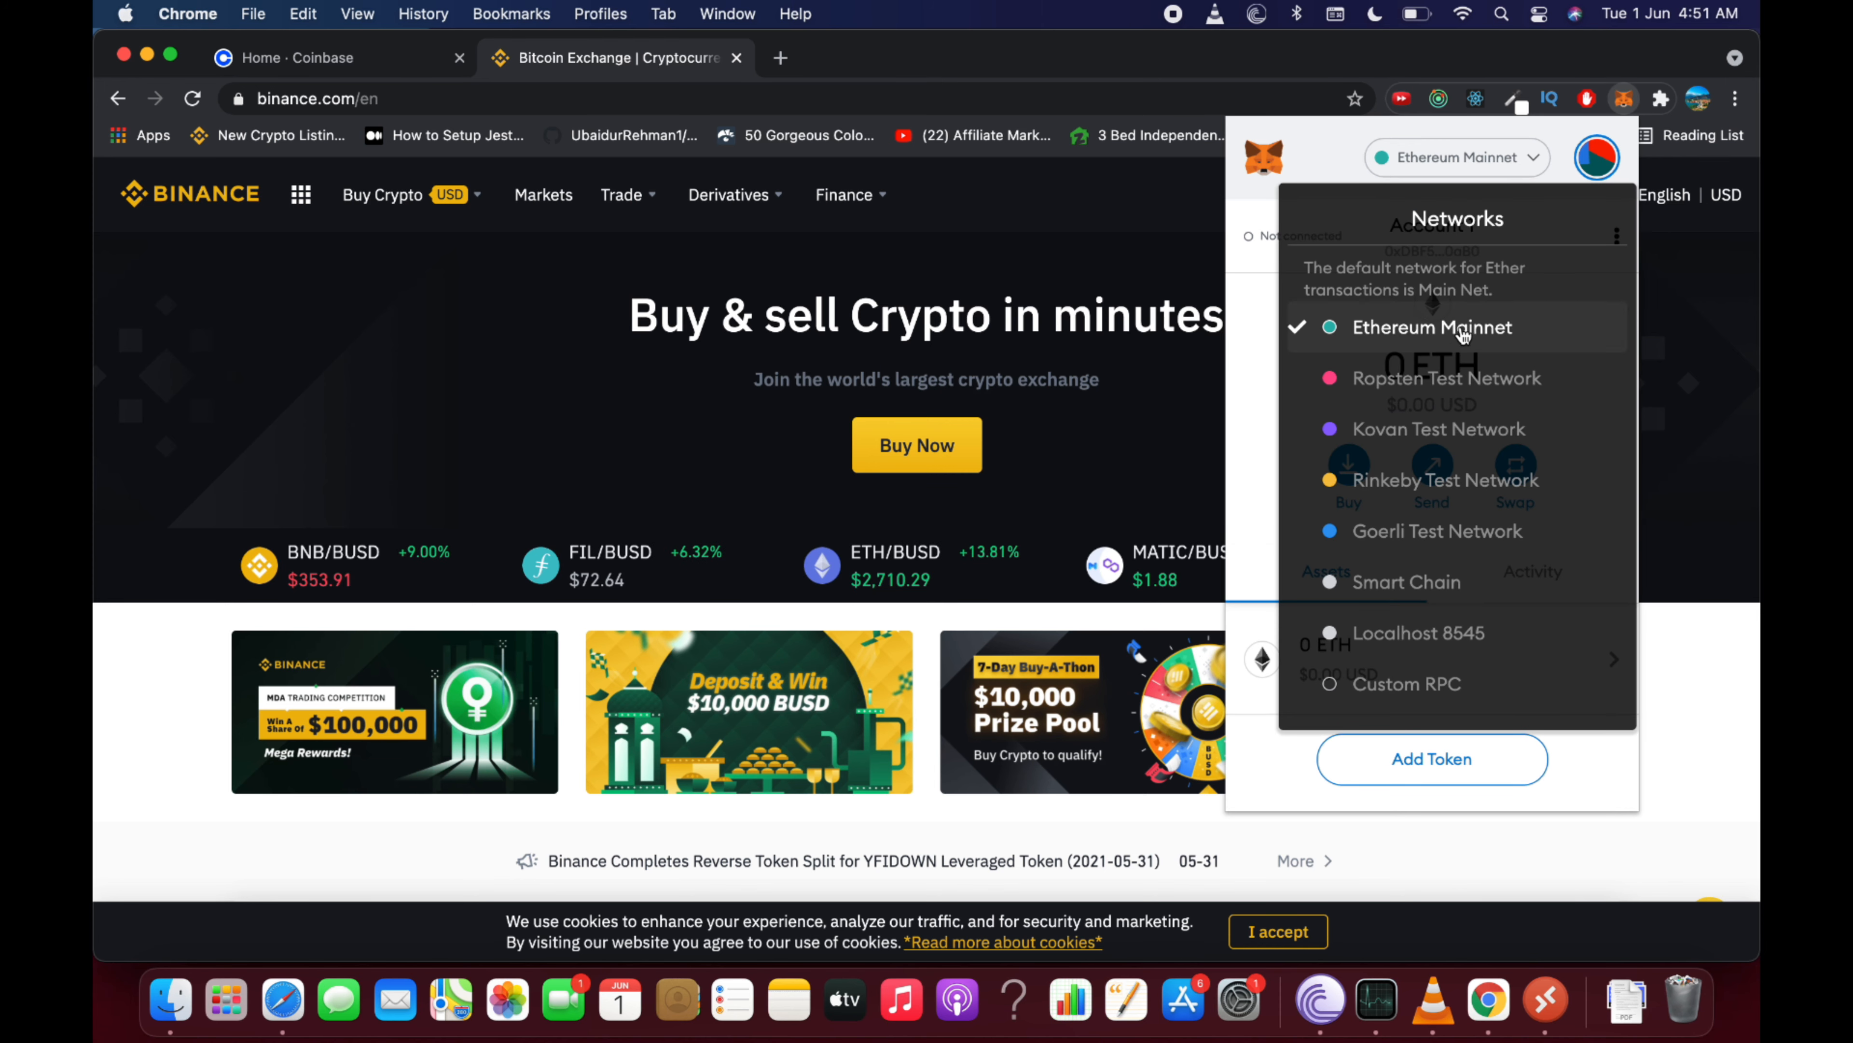
{"action": "mouse_move", "coordinate": [1452, 335]}
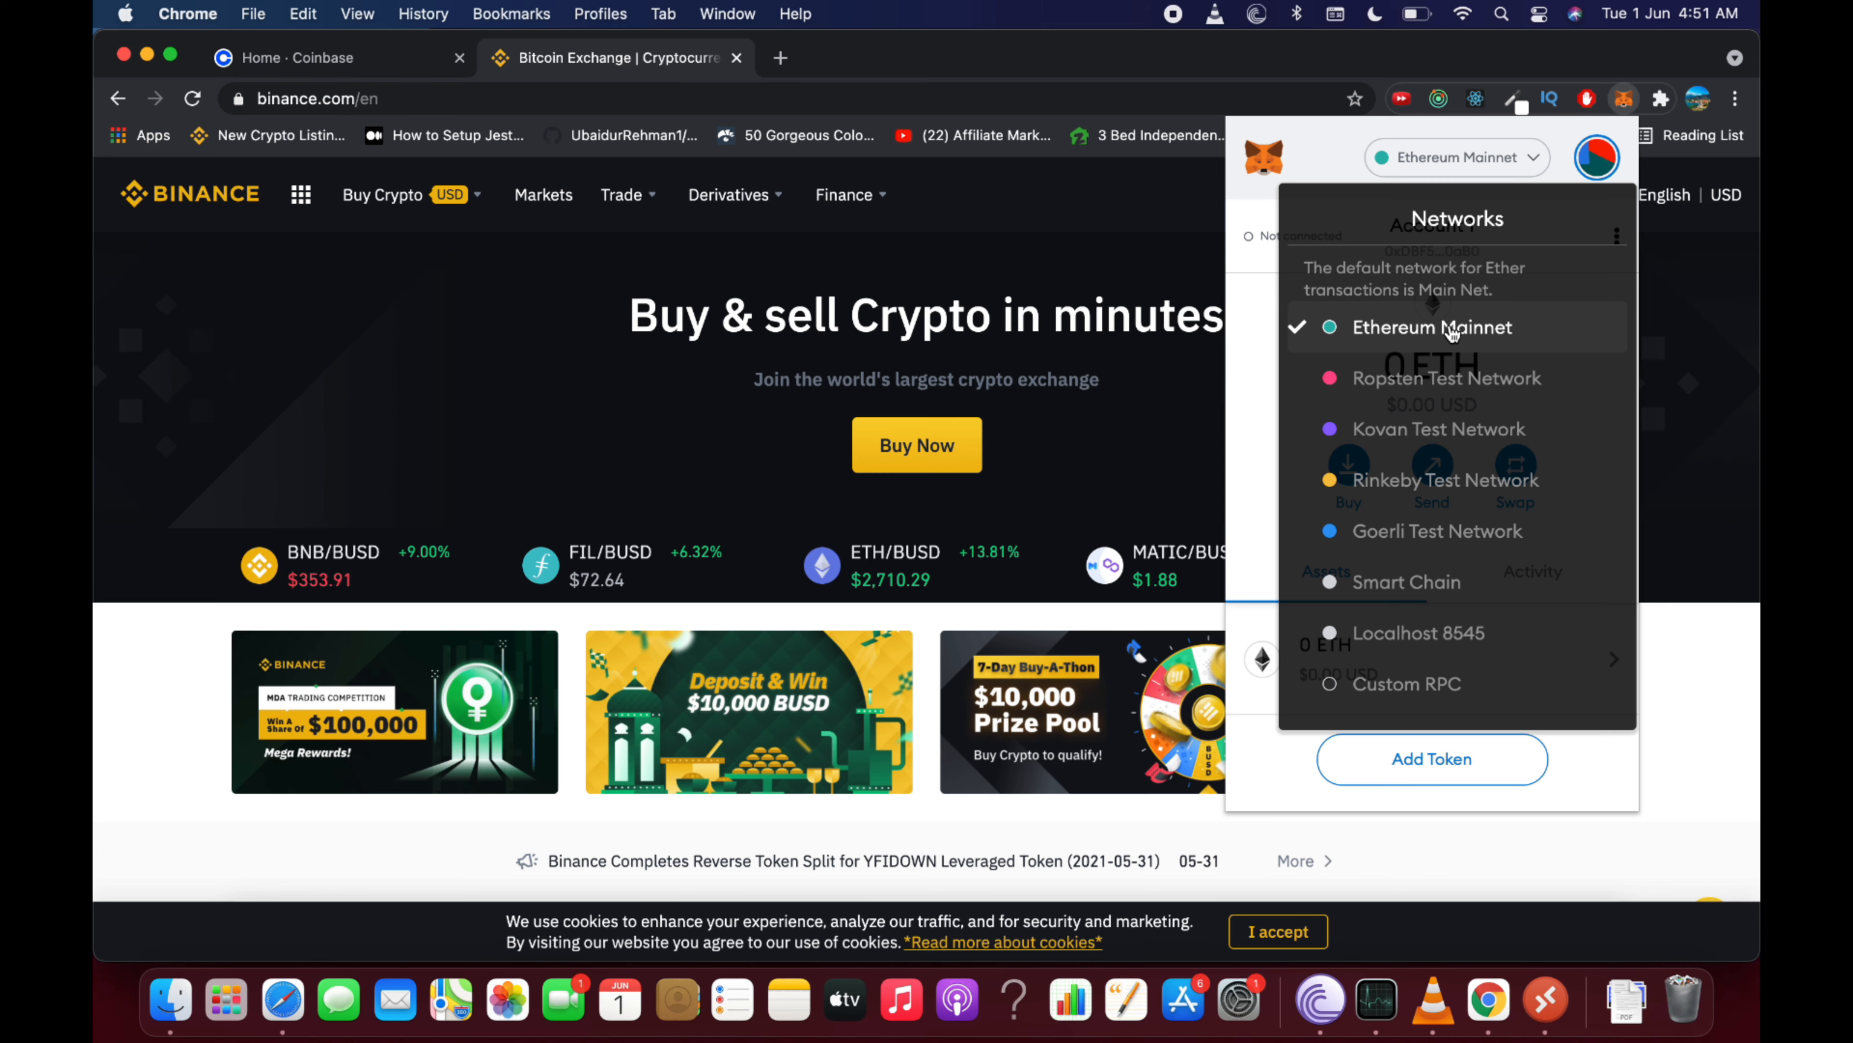
{"action": "left_click", "coordinate": [1431, 327]}
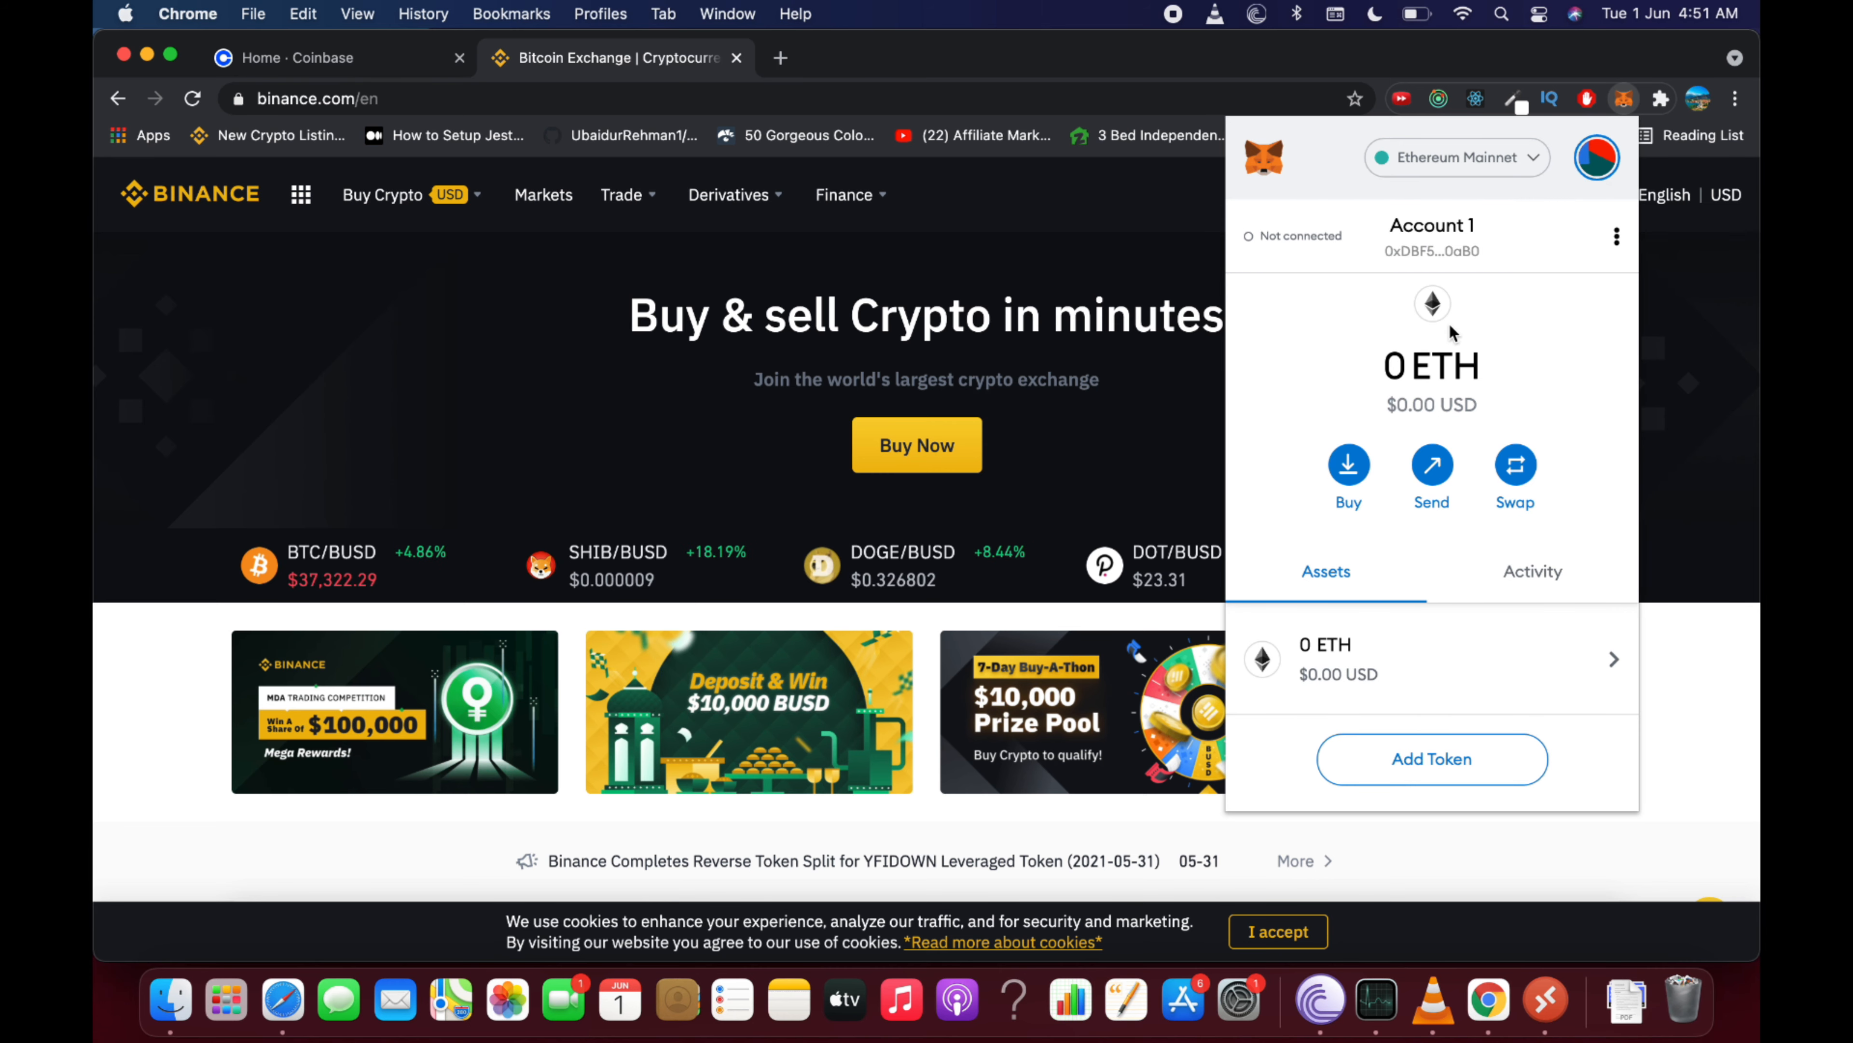
{"action": "mouse_move", "coordinate": [1348, 489]}
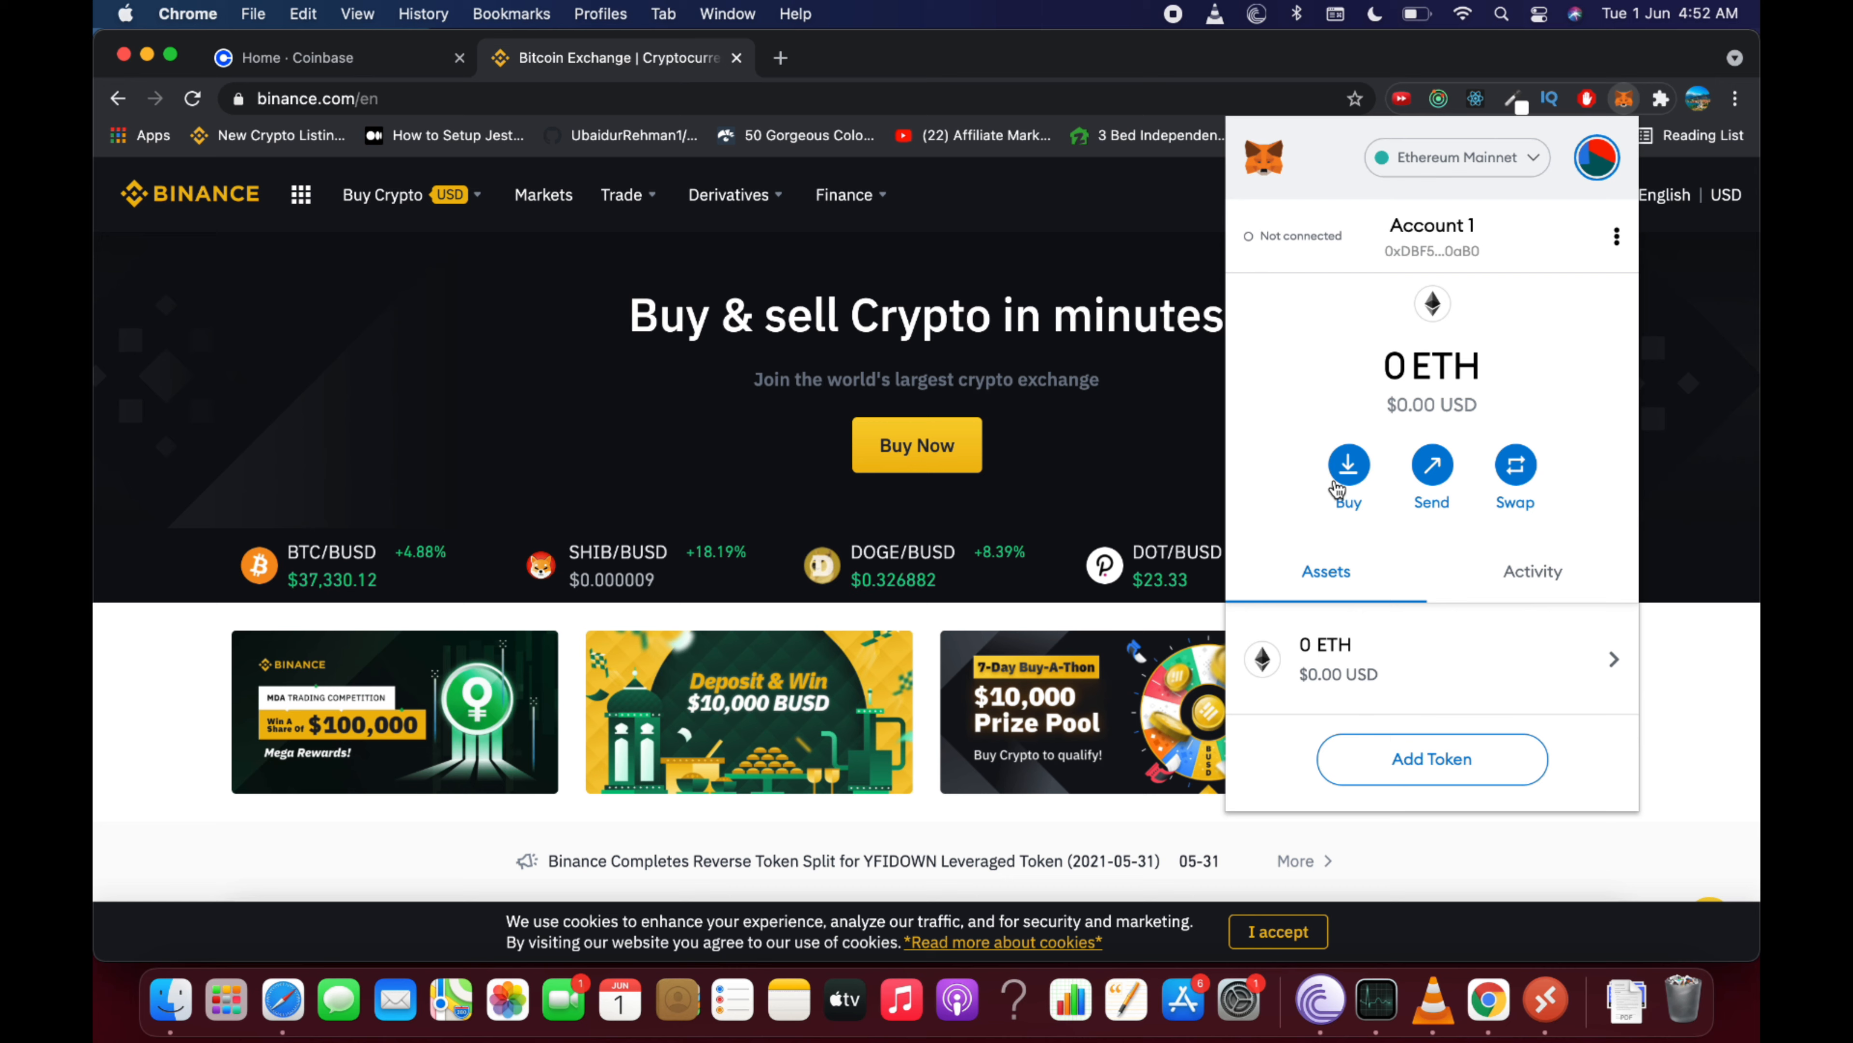
{"action": "left_click", "coordinate": [1347, 463]}
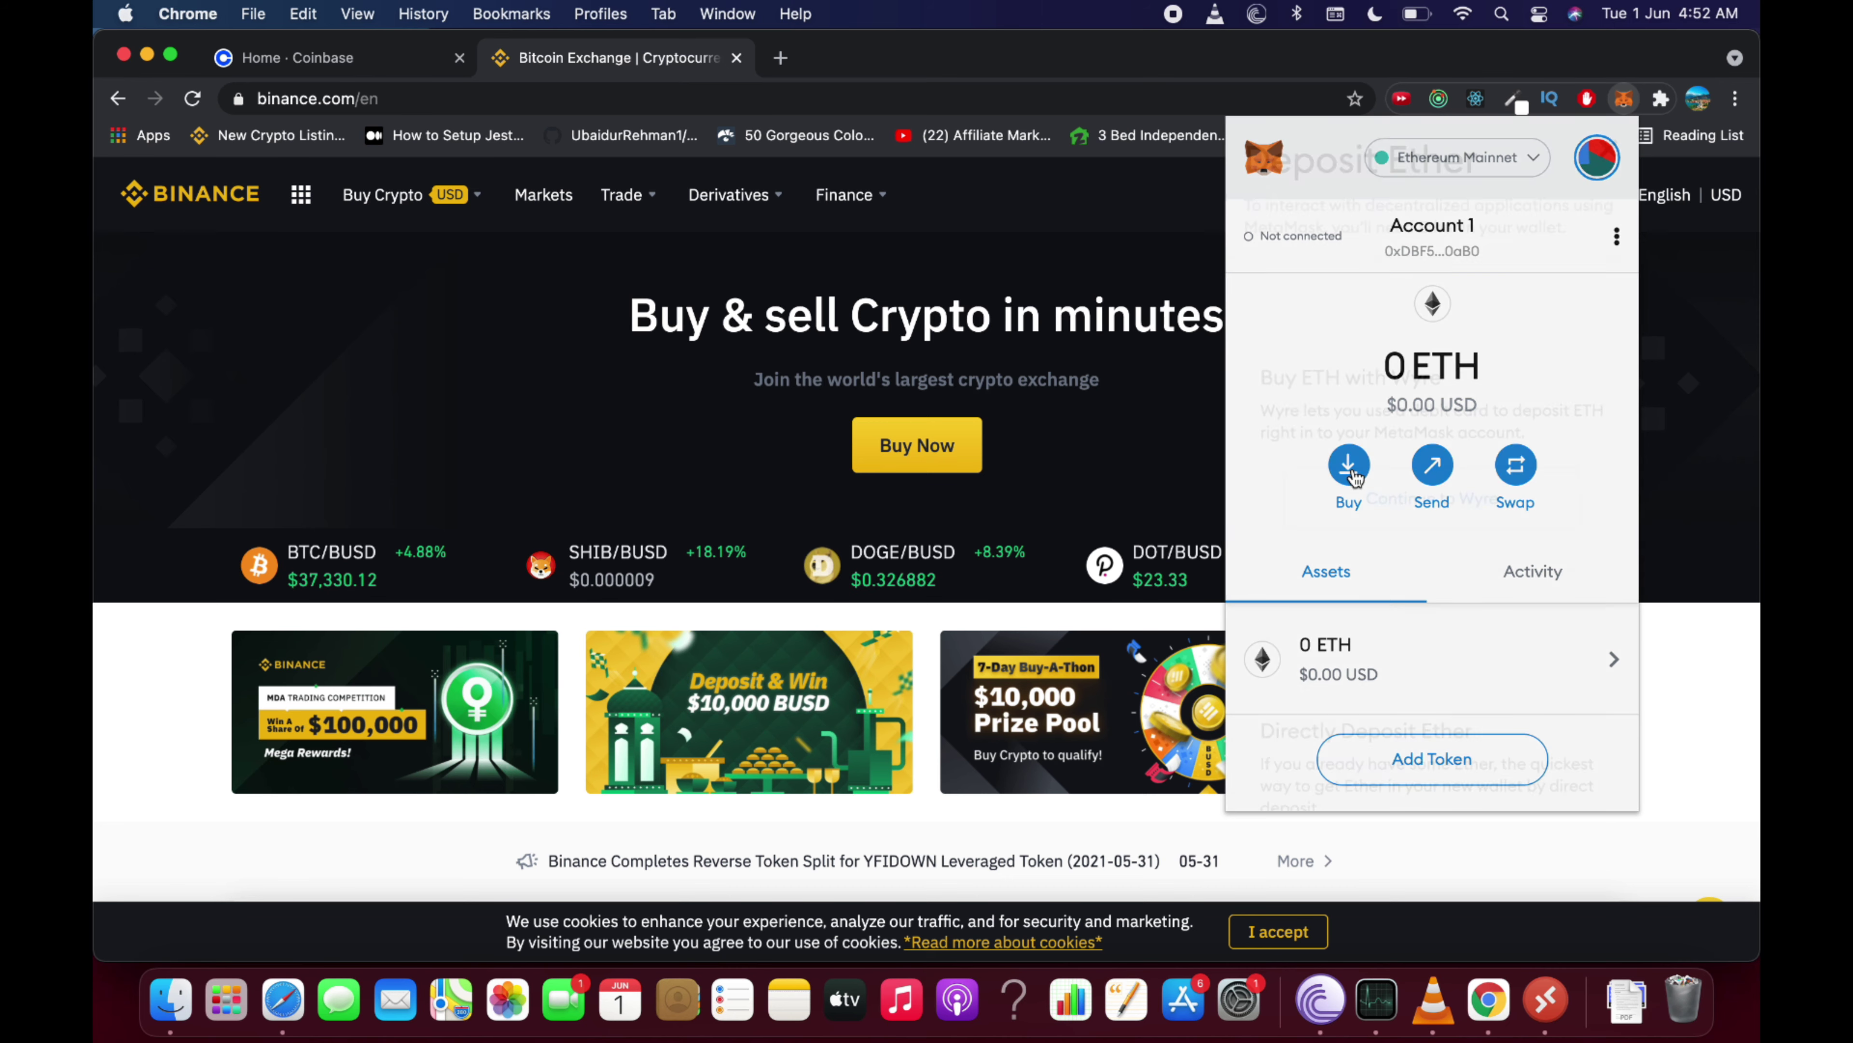
{"action": "left_click", "coordinate": [1348, 463]}
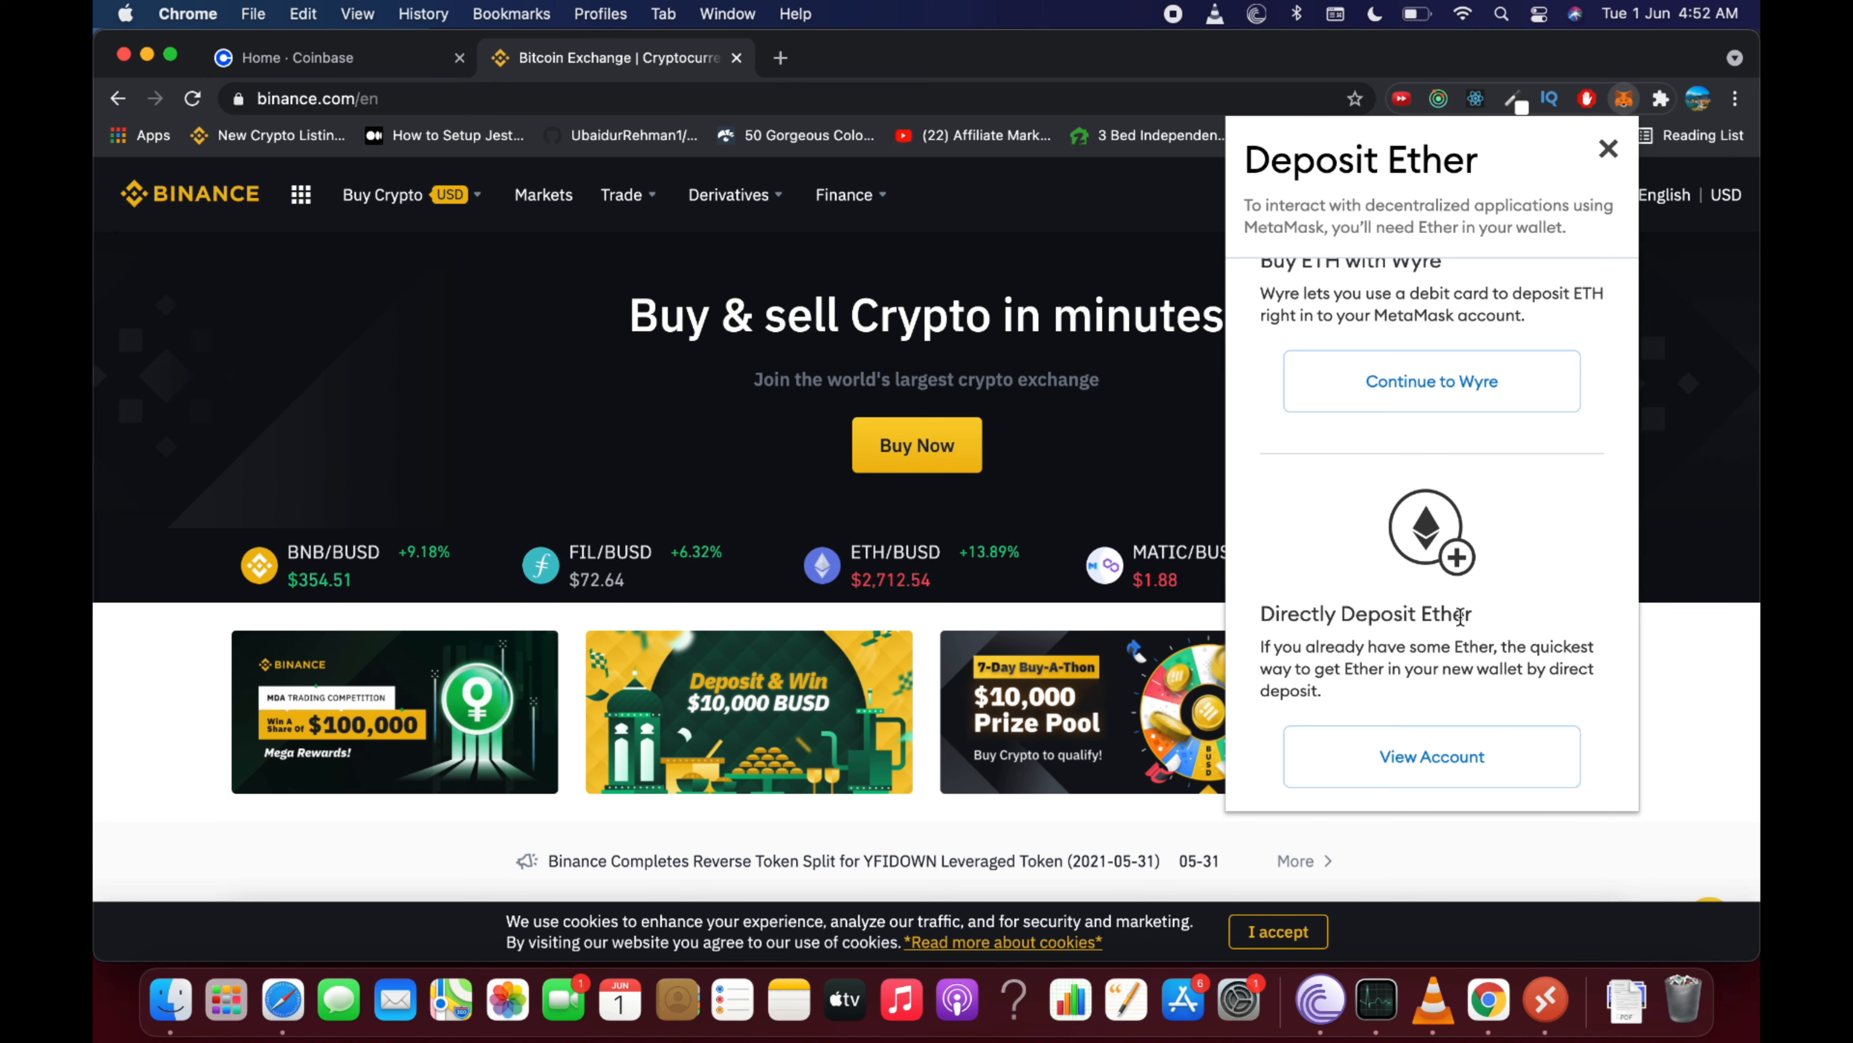
{"action": "left_click", "coordinate": [1430, 757]}
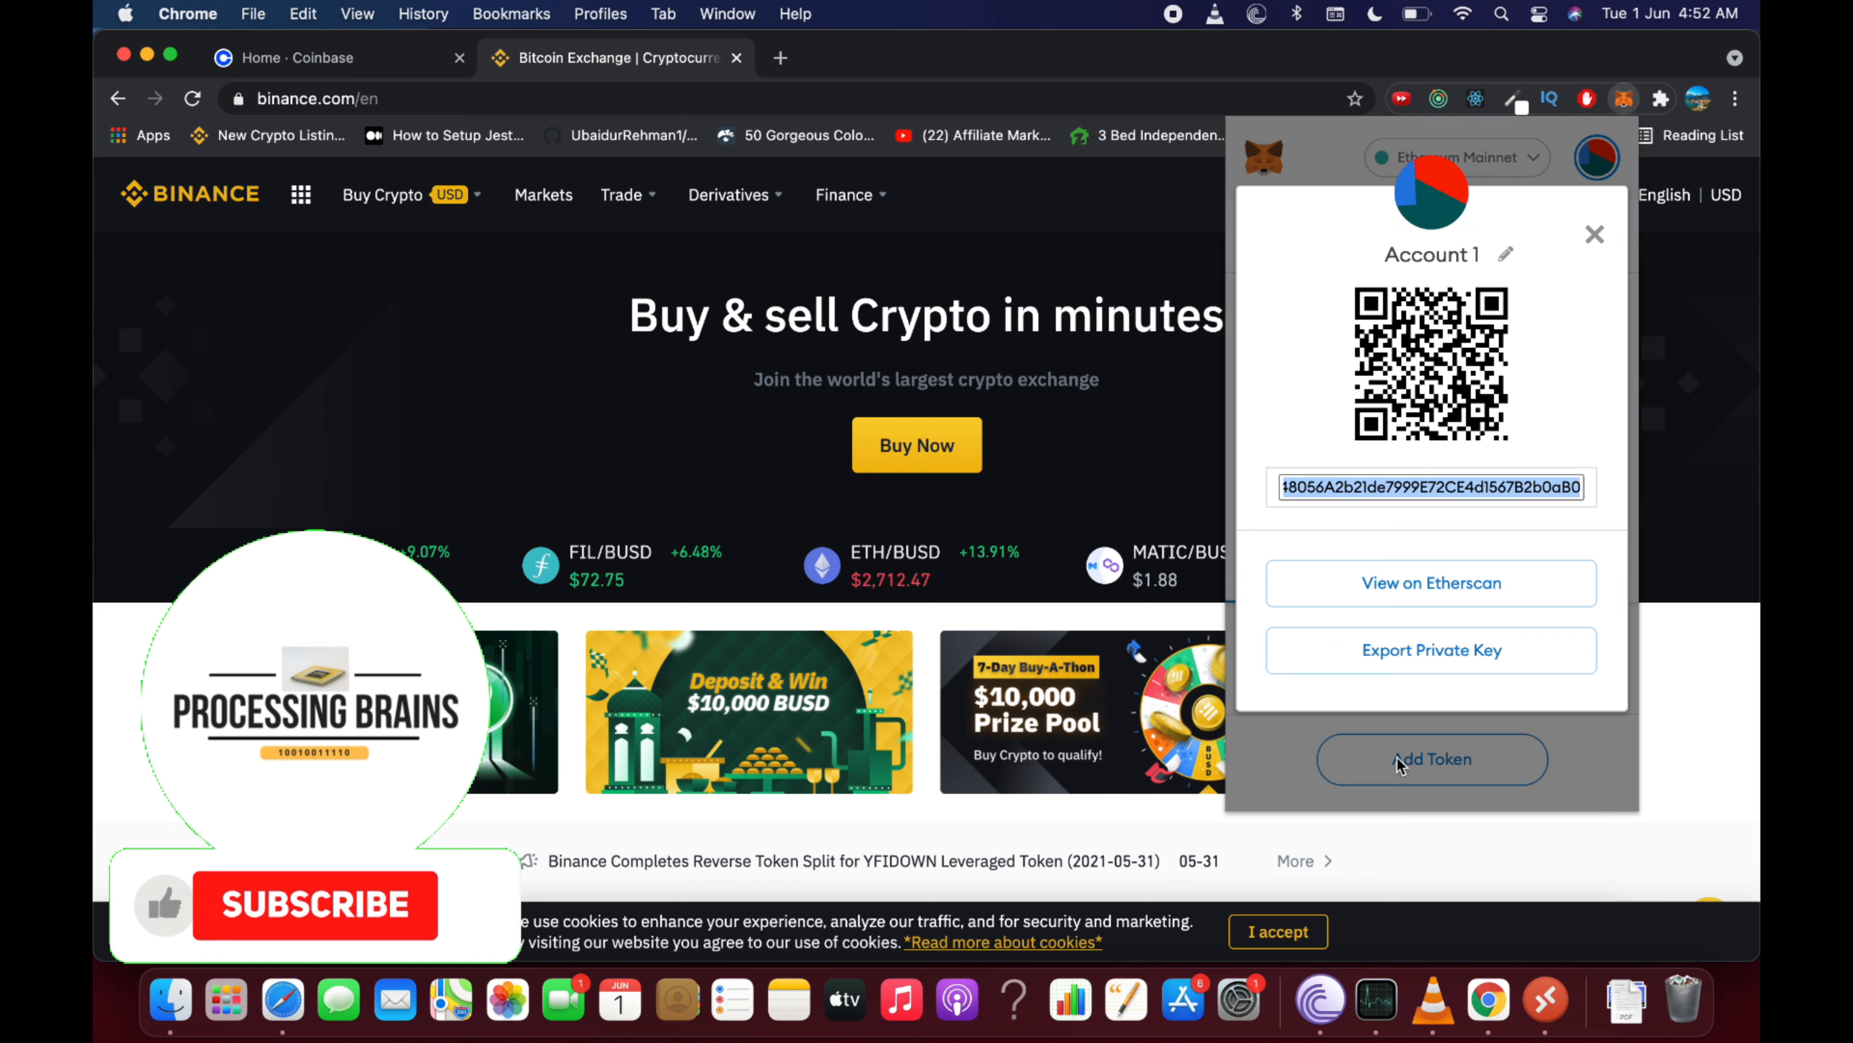
{"action": "left_click", "coordinate": [313, 905]}
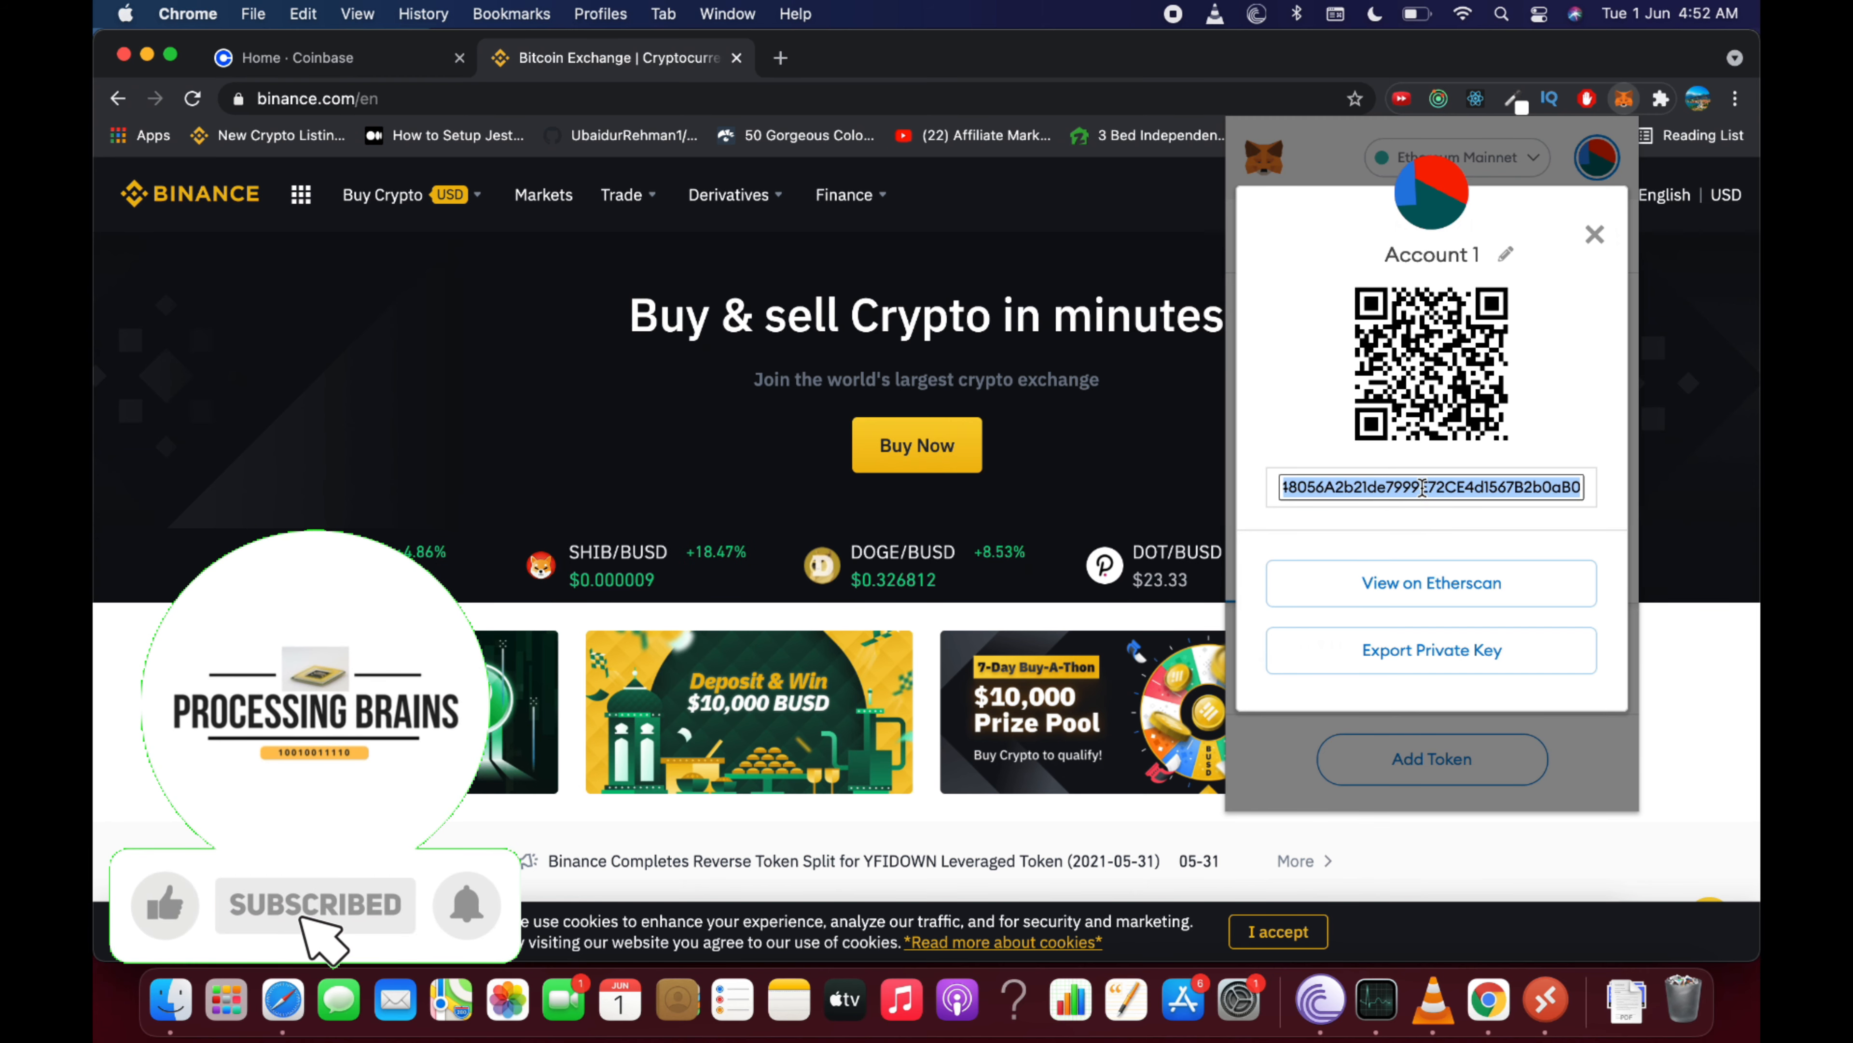
{"action": "right_click", "coordinate": [1429, 485]}
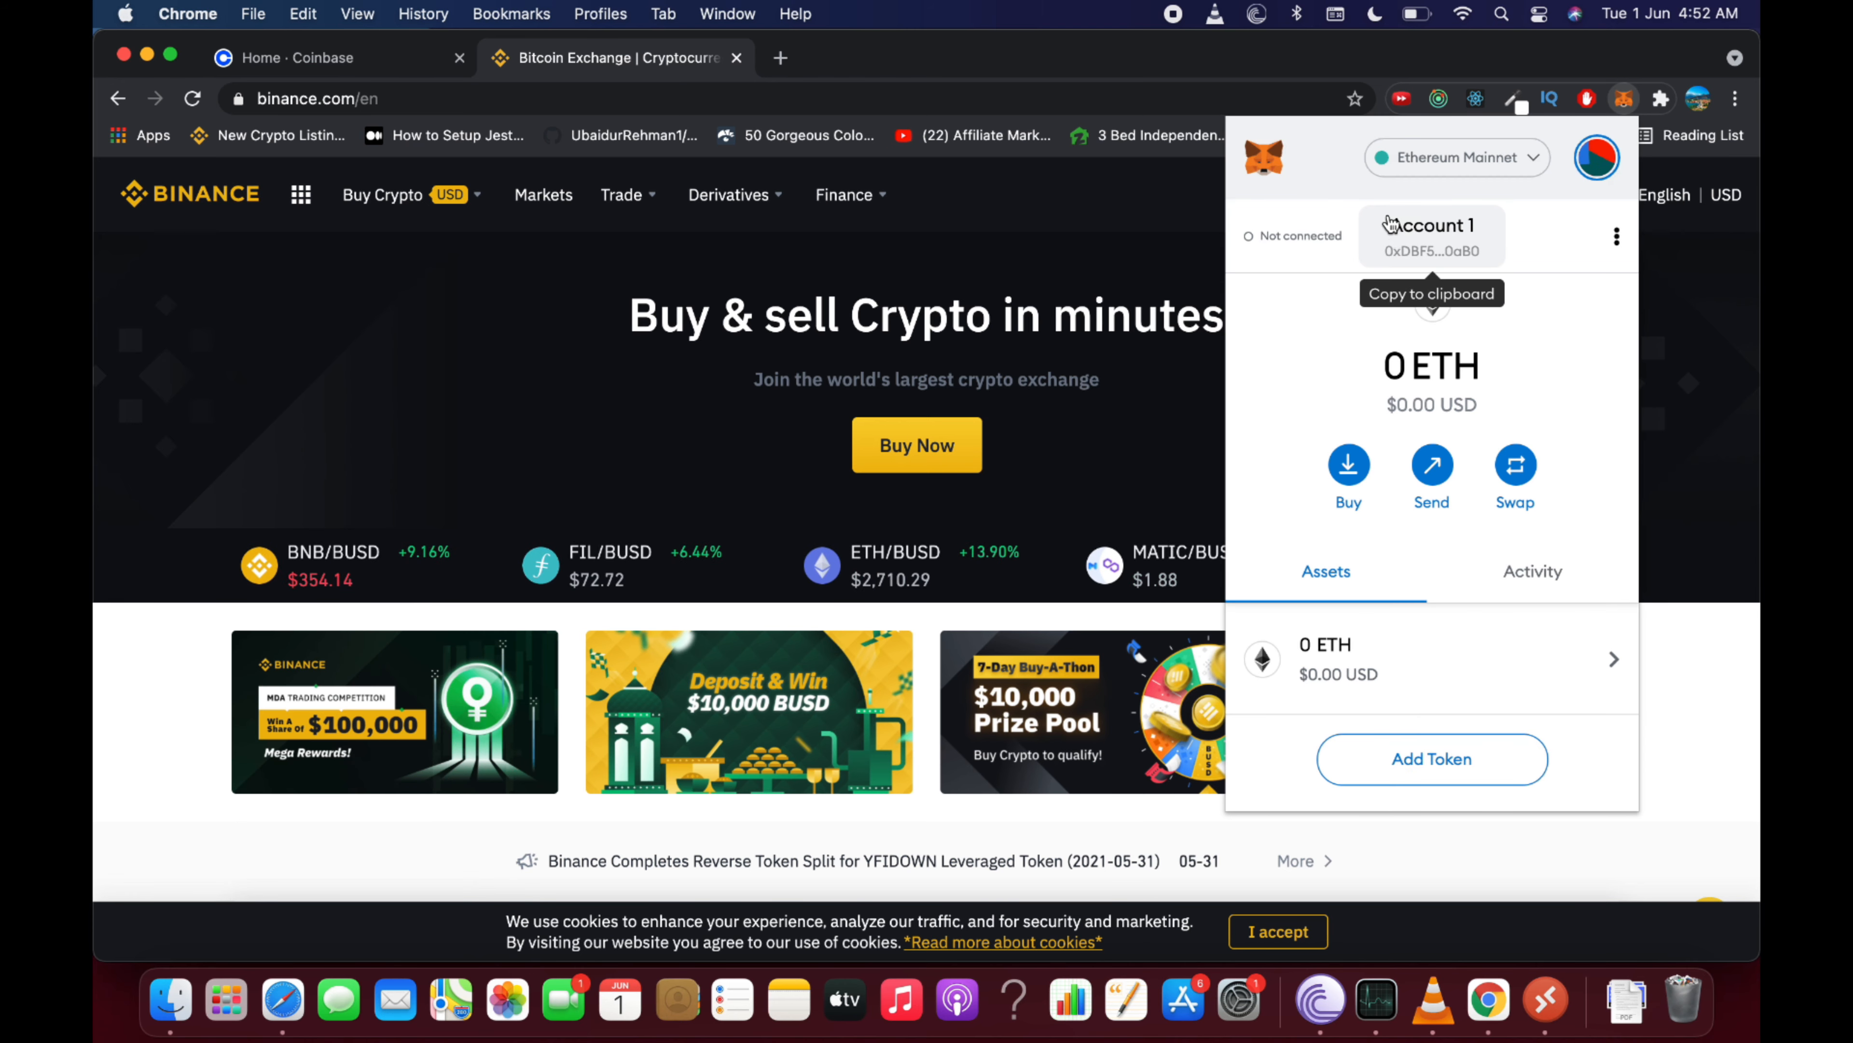
{"action": "mouse_move", "coordinate": [1446, 252]}
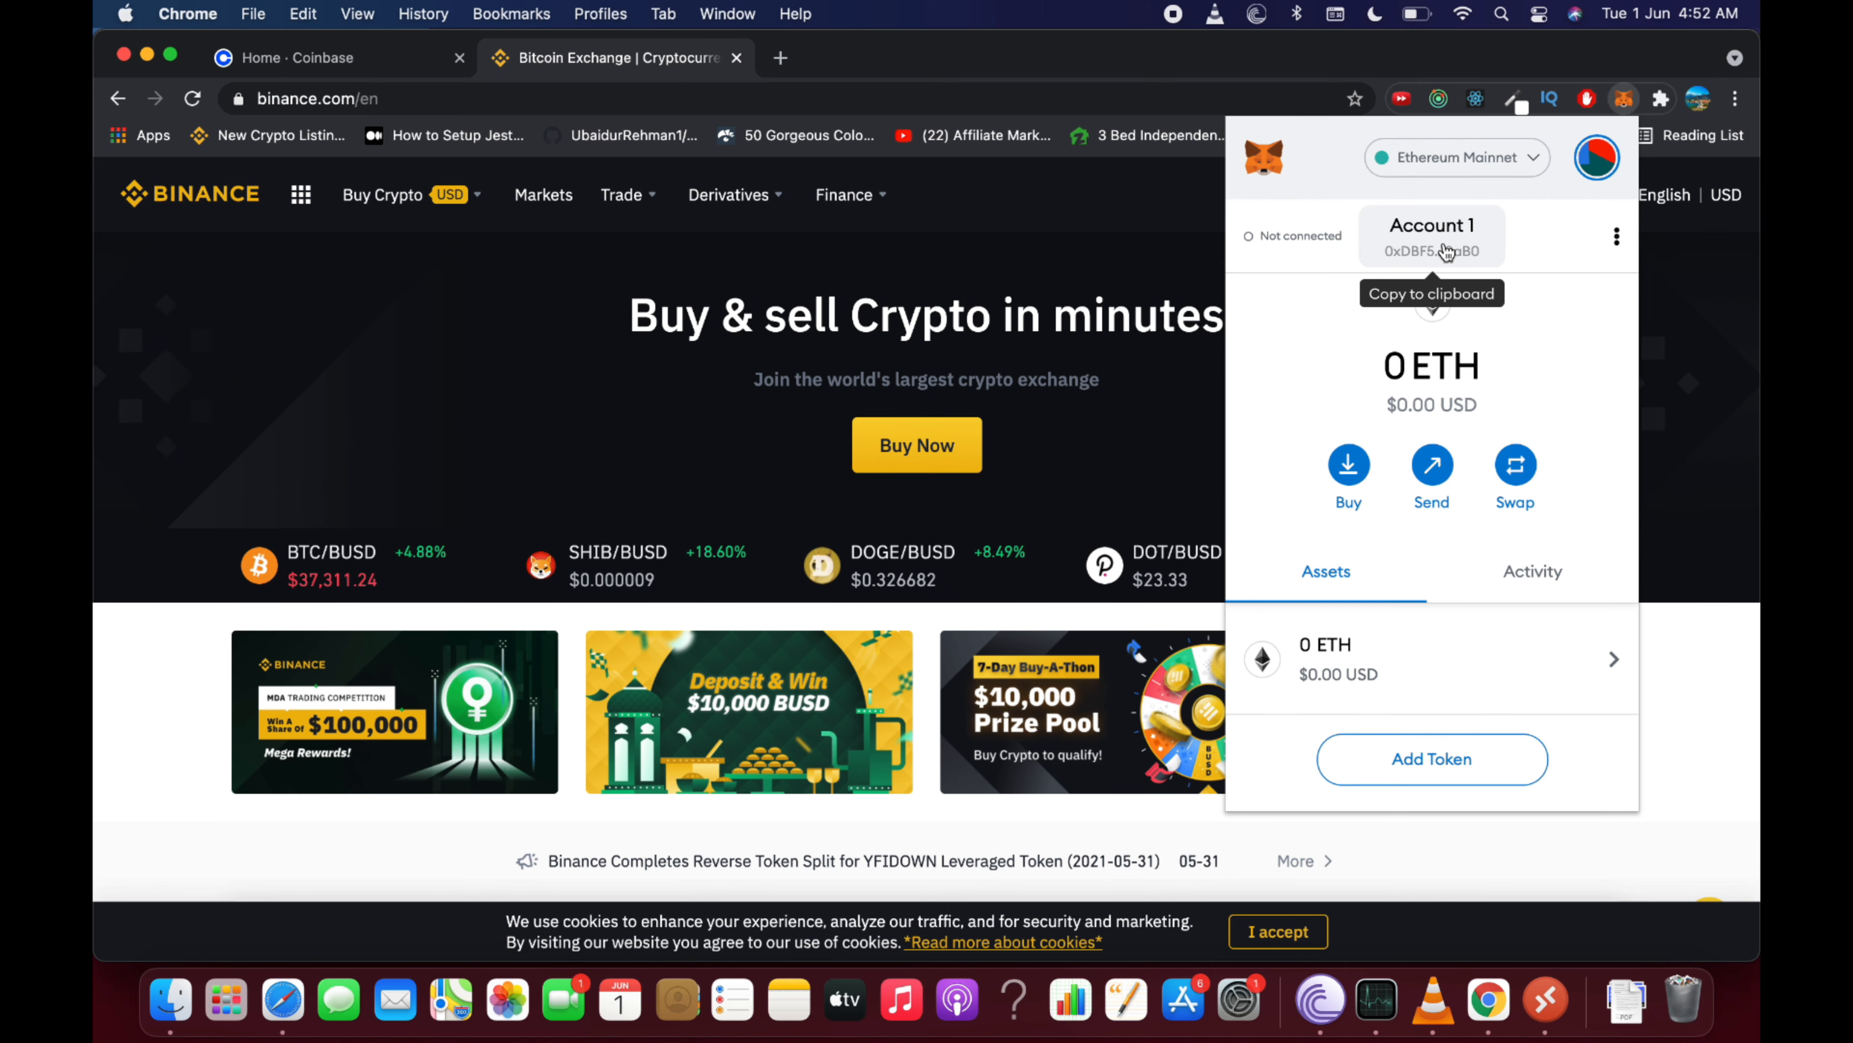
Copy Account 1's address to the clipboard and close the MetaMask popup
{"action": "left_click", "coordinate": [1432, 237]}
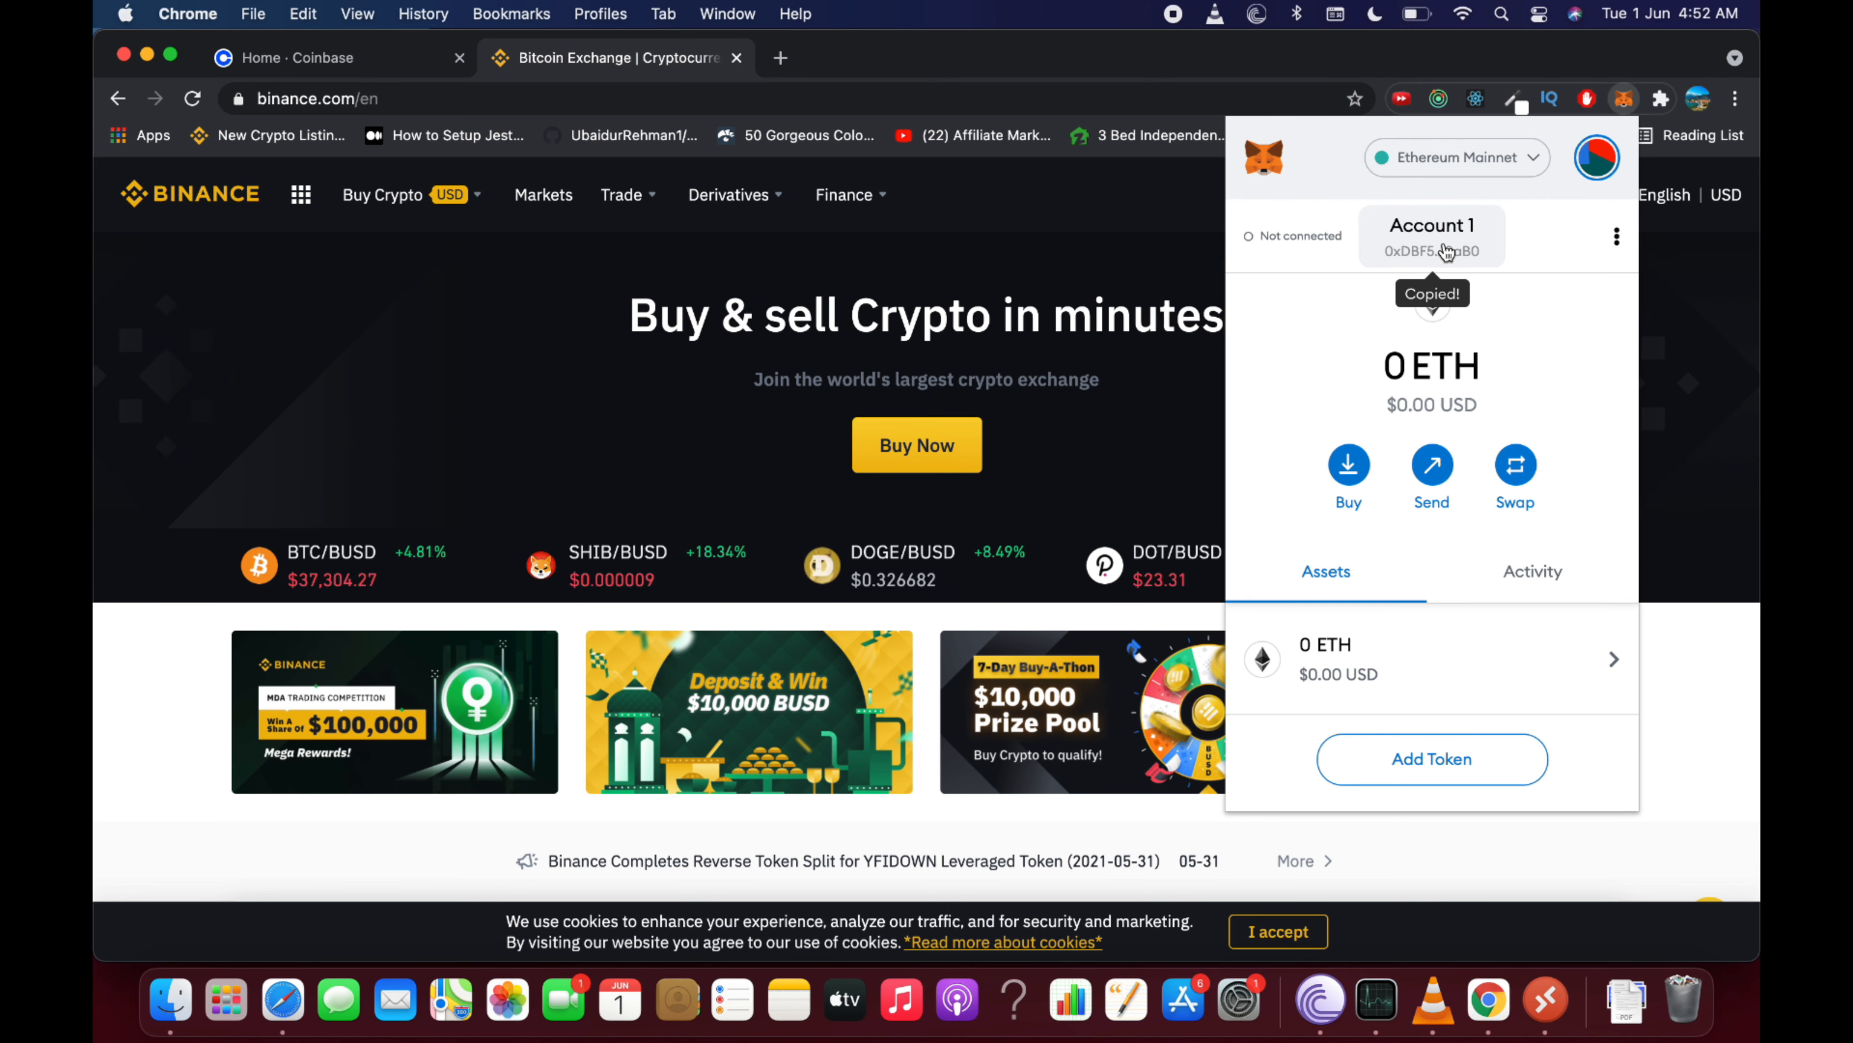
{"action": "mouse_move", "coordinate": [1402, 228]}
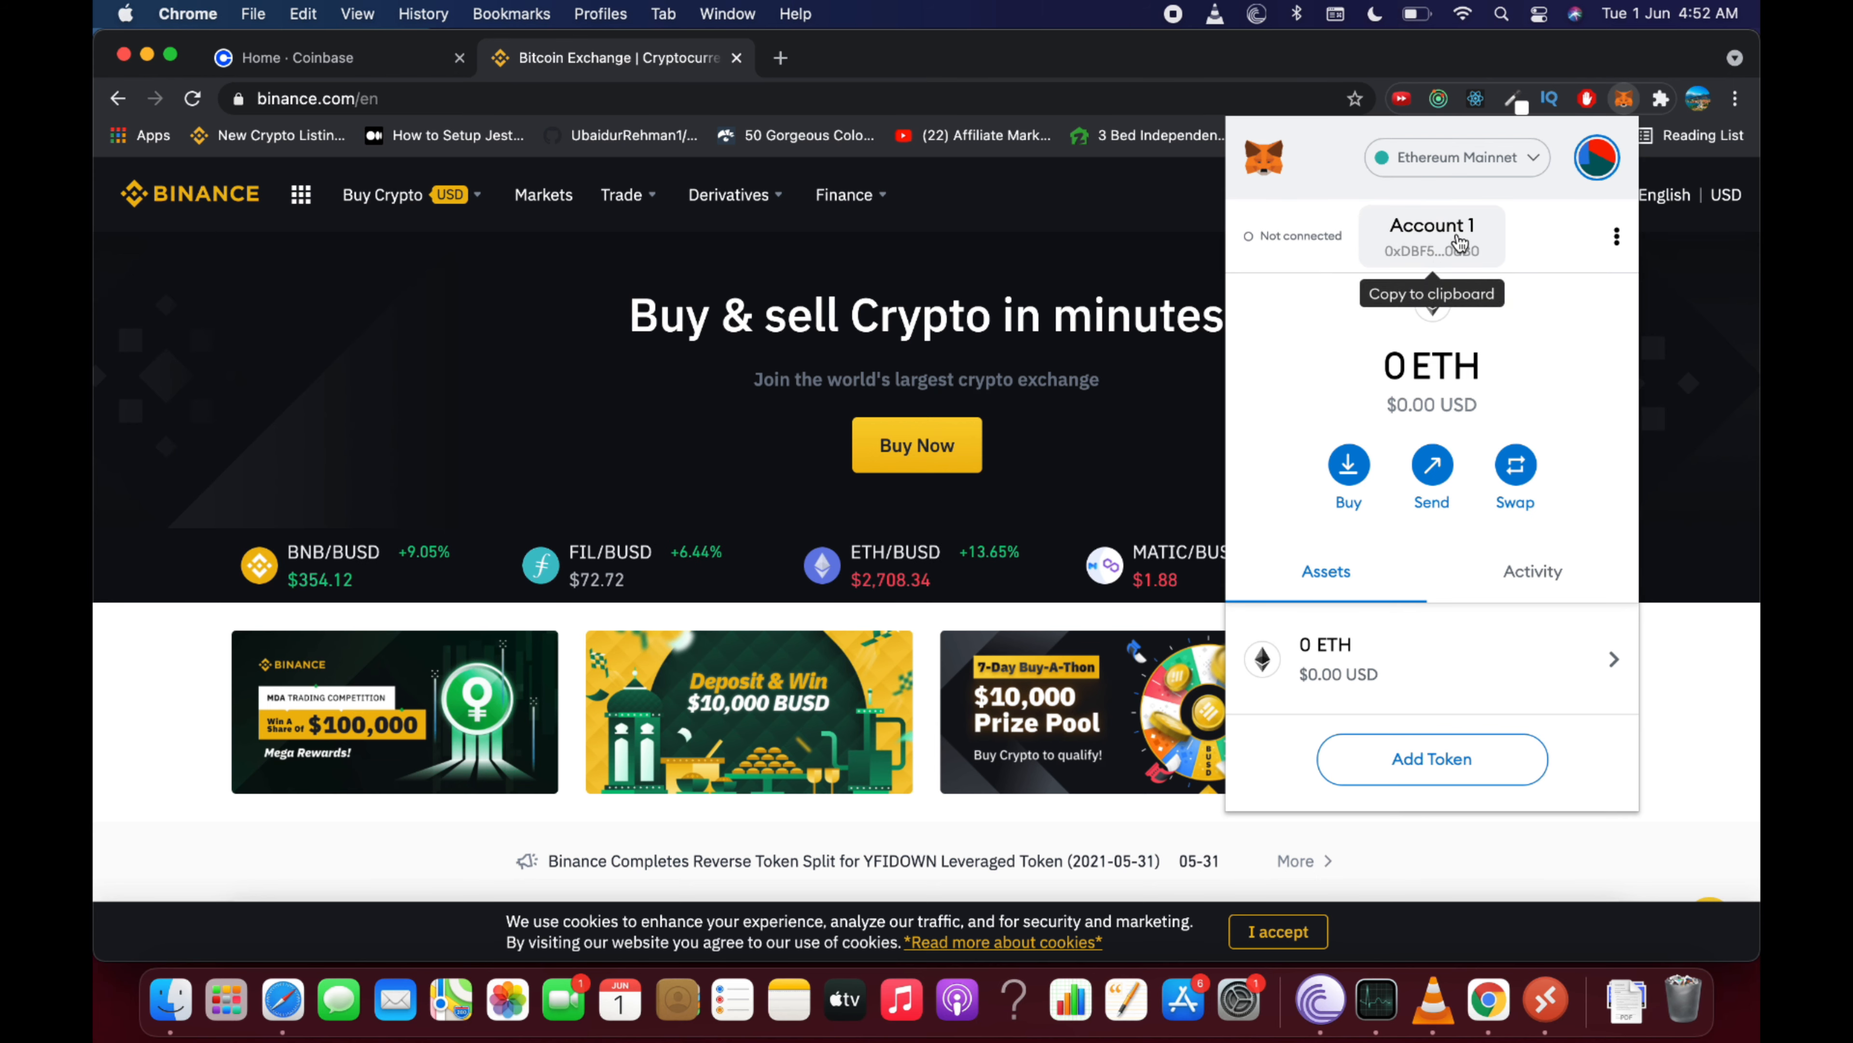
{"action": "left_click", "coordinate": [1431, 235]}
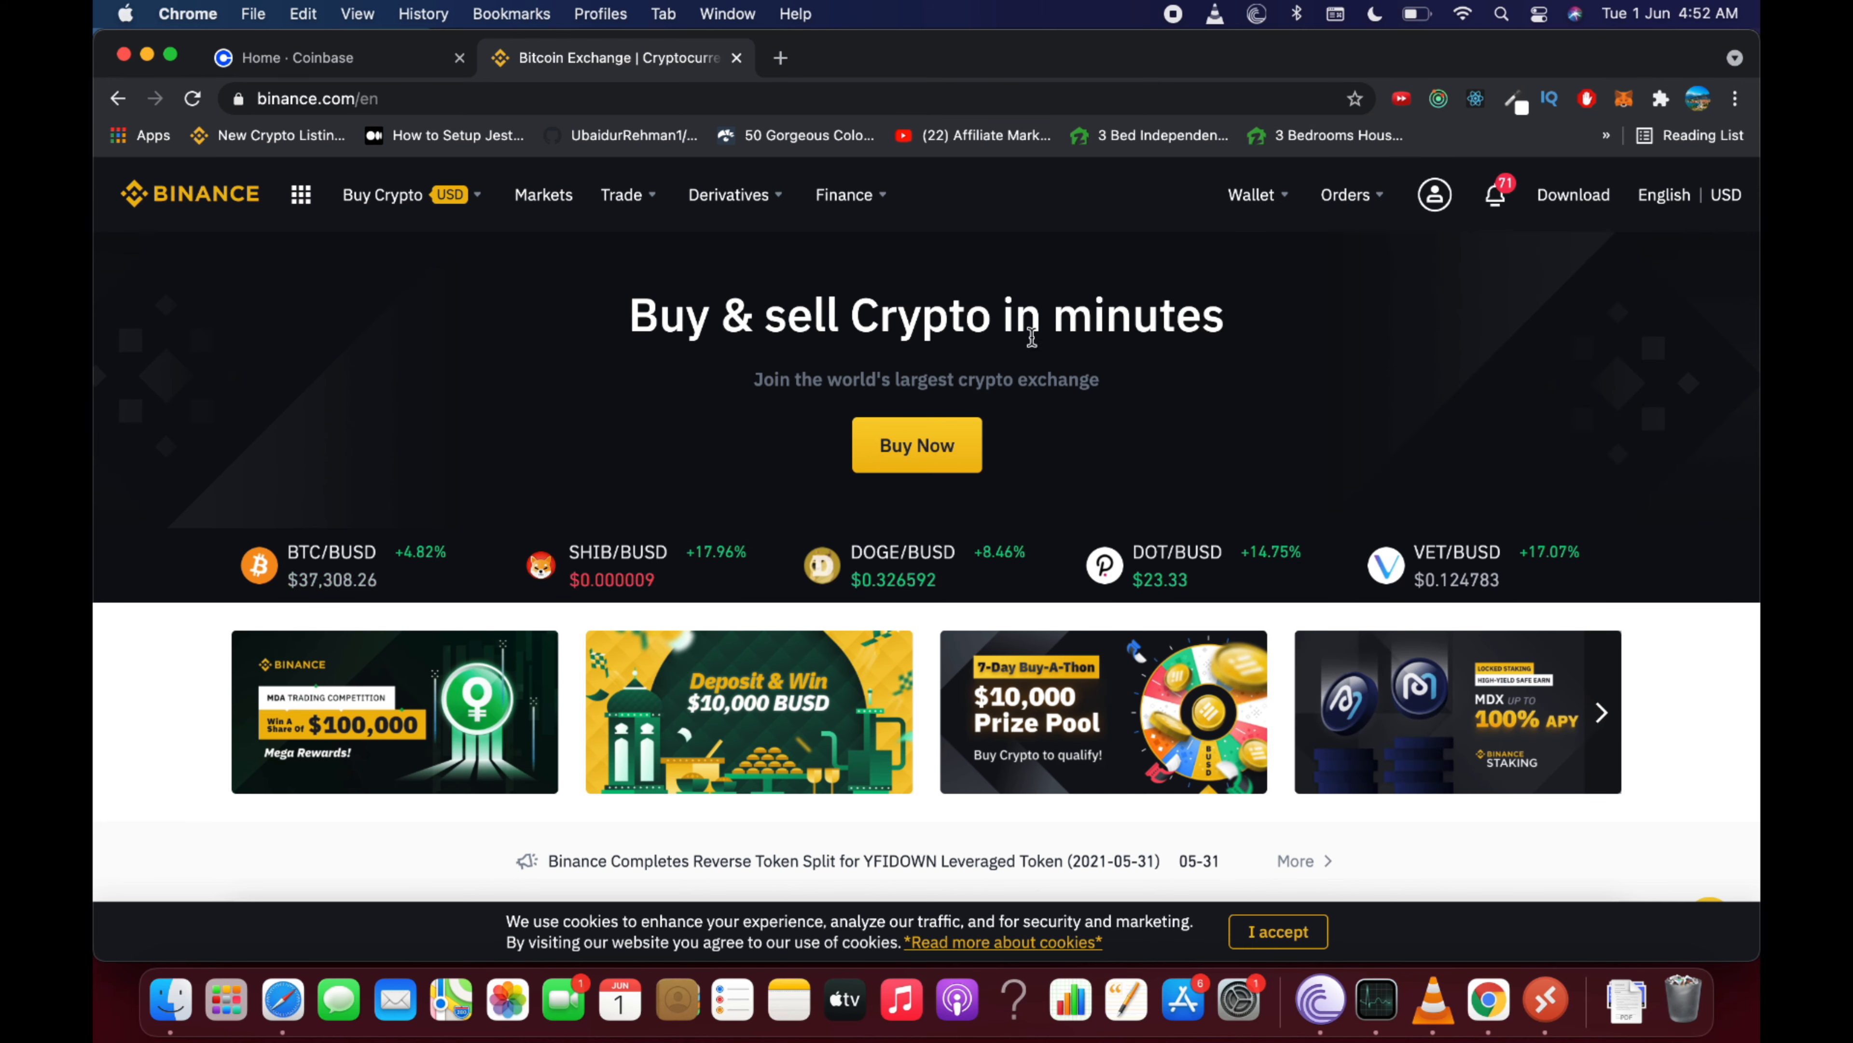
{"action": "mouse_move", "coordinate": [1305, 284]}
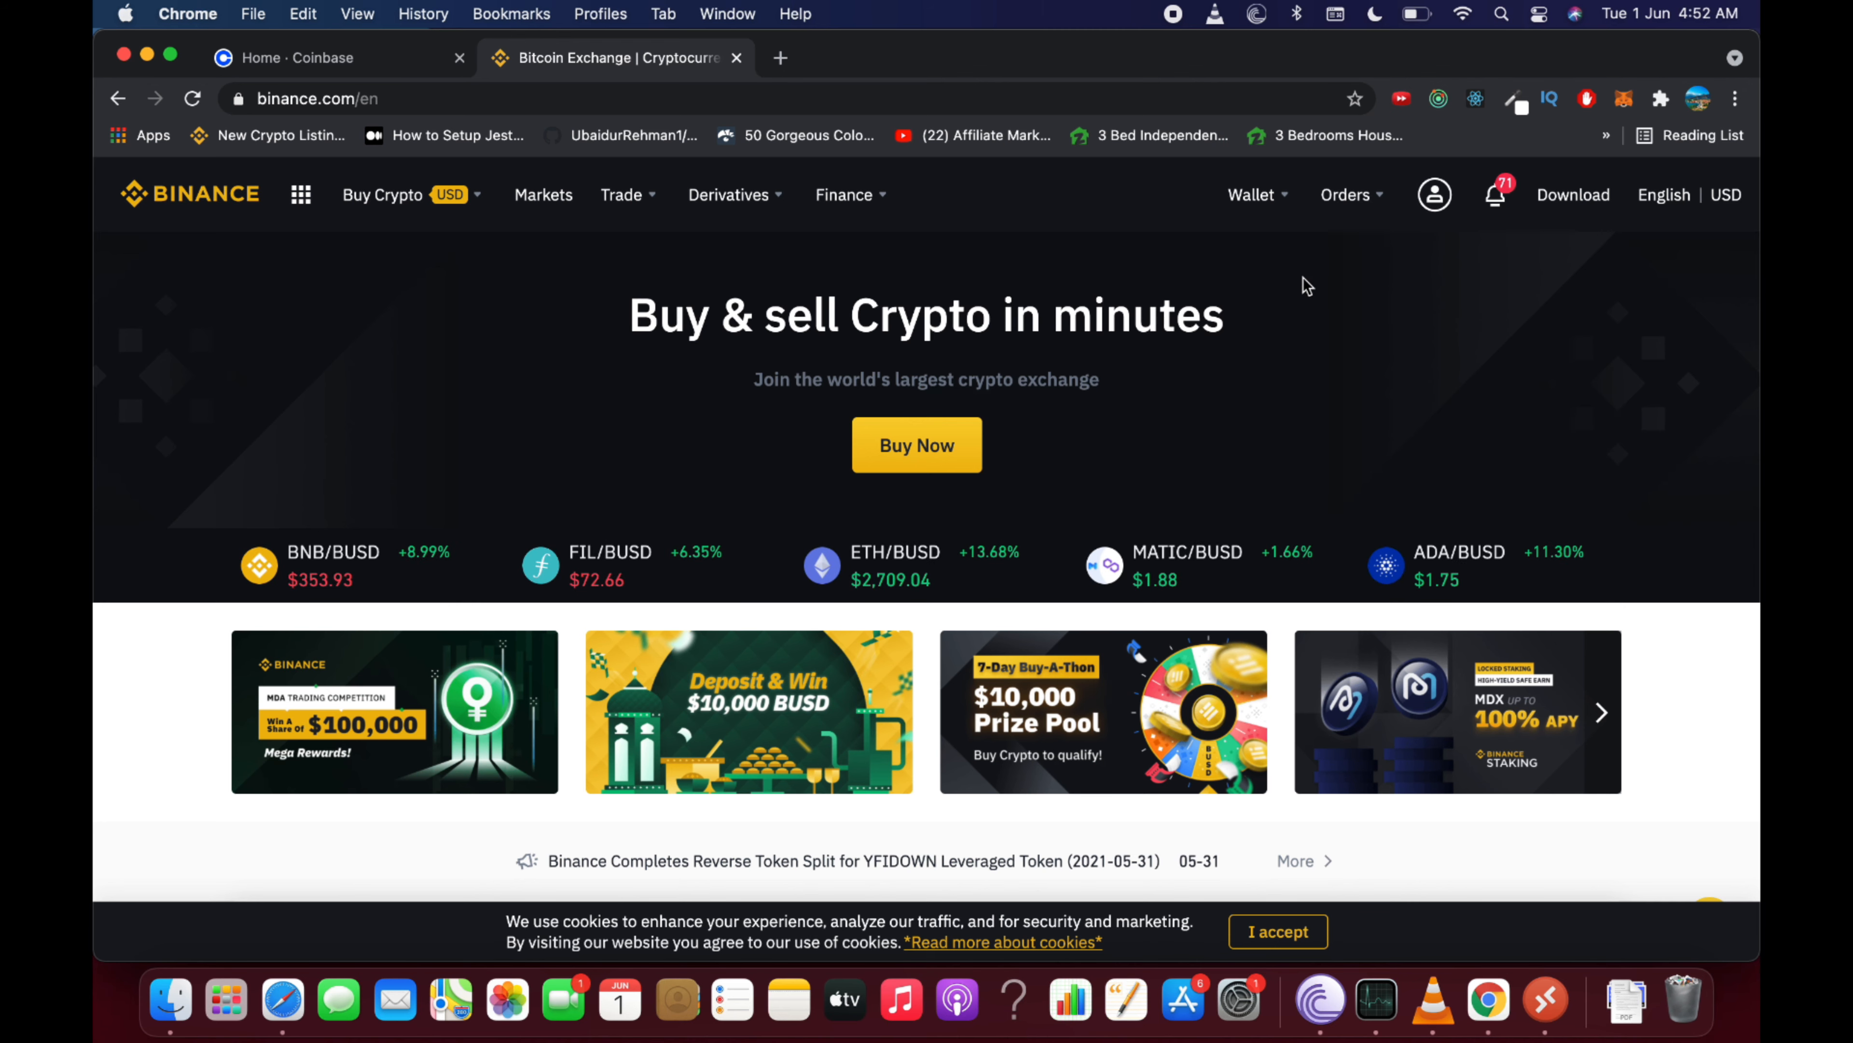
Go to the Fiat and Spot wallet page from Binance's Wallet menu
{"action": "left_click", "coordinate": [1251, 195]}
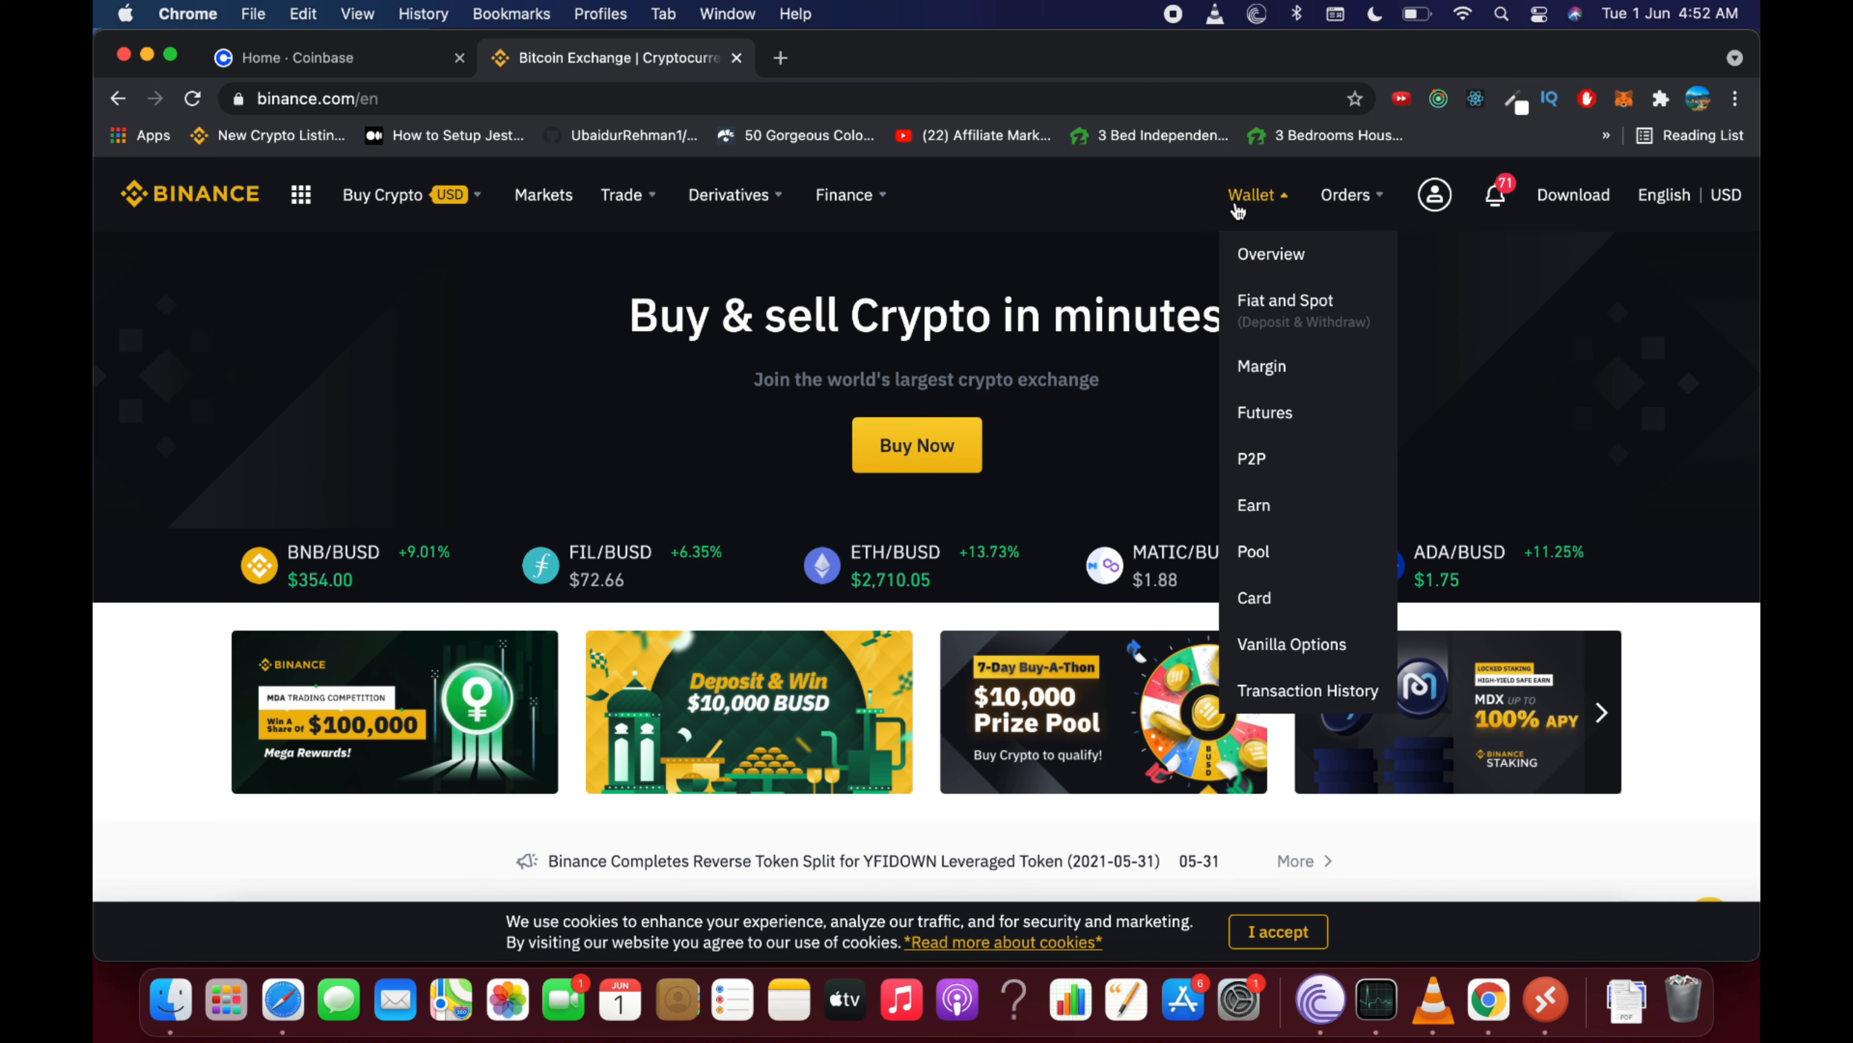
{"action": "mouse_move", "coordinate": [1285, 305]}
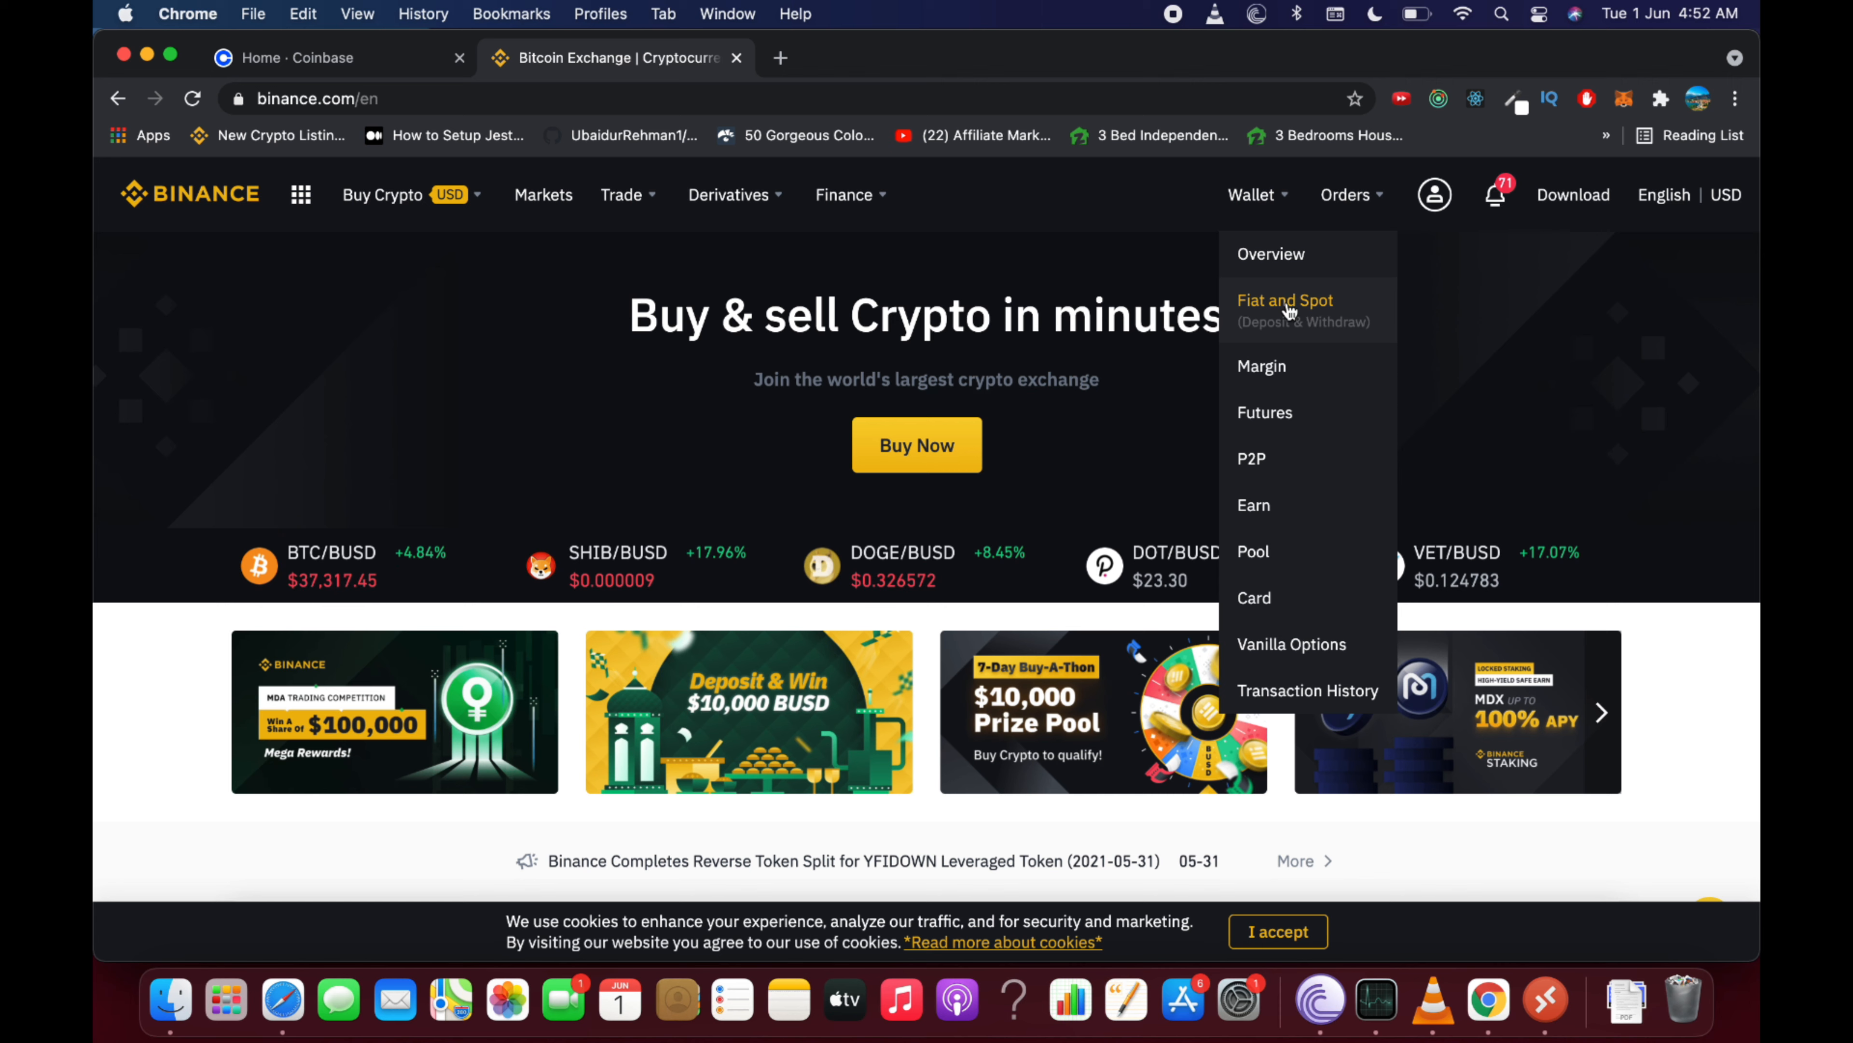
{"action": "mouse_move", "coordinate": [1300, 305]}
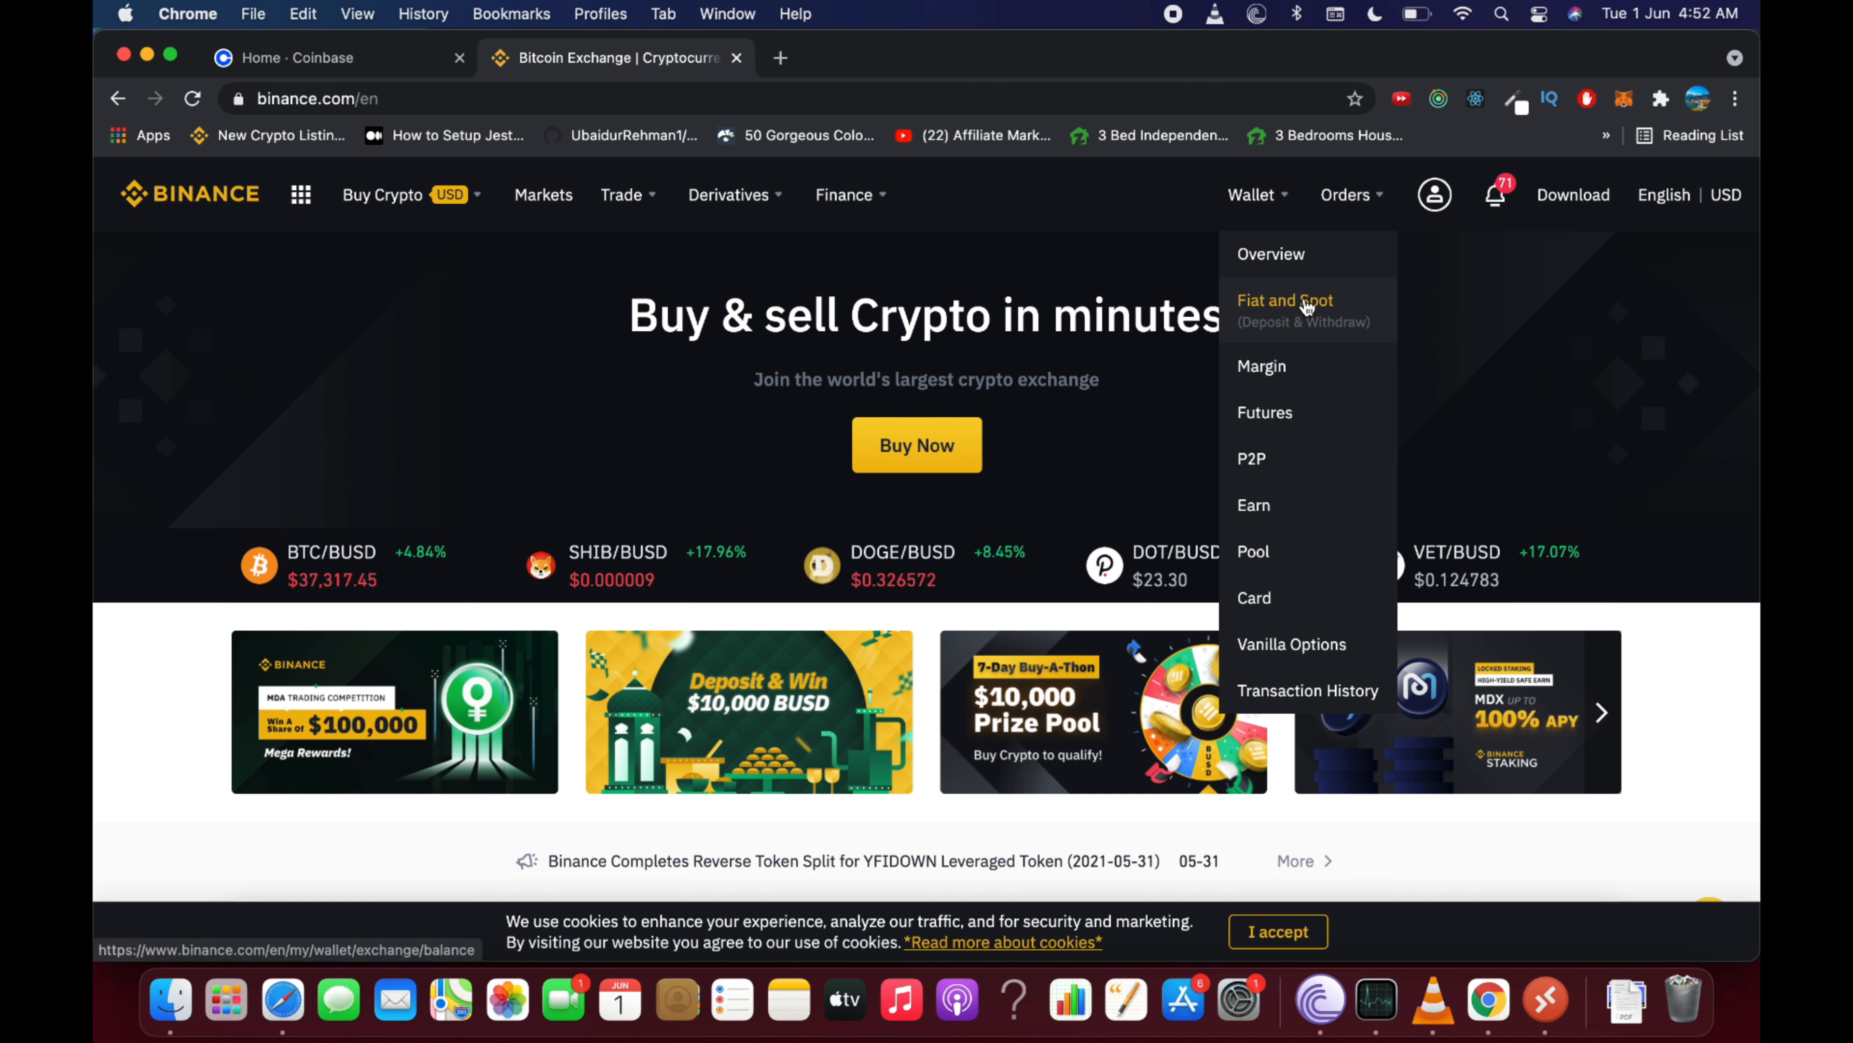
{"action": "left_click", "coordinate": [1285, 310]}
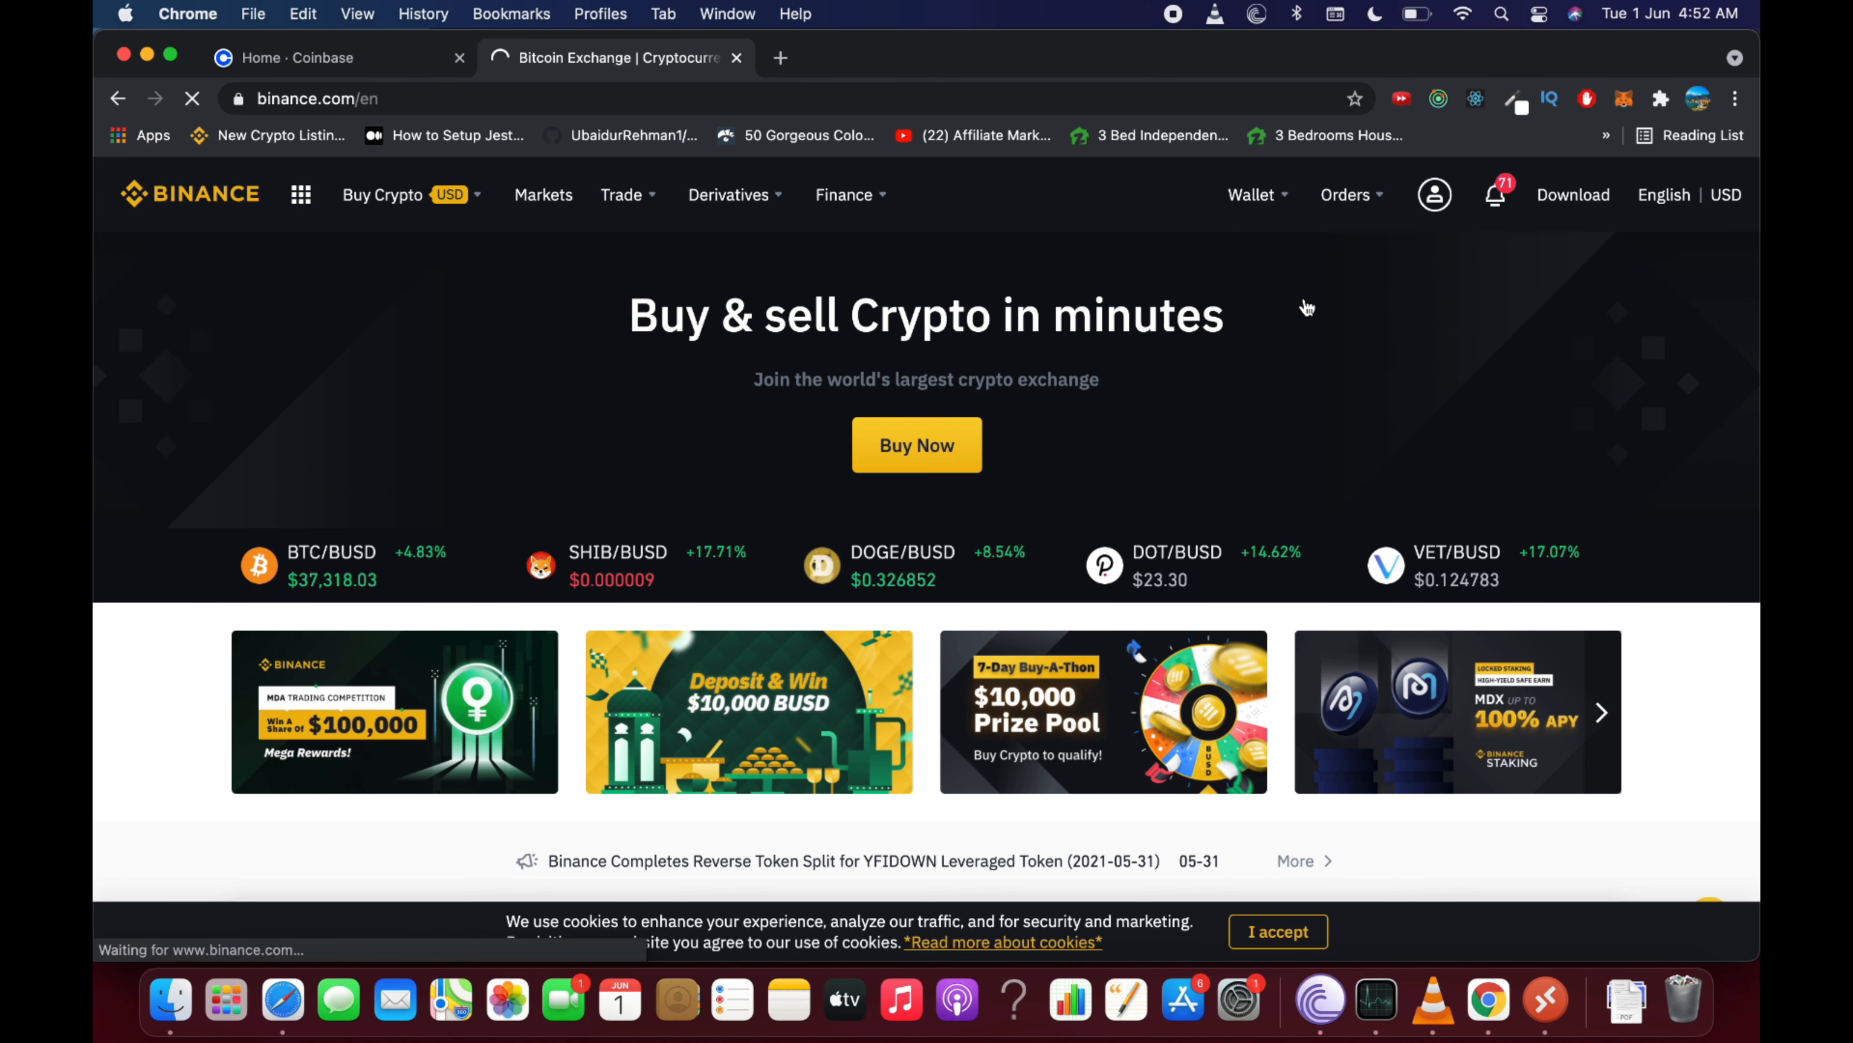
{"action": "mouse_move", "coordinate": [1306, 305]}
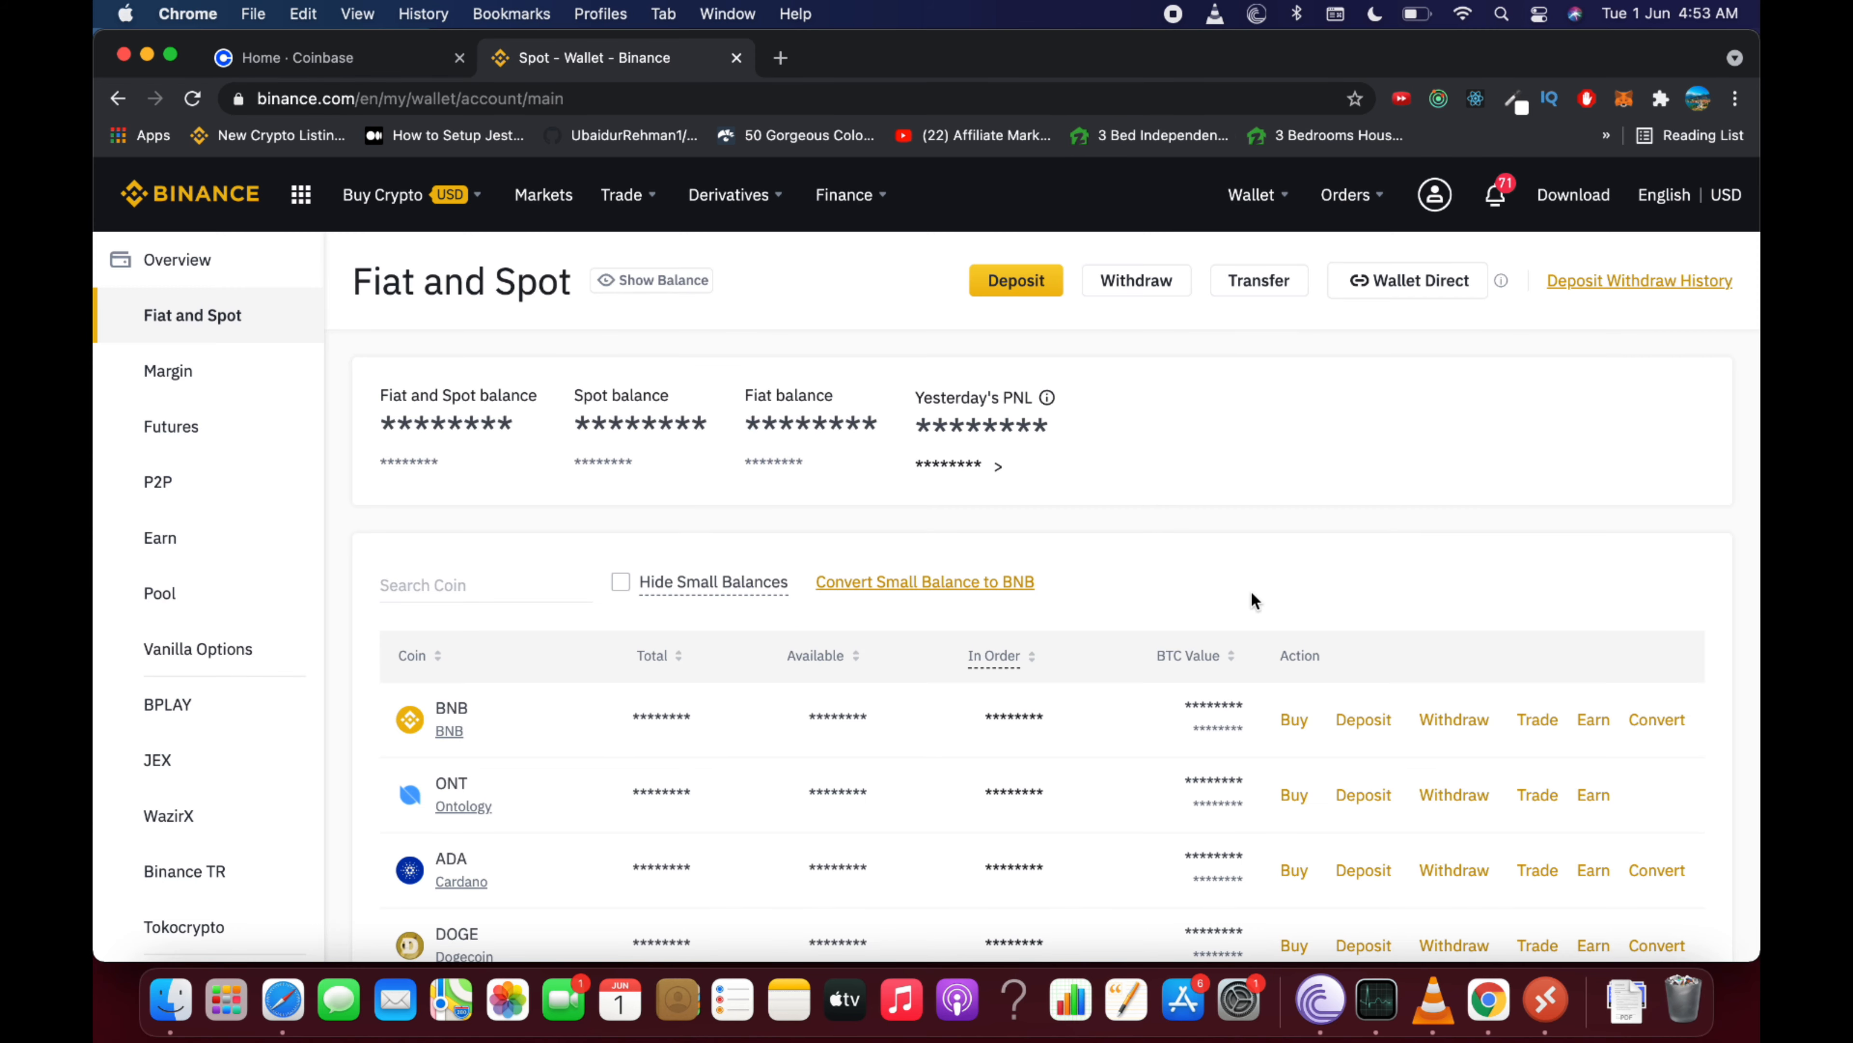
{"action": "scroll", "scroll_direction": "down", "scroll_amount": 3}
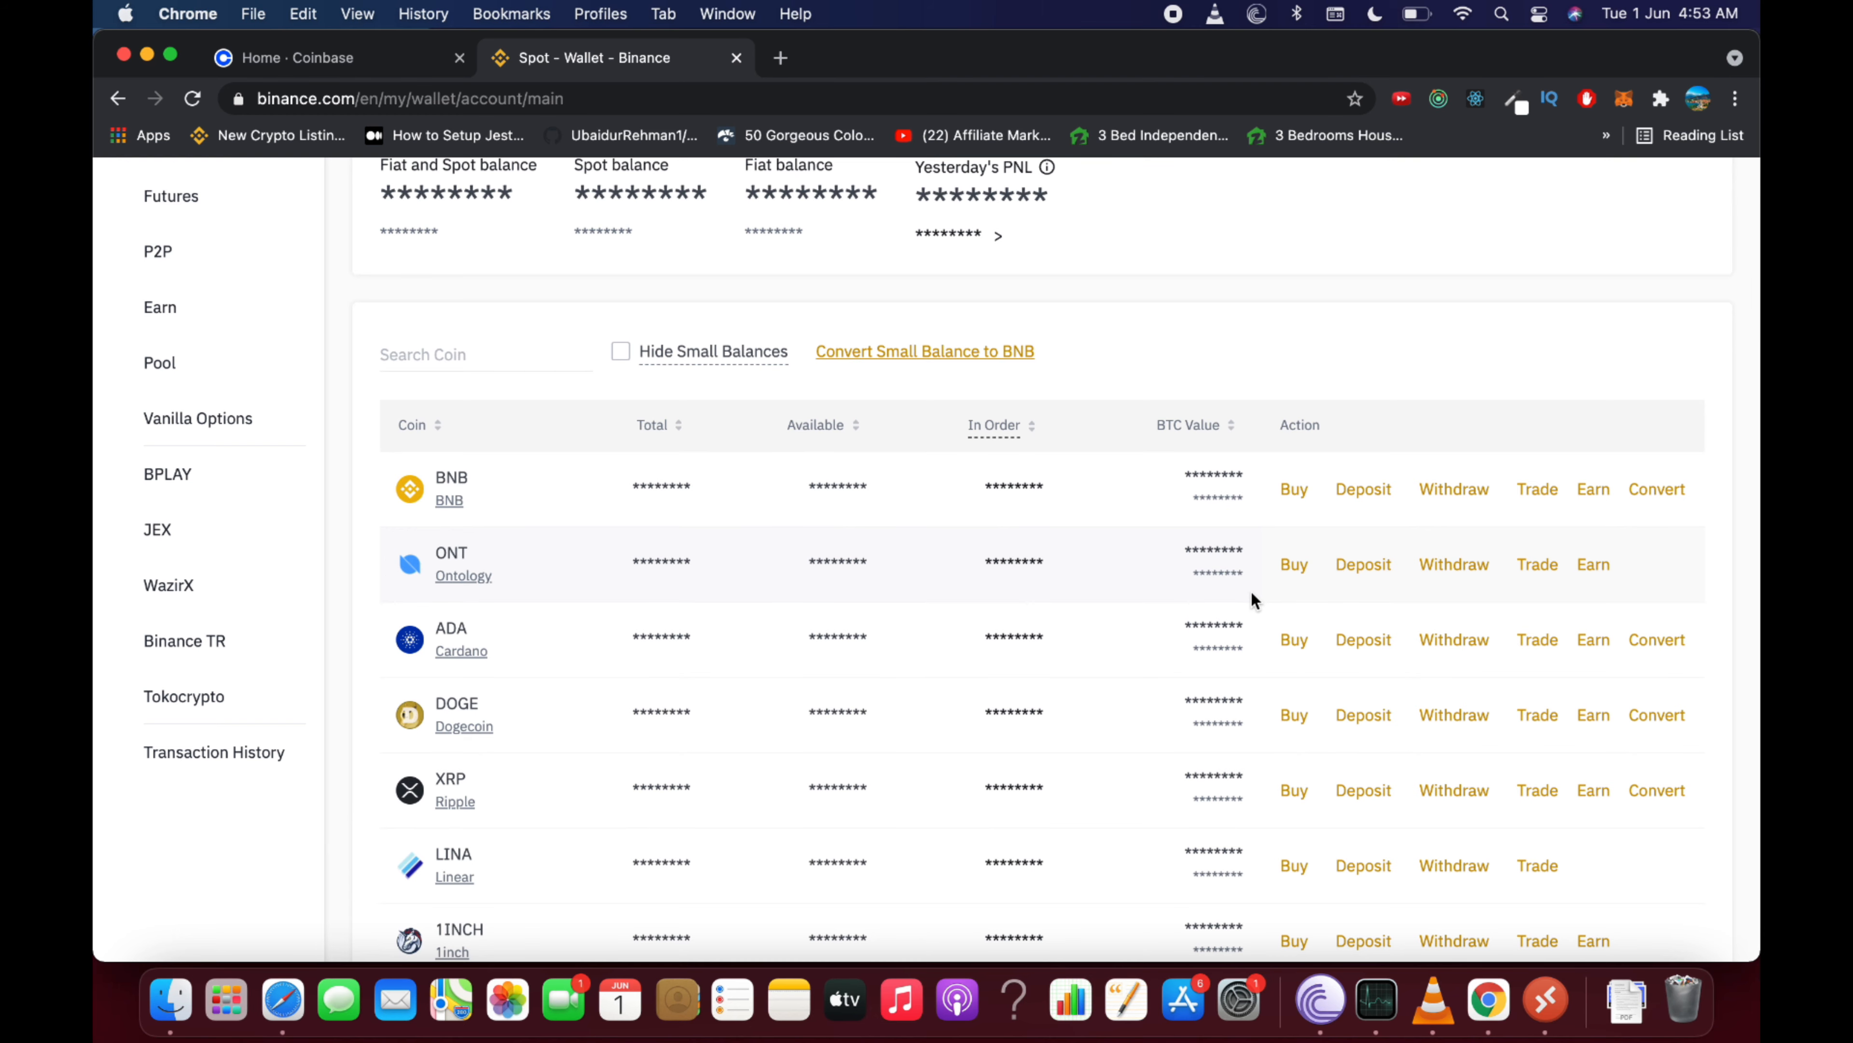
{"action": "scroll", "scroll_direction": "down", "scroll_amount": 3}
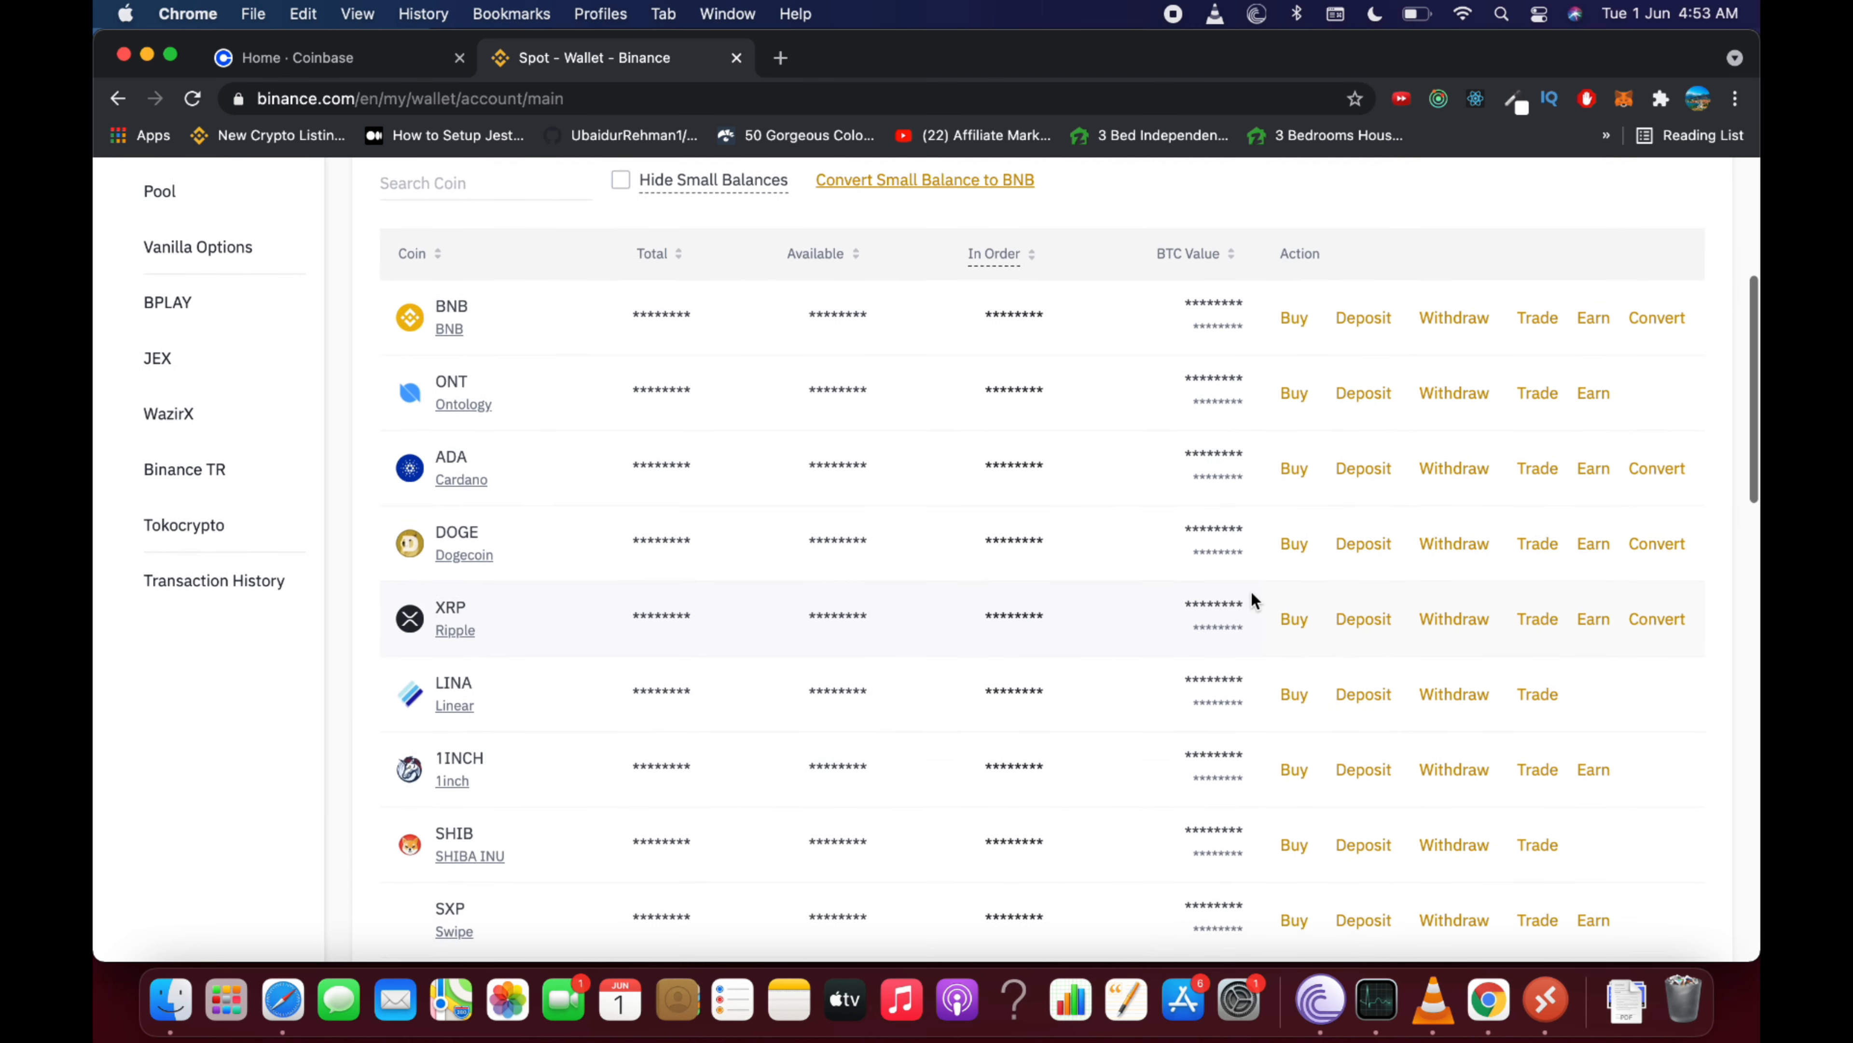
{"action": "scroll", "scroll_direction": "down", "scroll_amount": 3}
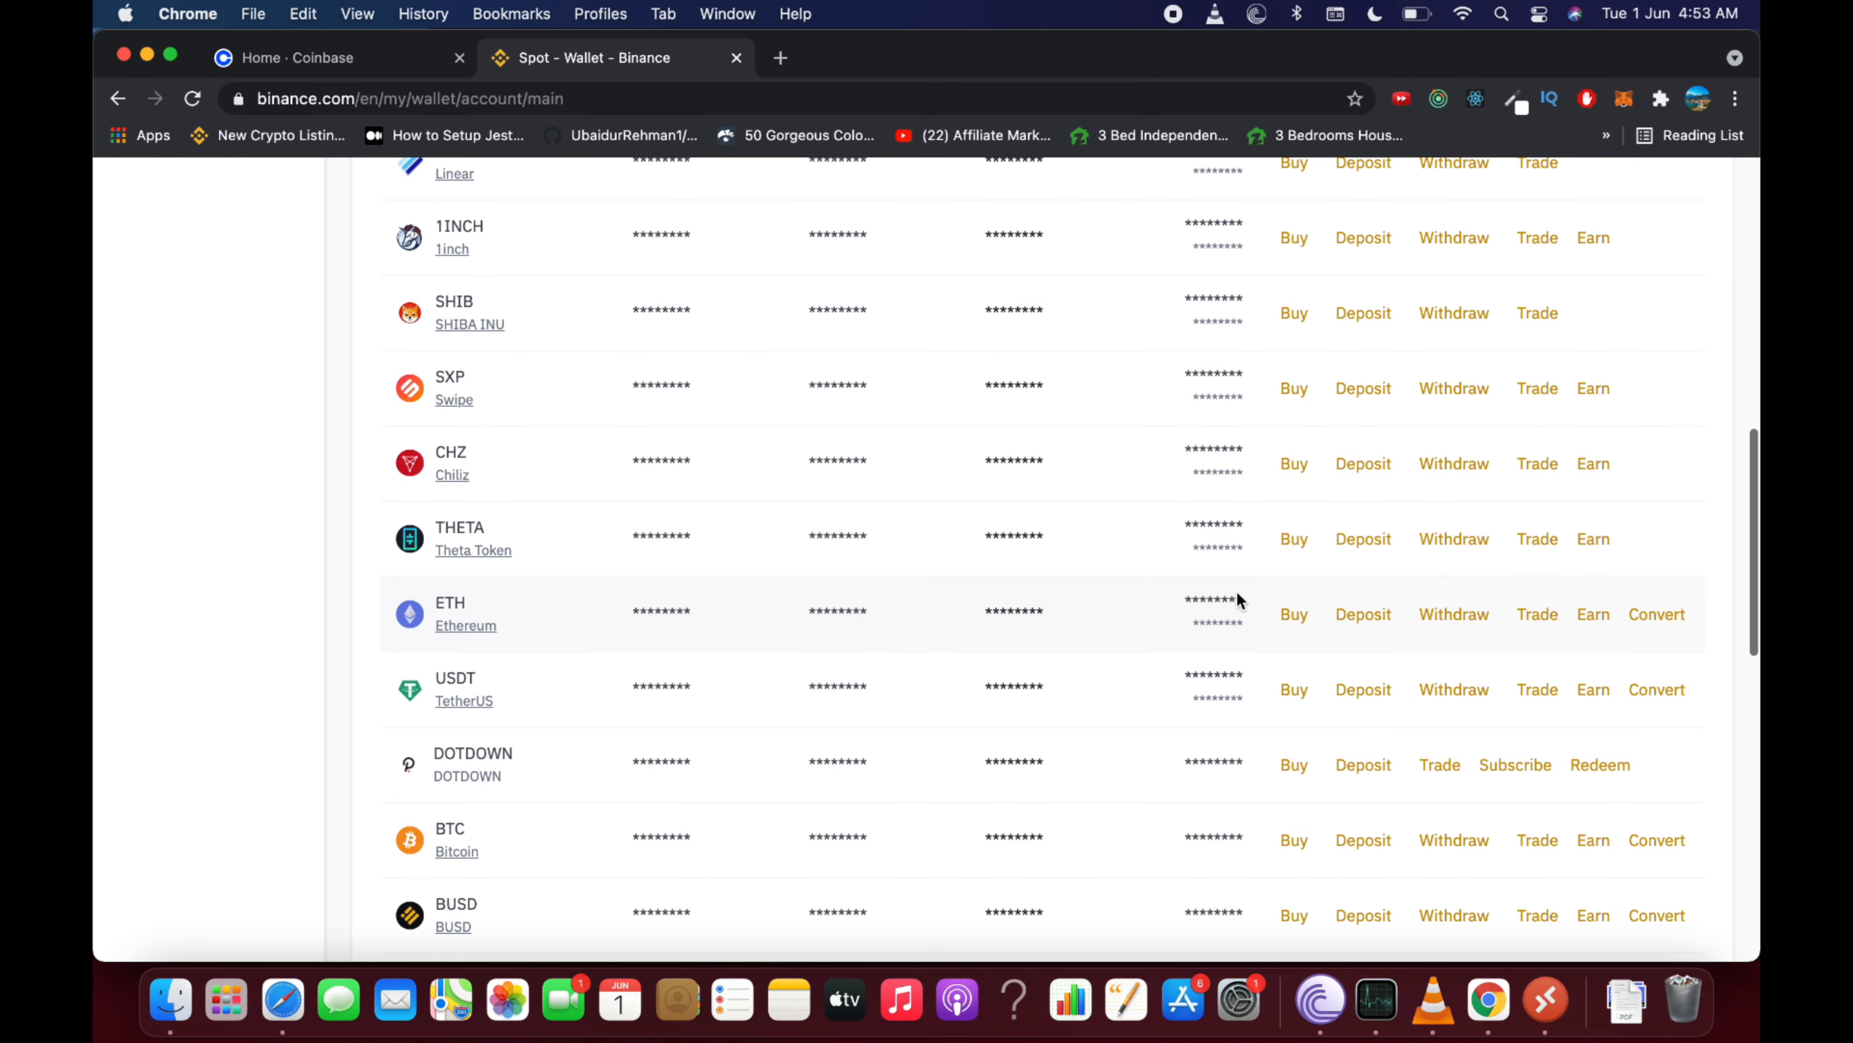
{"action": "mouse_move", "coordinate": [1538, 606]}
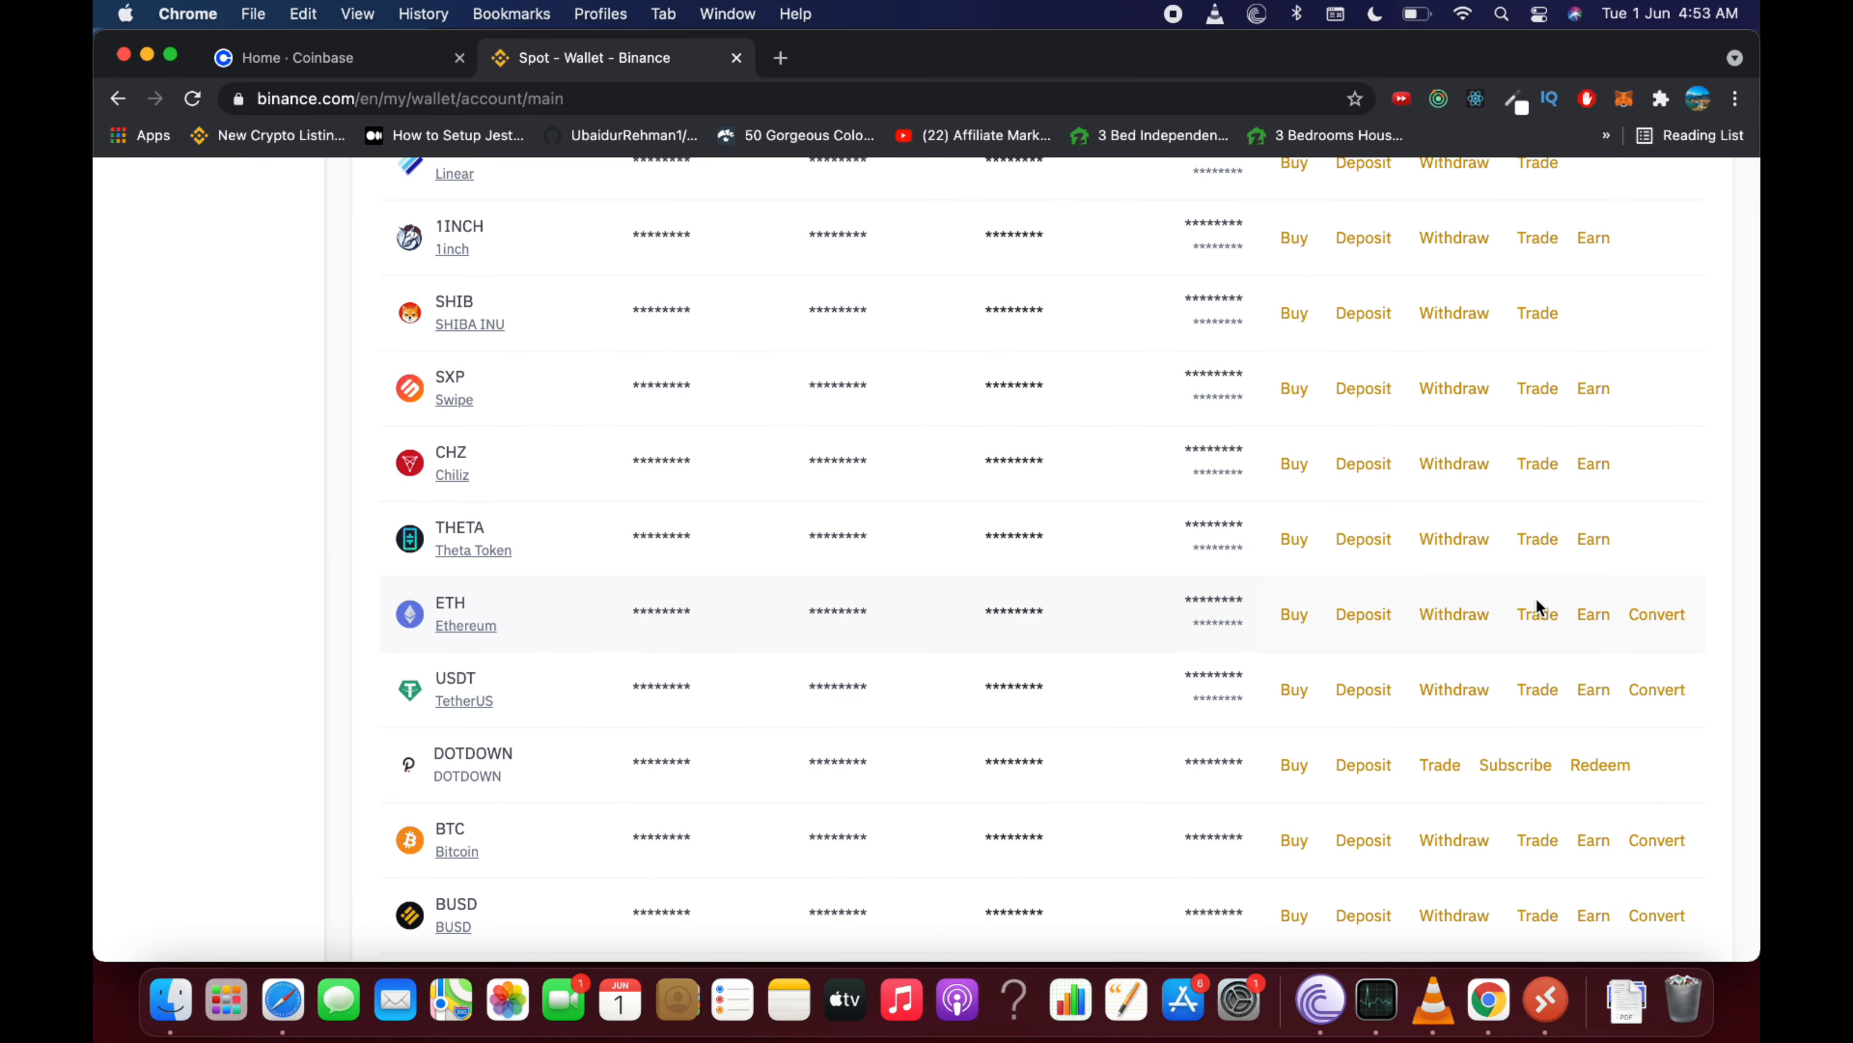
{"action": "mouse_move", "coordinate": [1454, 614]}
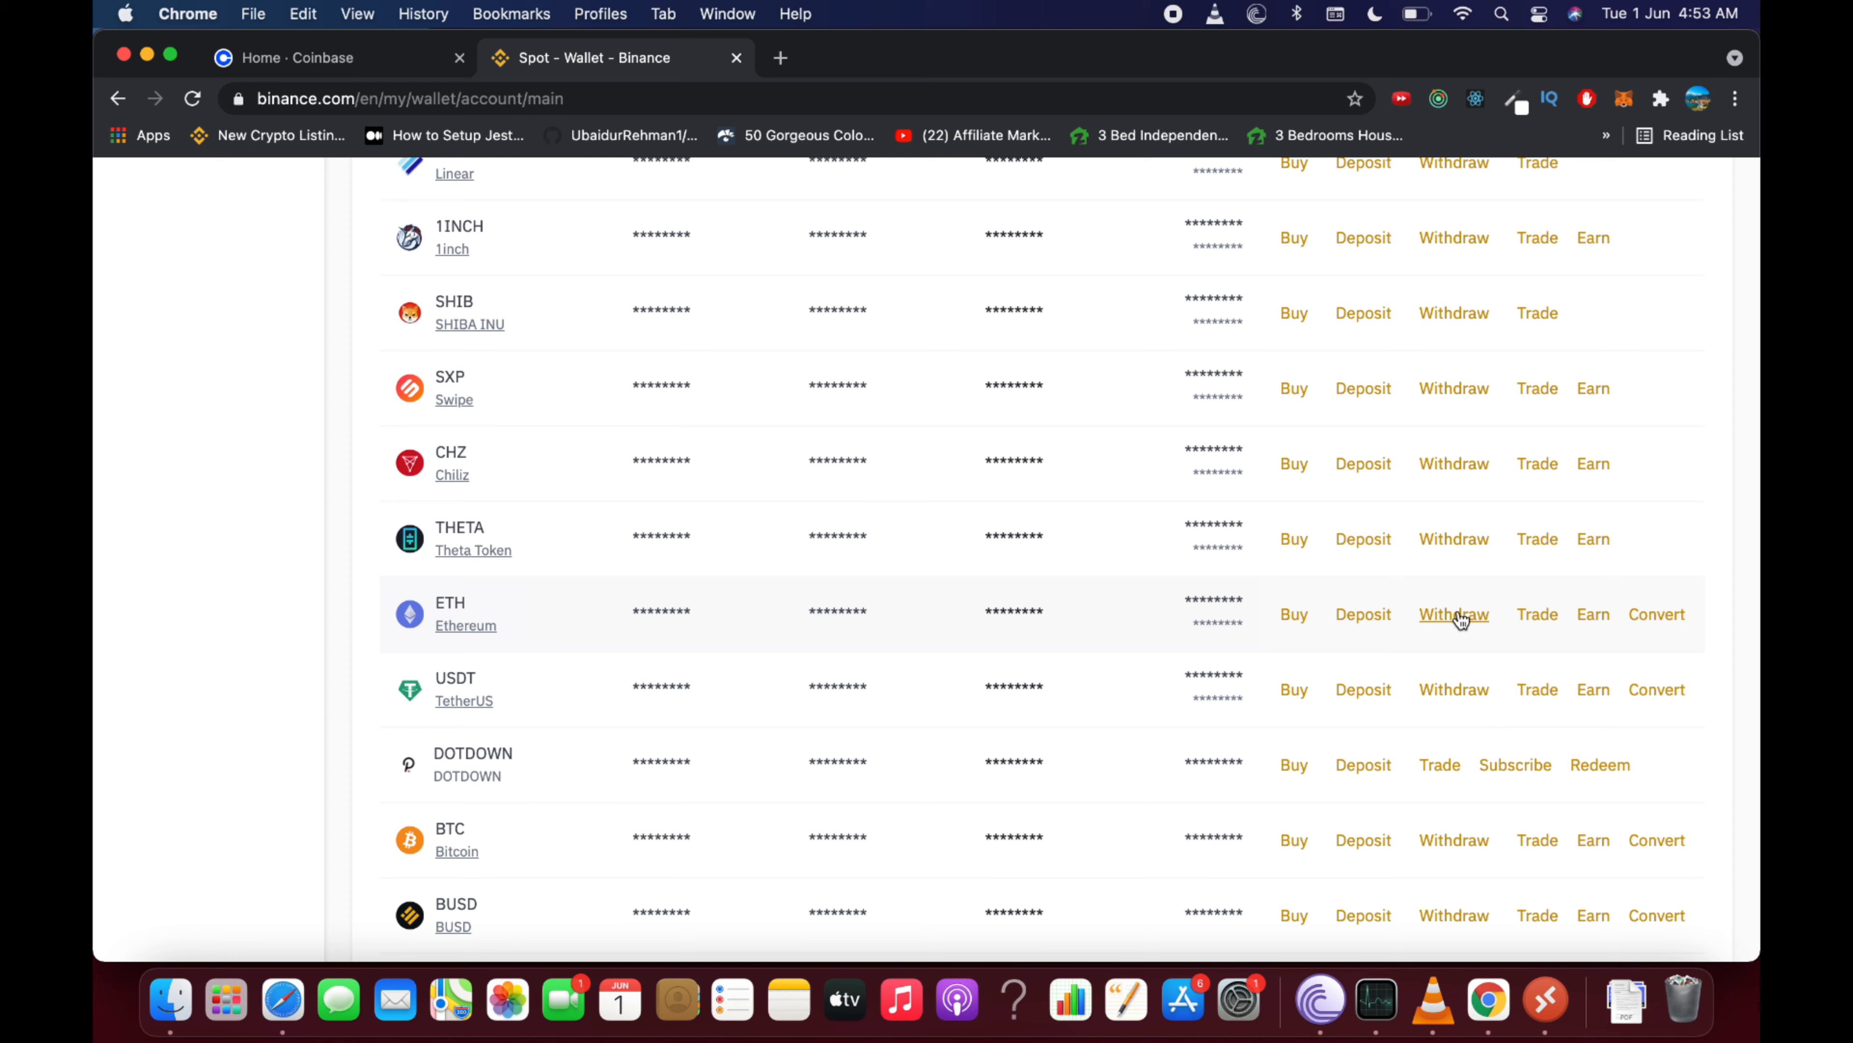
{"action": "left_click", "coordinate": [1454, 614]}
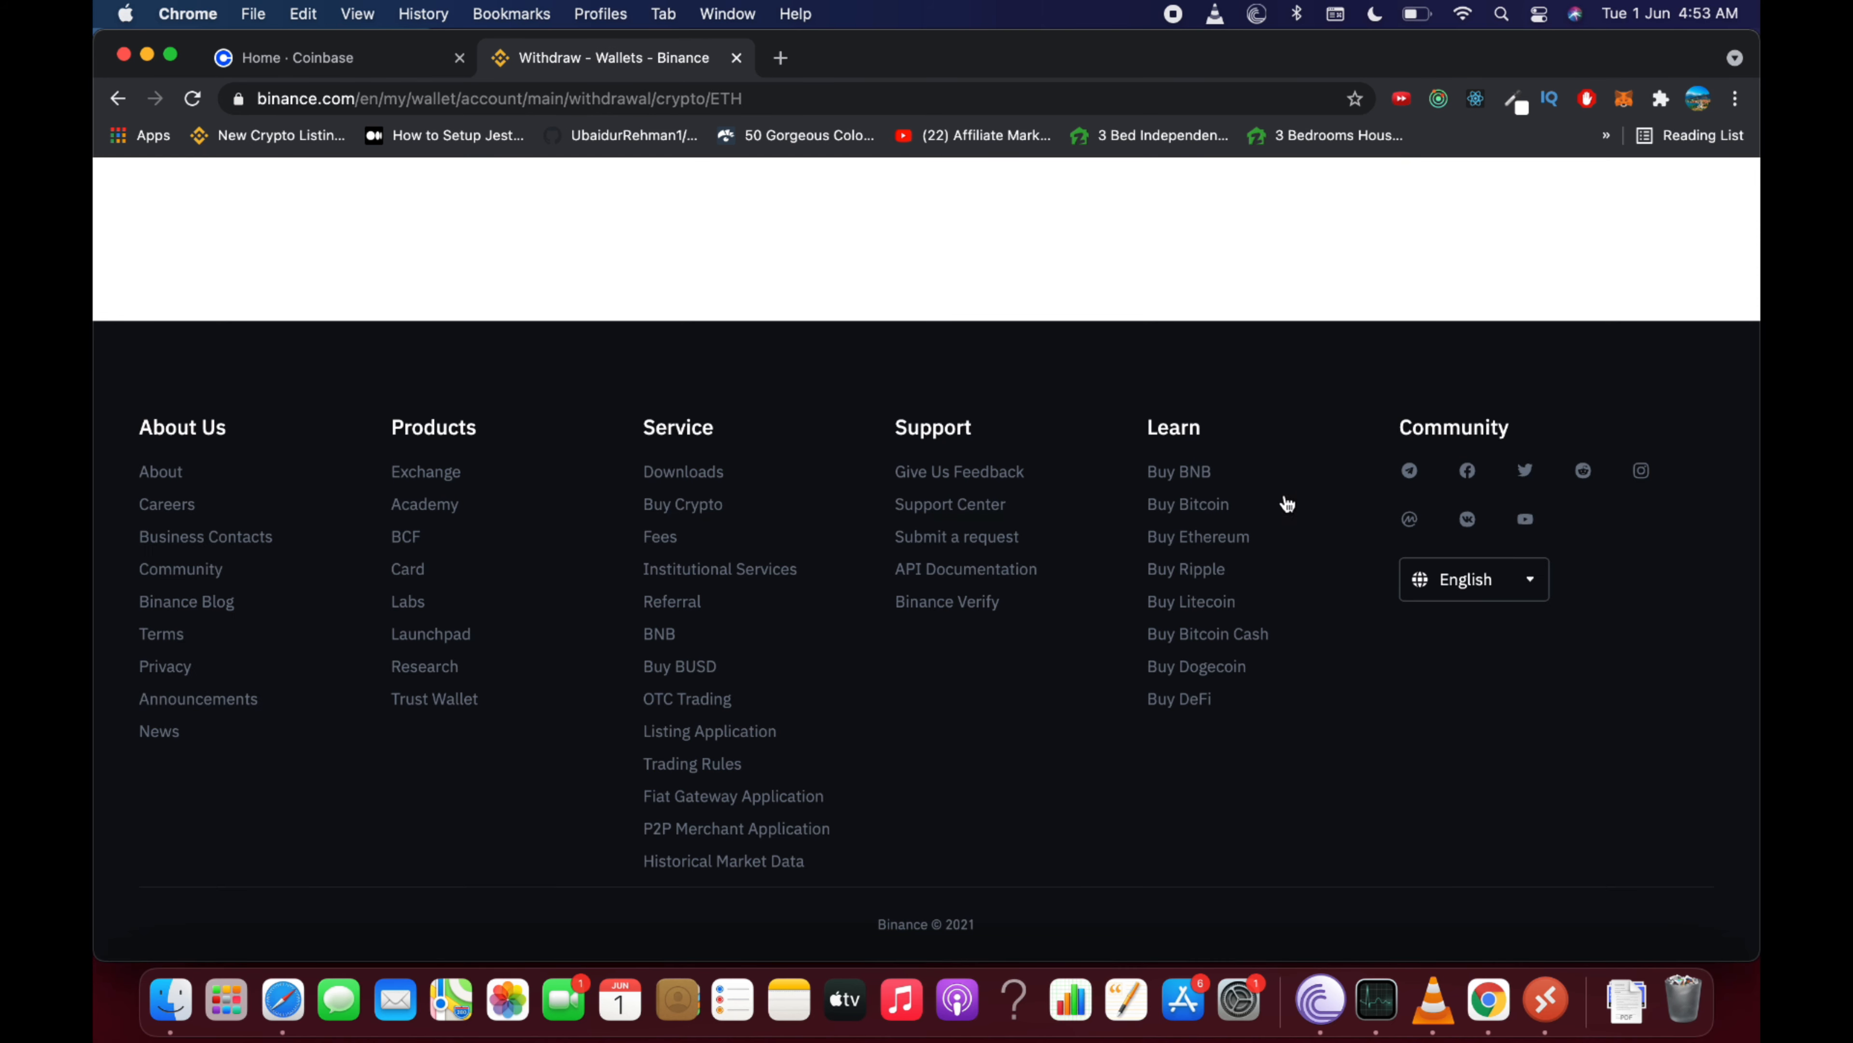
{"action": "scroll", "scroll_direction": "up", "scroll_amount": 3}
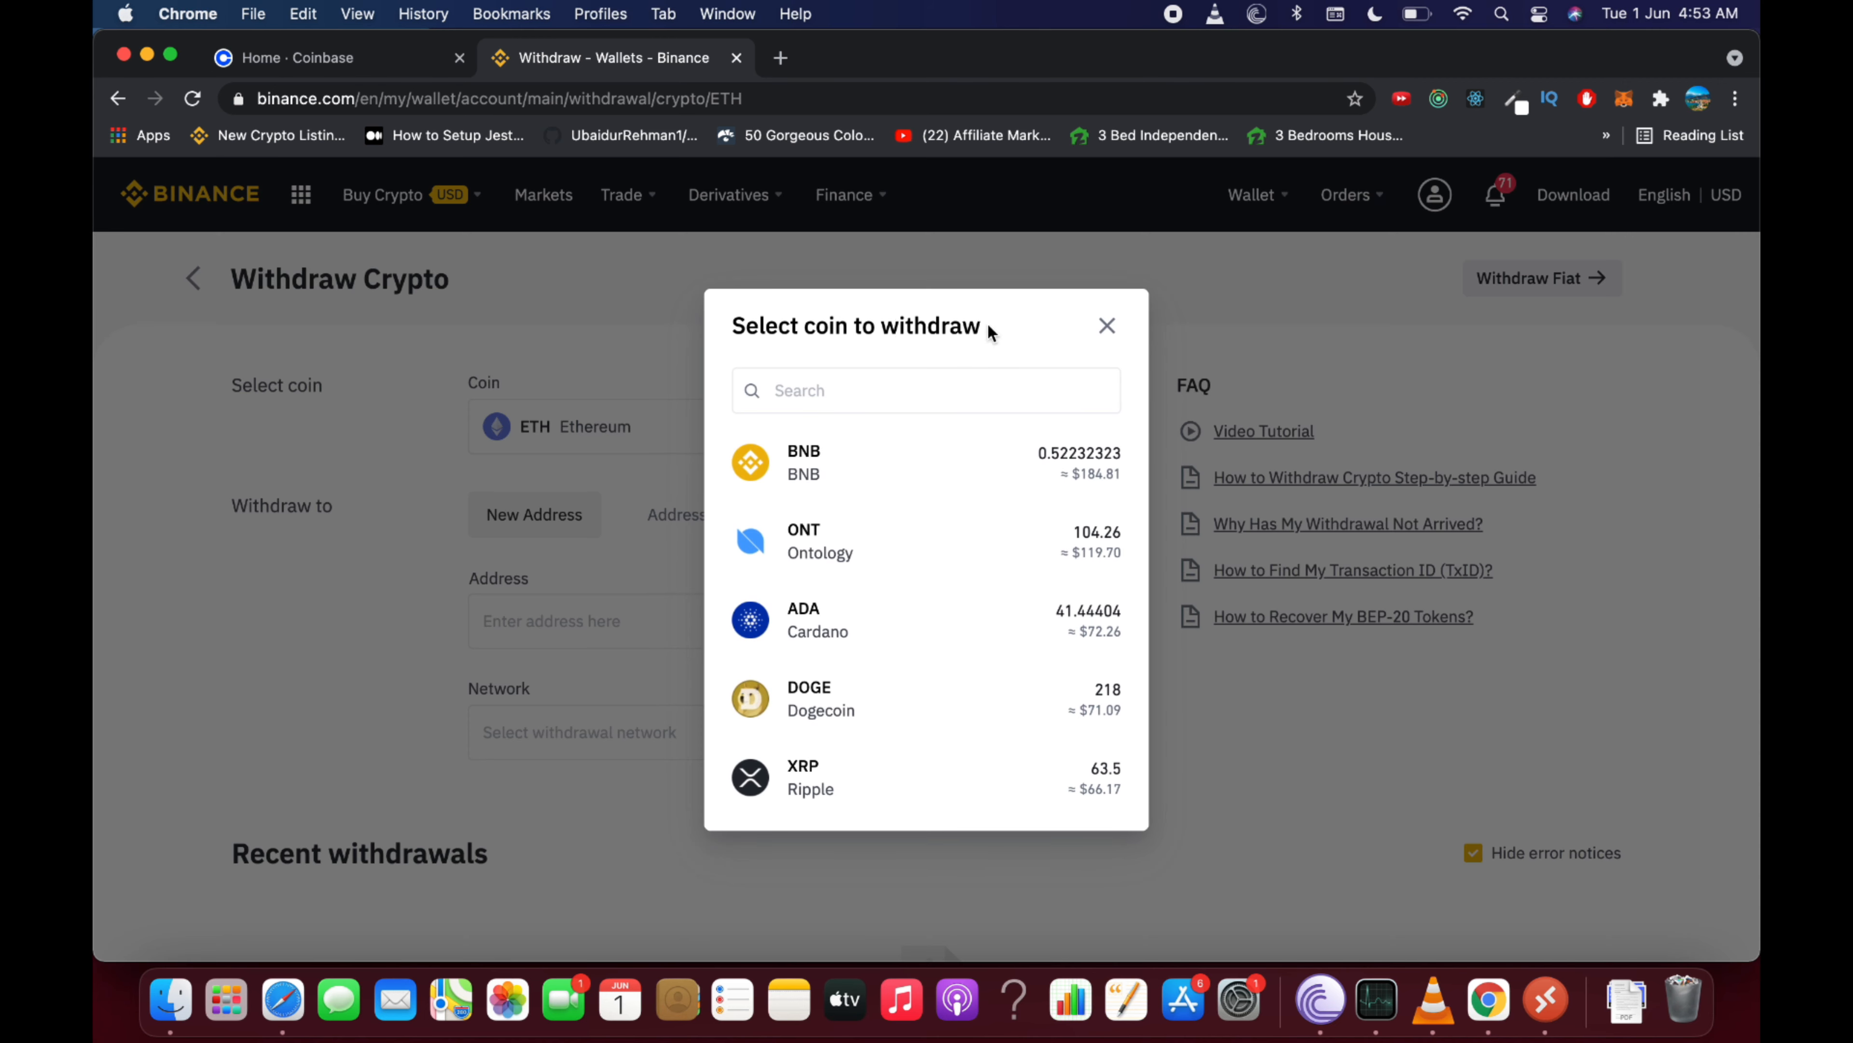
{"action": "left_click", "coordinate": [1107, 326]}
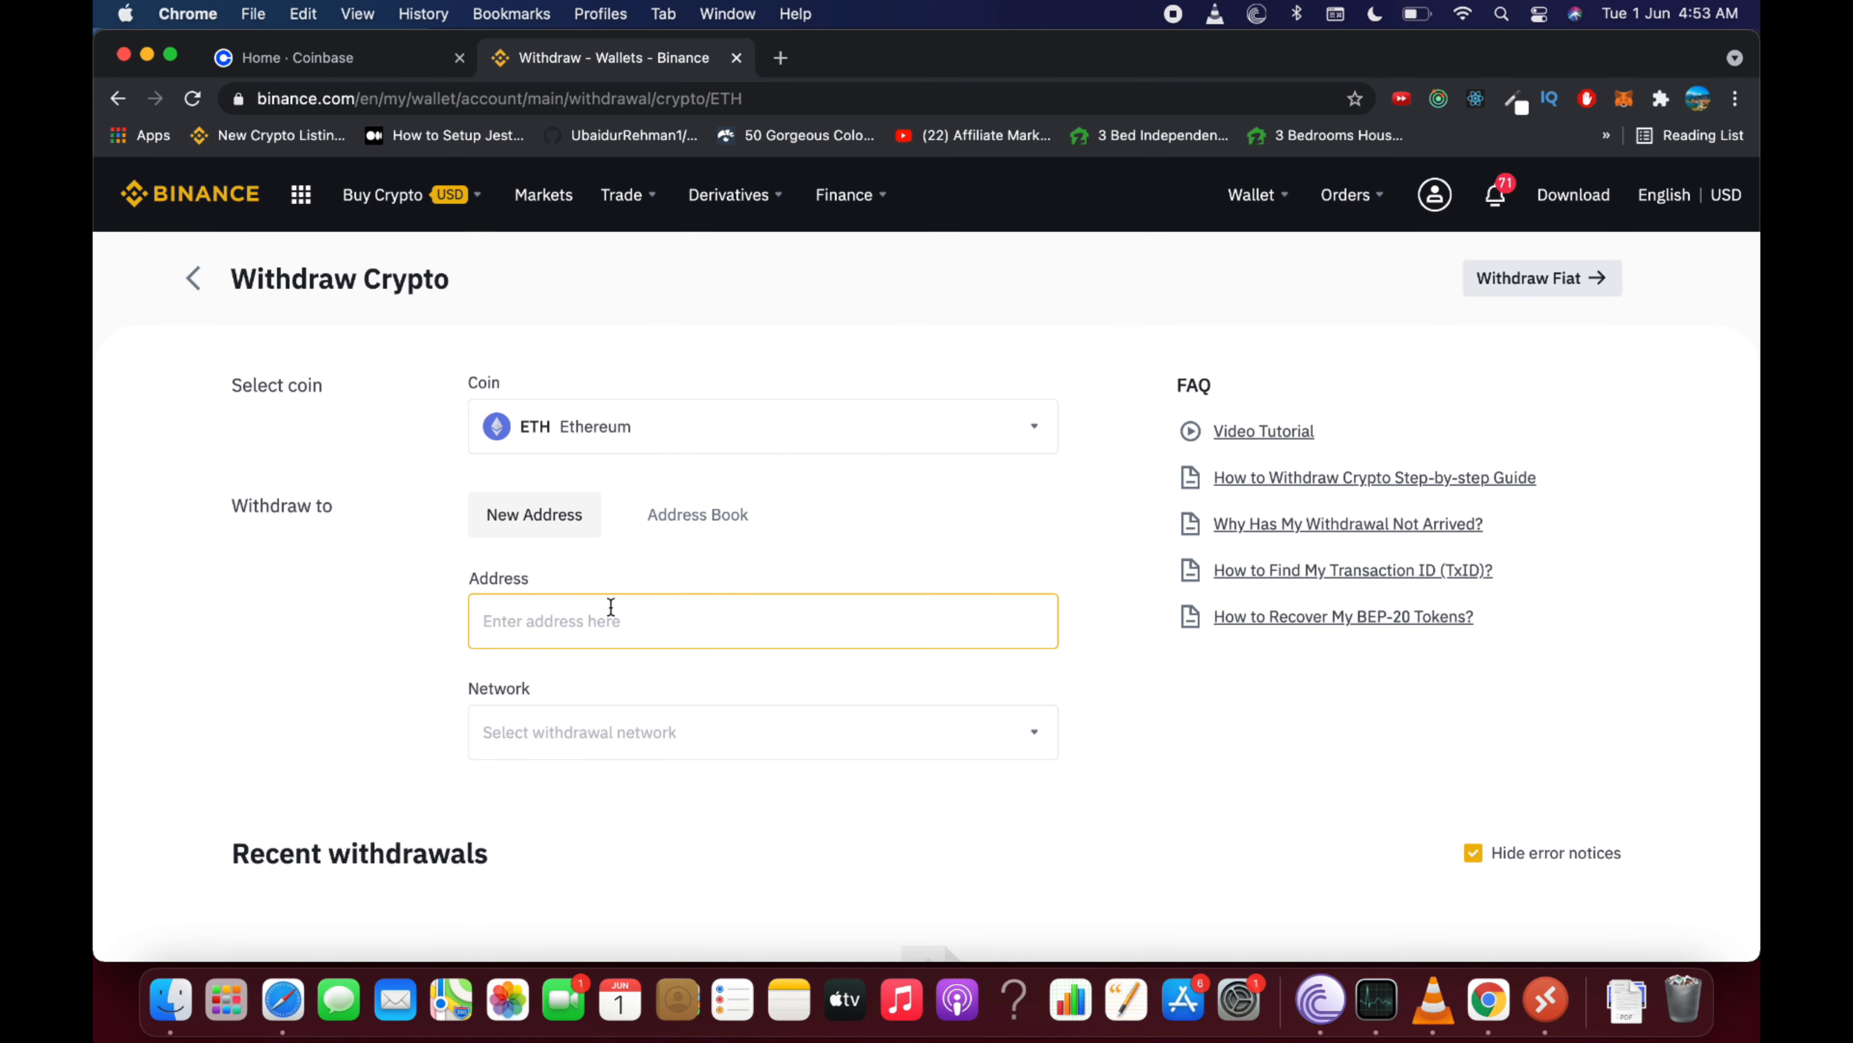
{"action": "type", "text": "0xDBF59348056A2b21de7999E72CE4d1567B2b0aB0"}
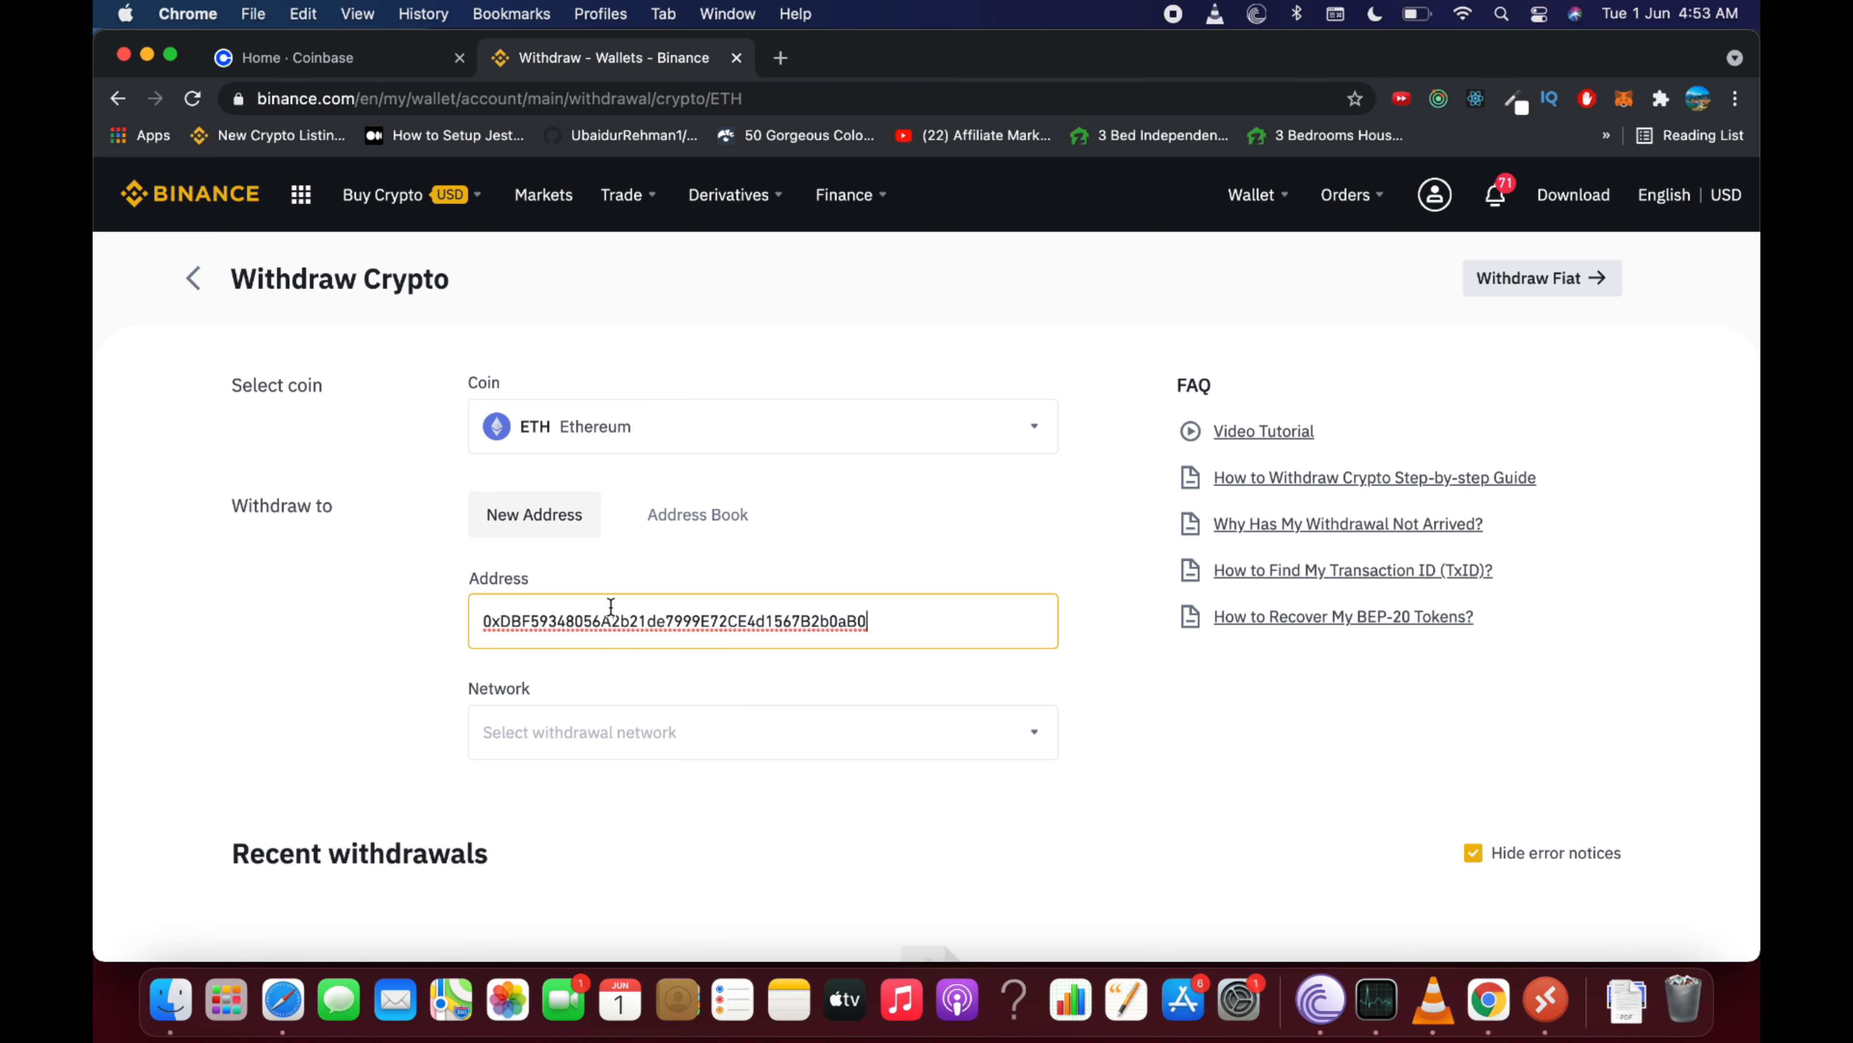
{"action": "mouse_move", "coordinate": [680, 604]}
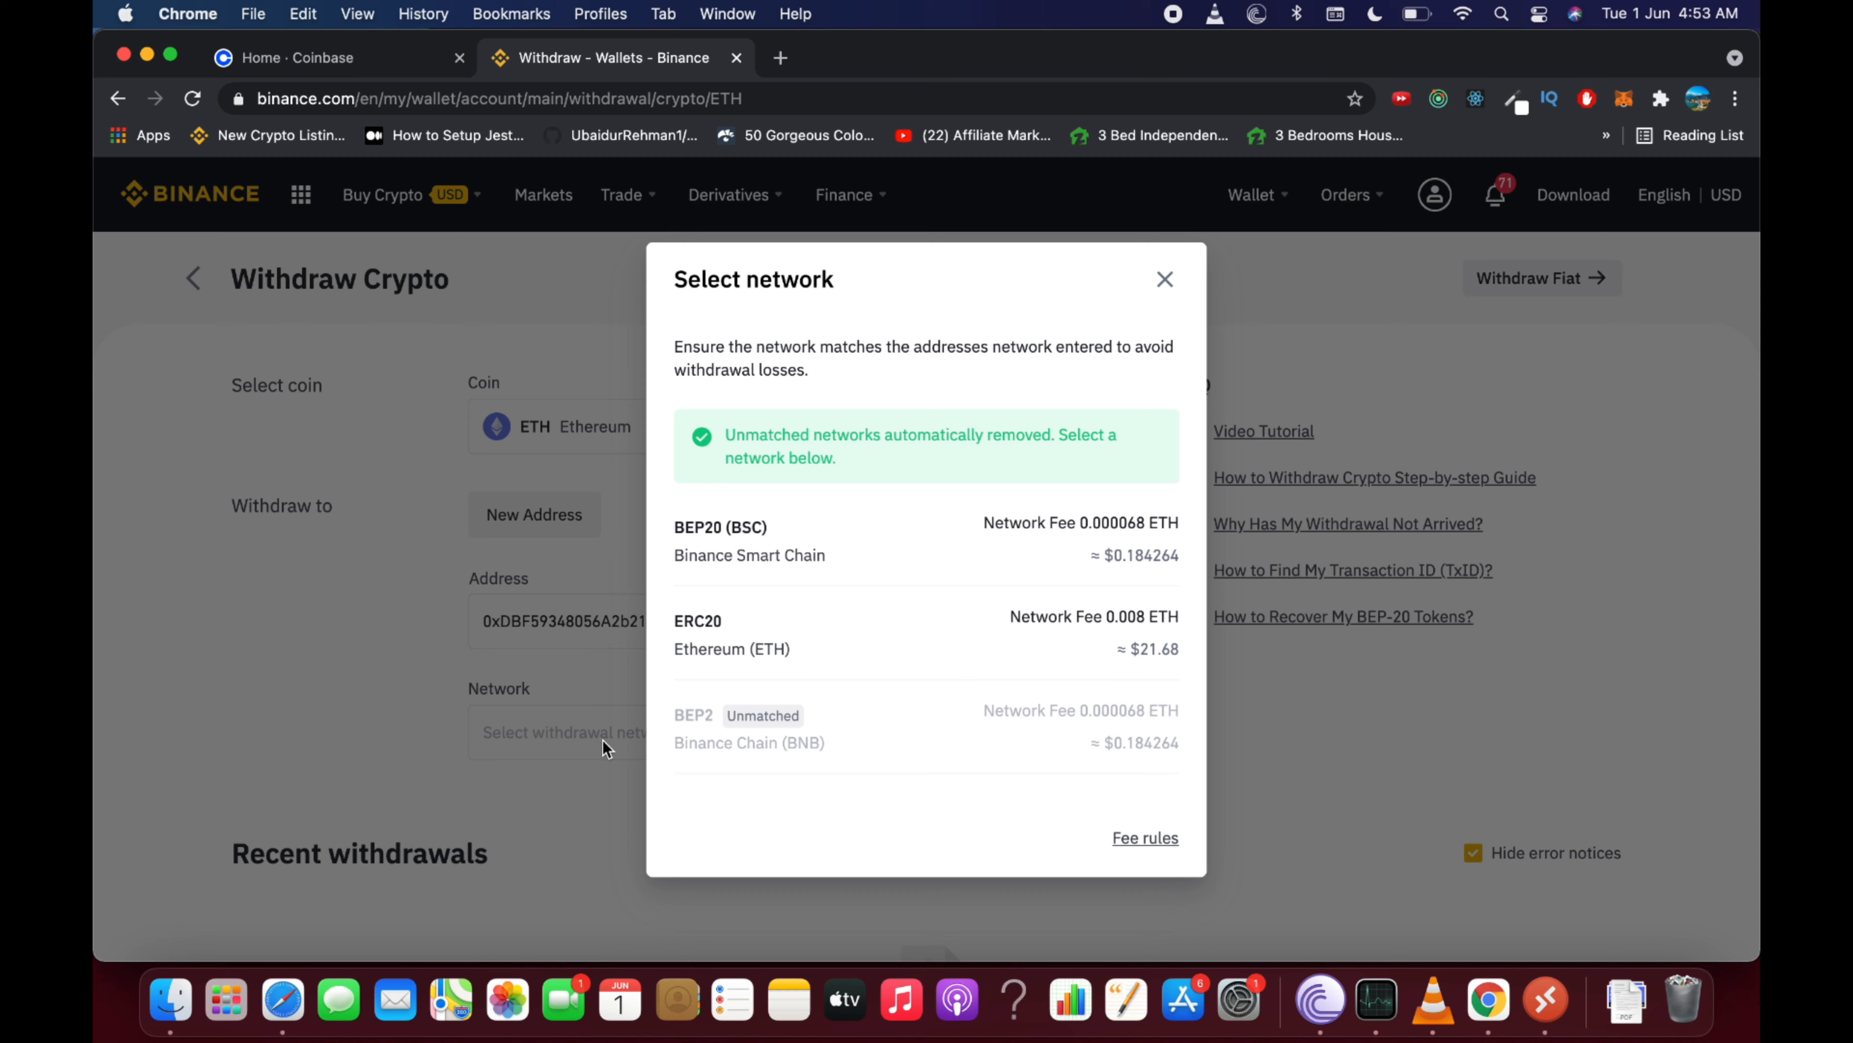
{"action": "mouse_move", "coordinate": [707, 636]}
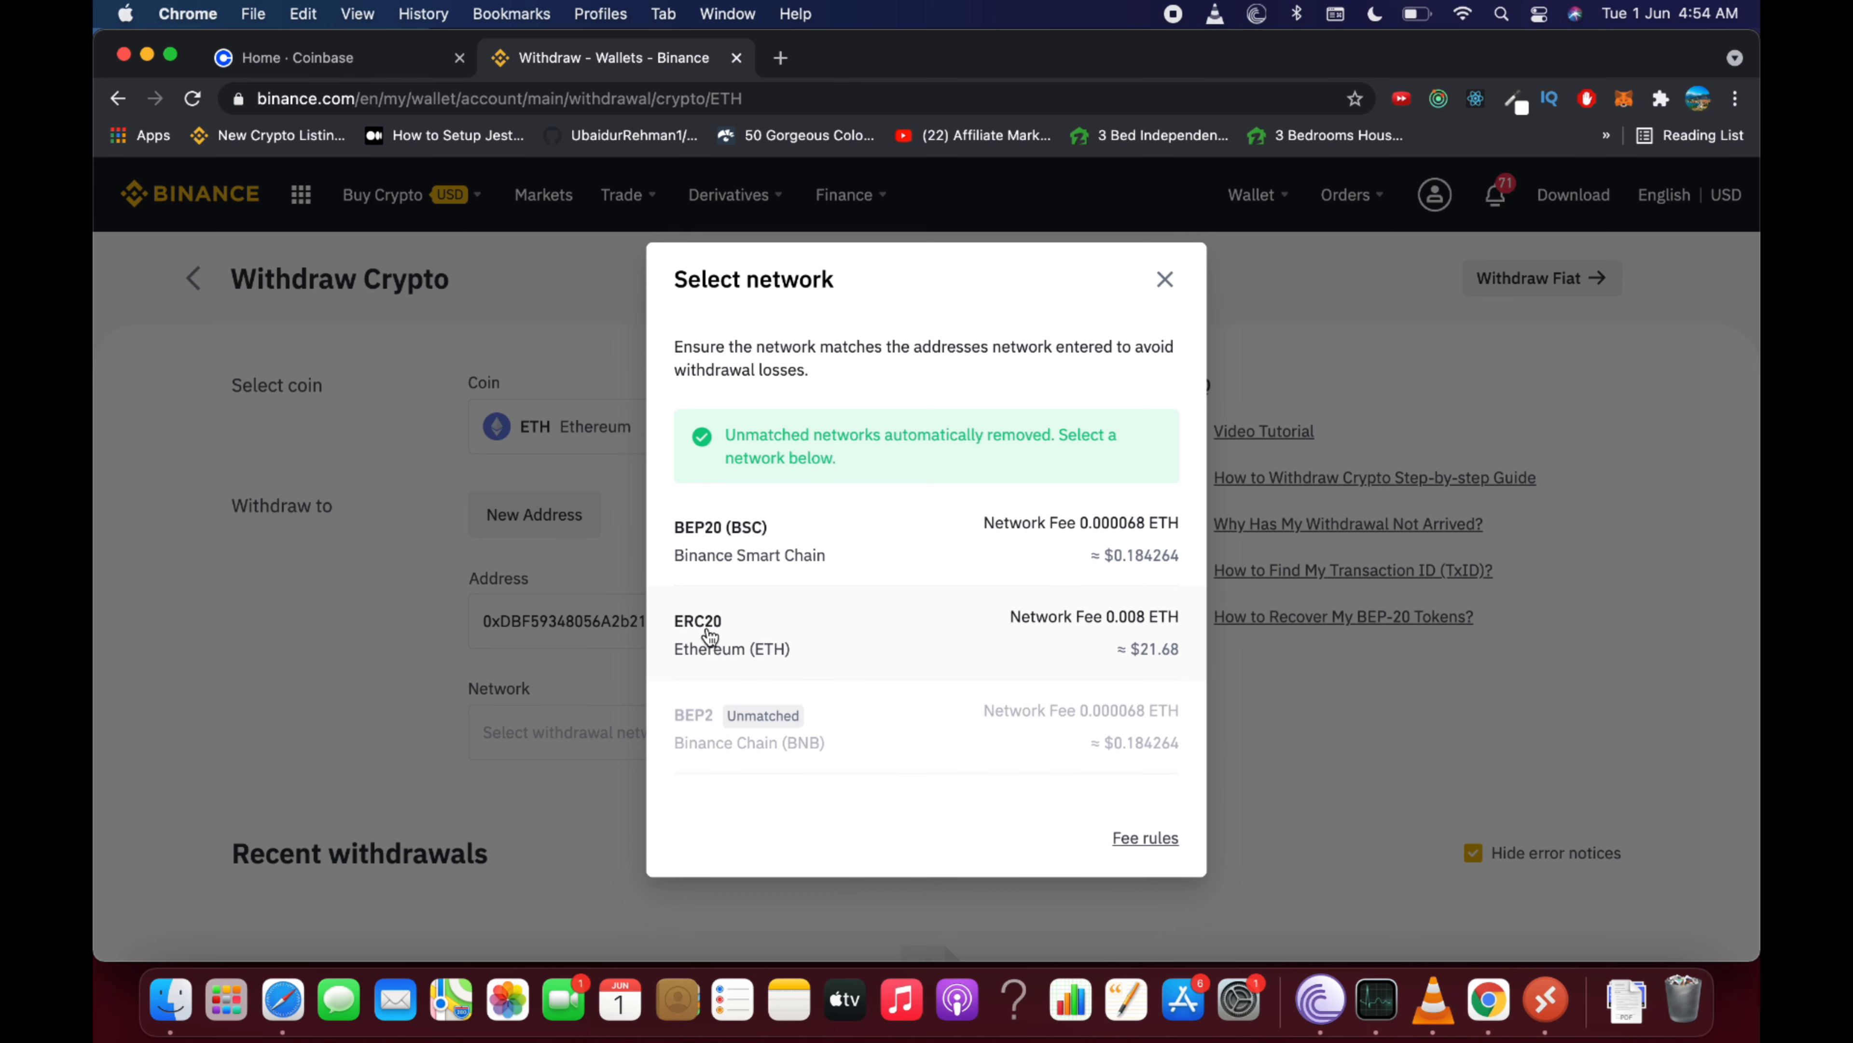
Choose ERC20 Ethereum (ETH) as the withdrawal network and move to the Amount field
{"action": "left_click", "coordinate": [731, 633]}
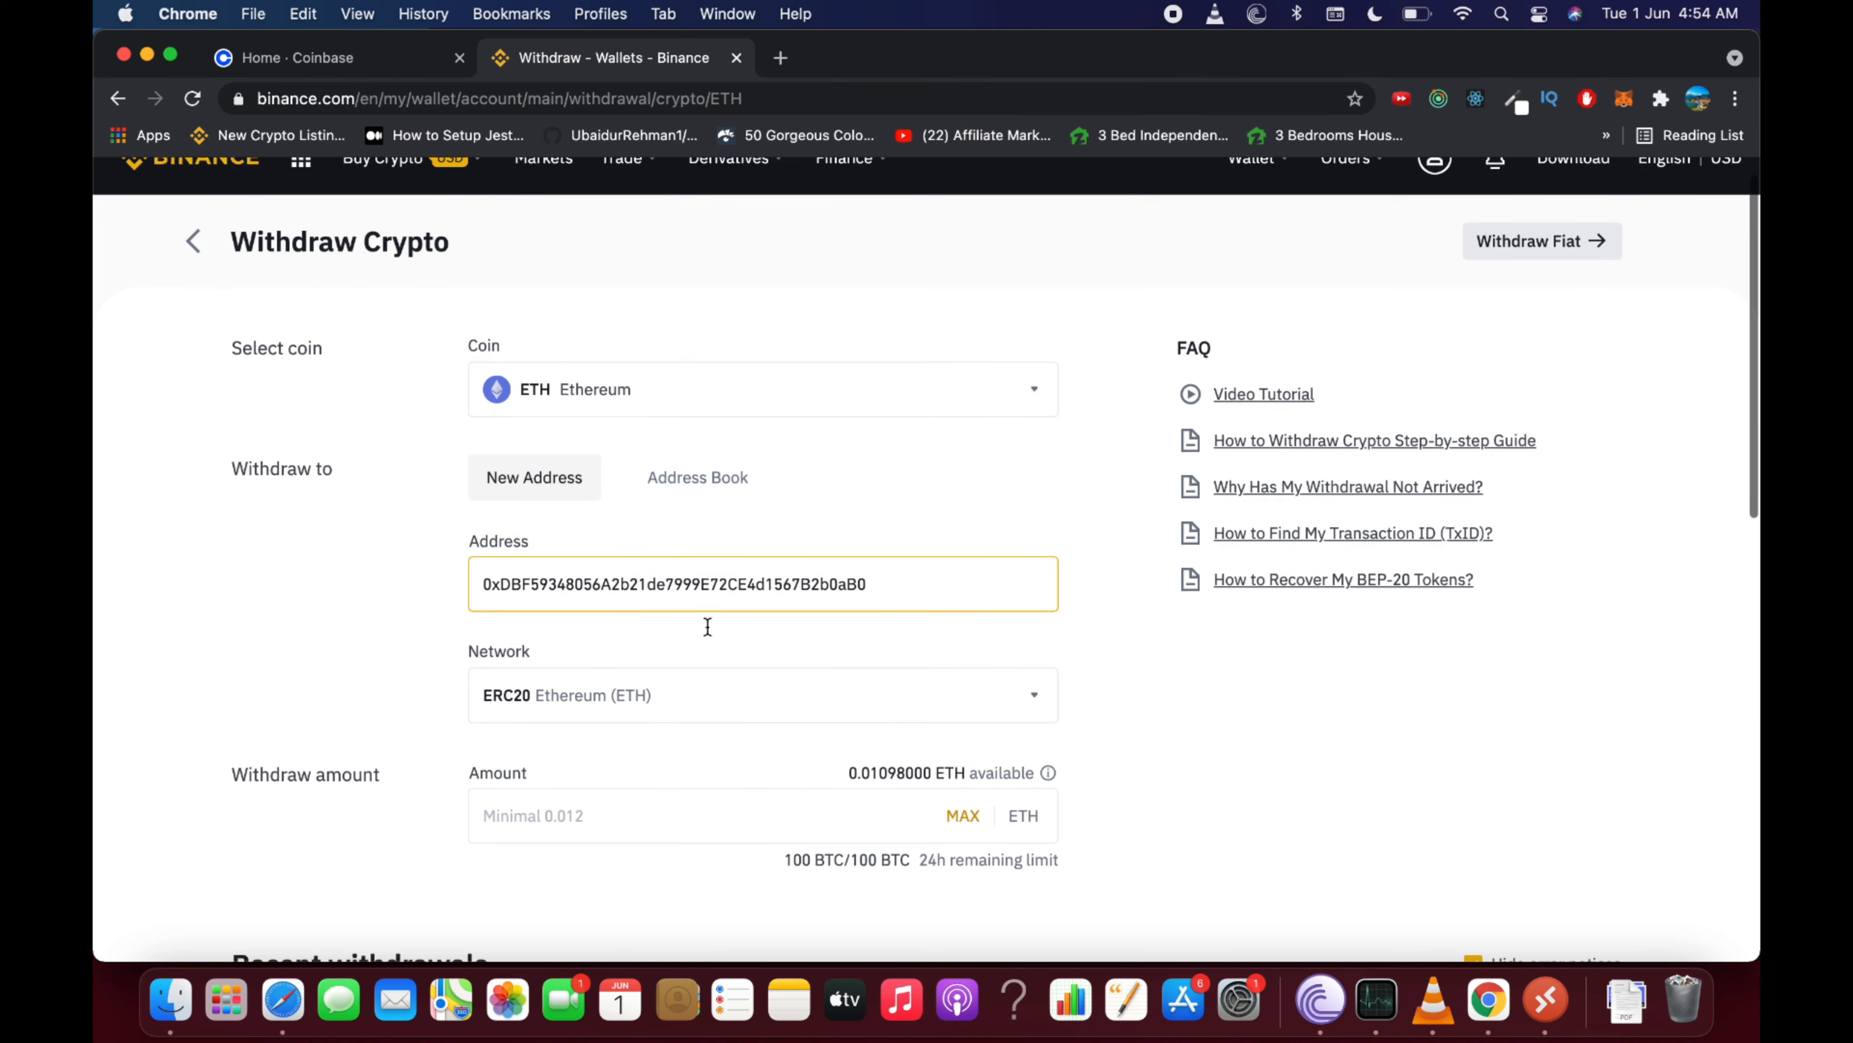
{"action": "scroll", "scroll_direction": "down", "scroll_amount": 3}
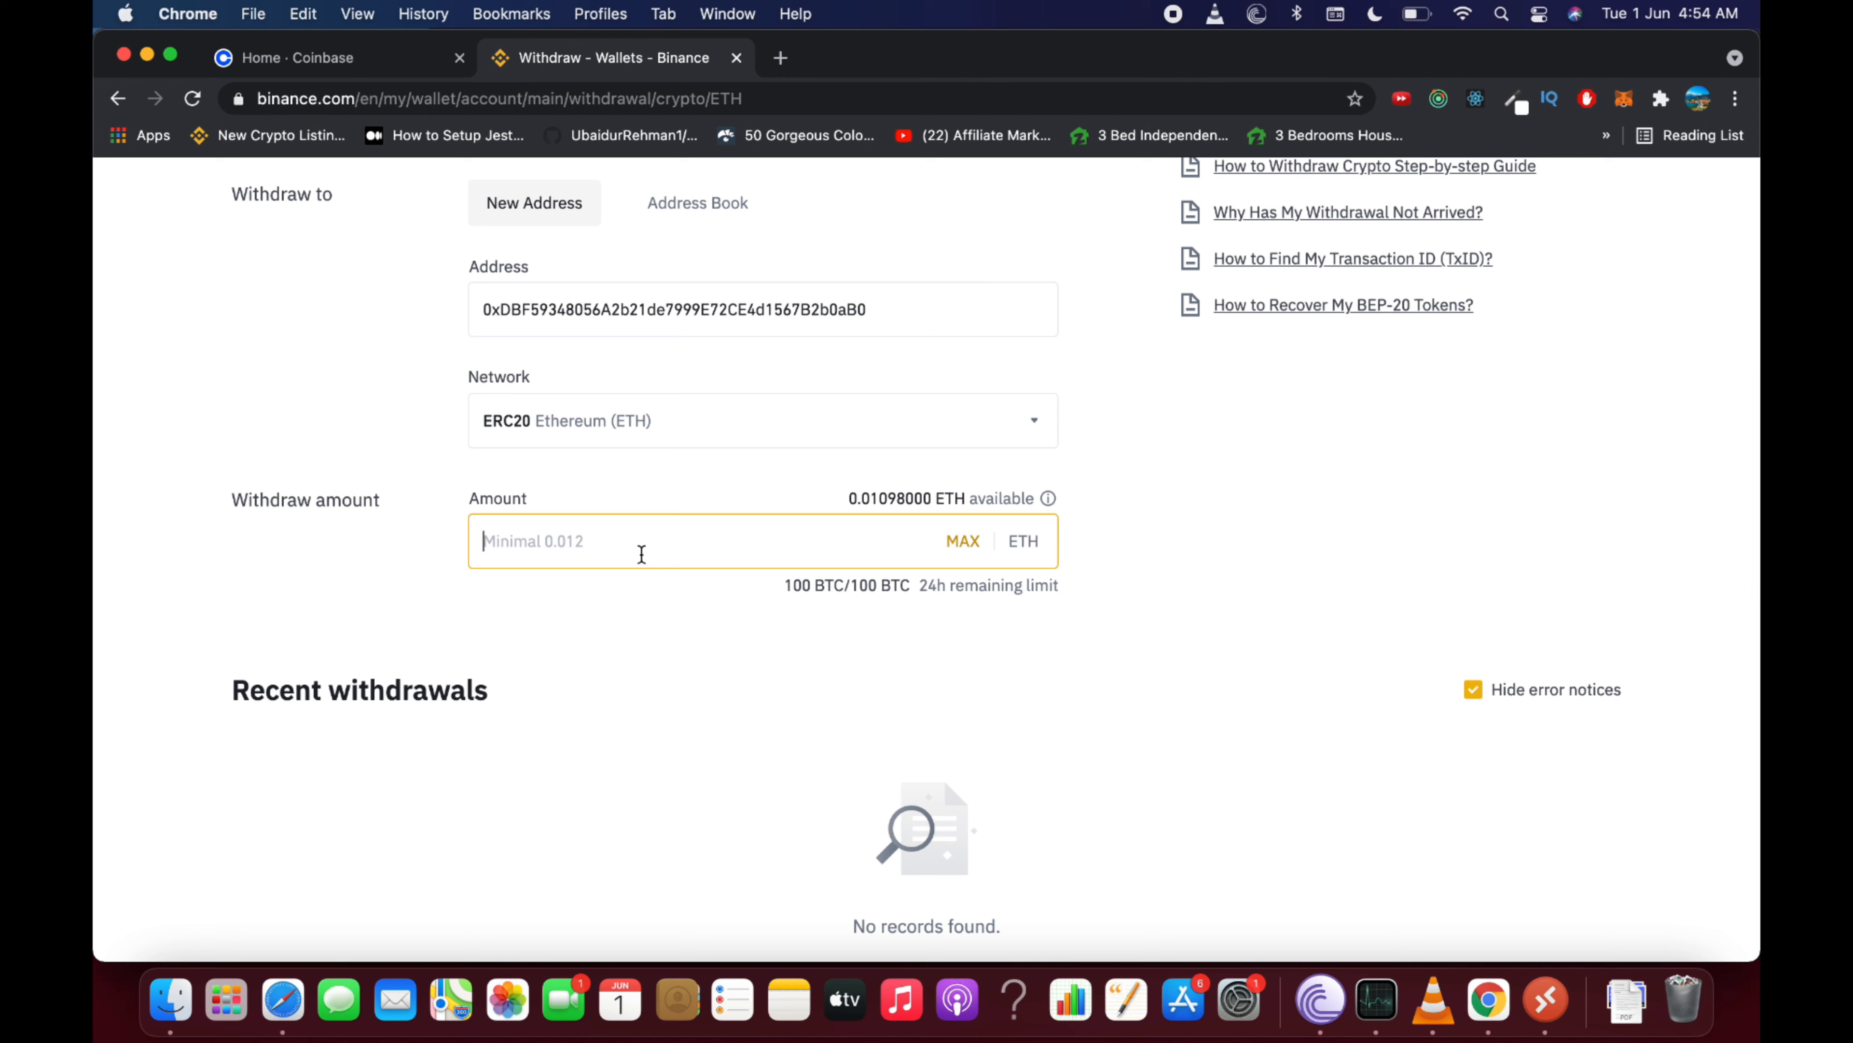
Enter a withdraw amount of 0.12 ETH, giving a 0.112 ETH receive amount
{"action": "type", "text": "0."}
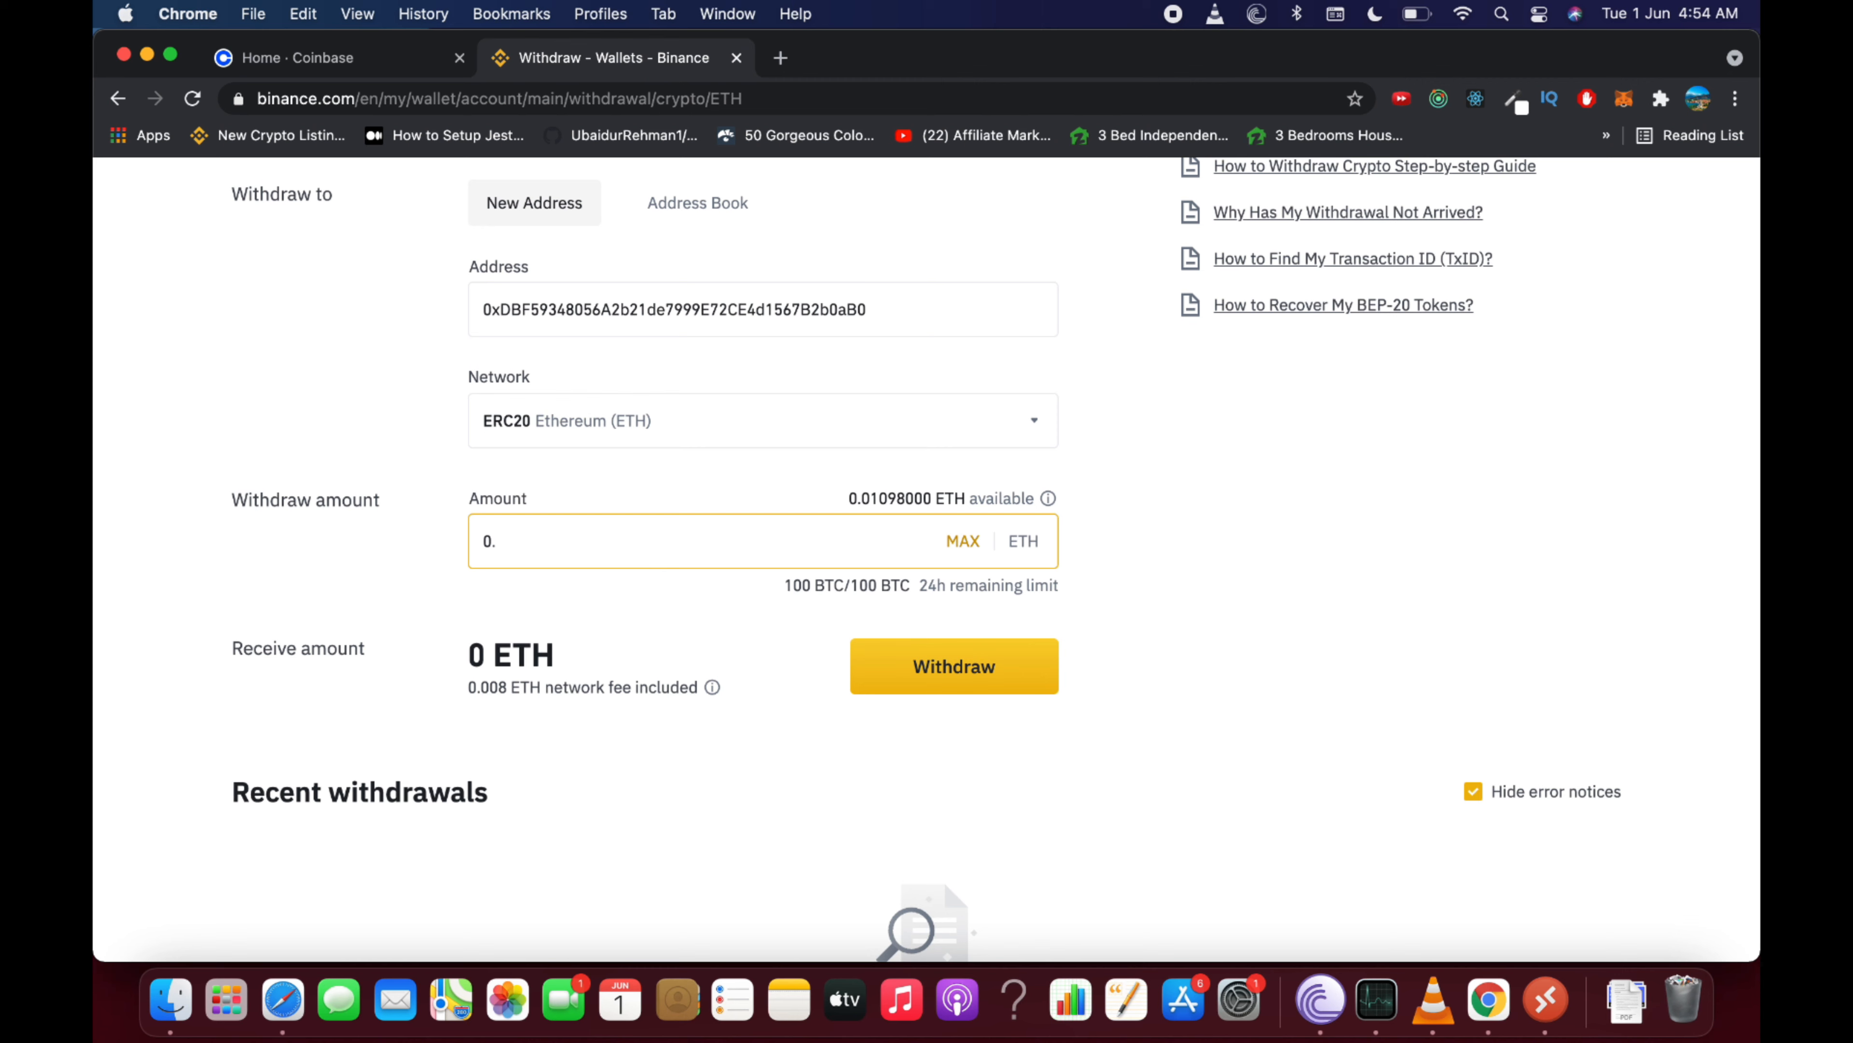
{"action": "type", "text": "12"}
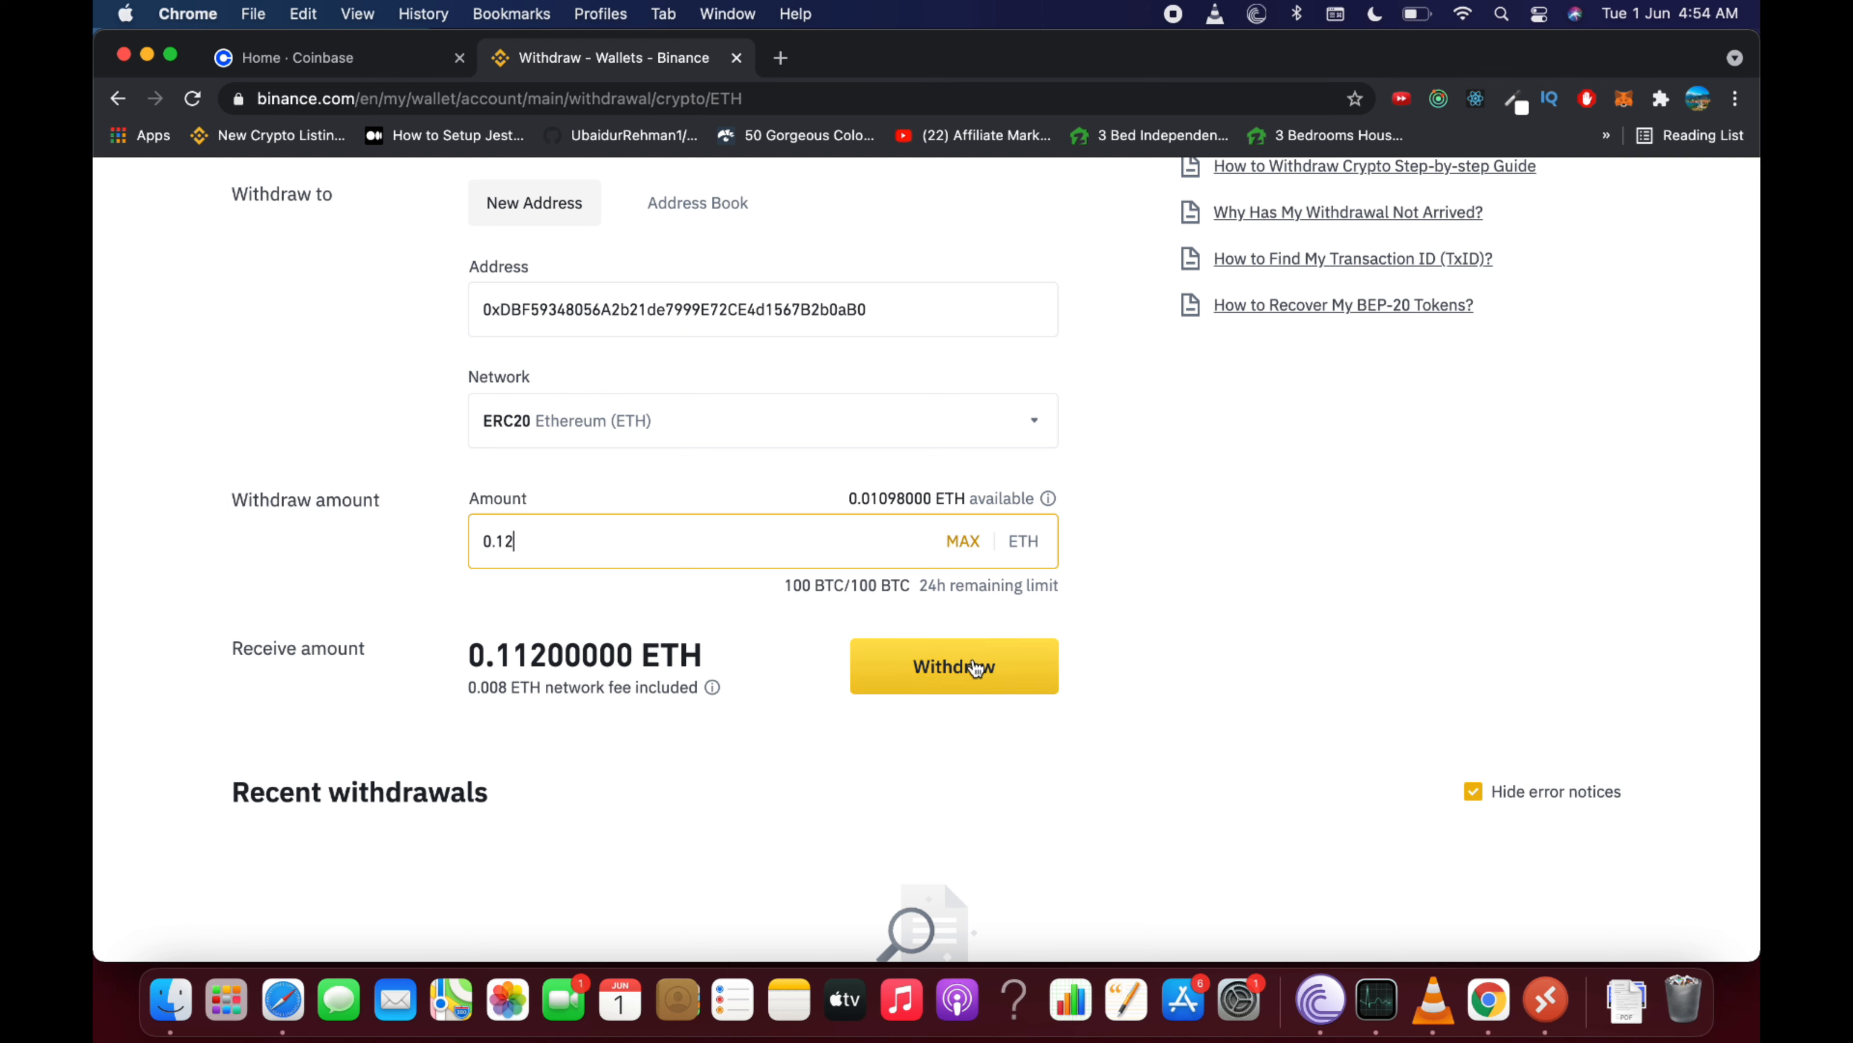
{"action": "mouse_move", "coordinate": [1034, 649]}
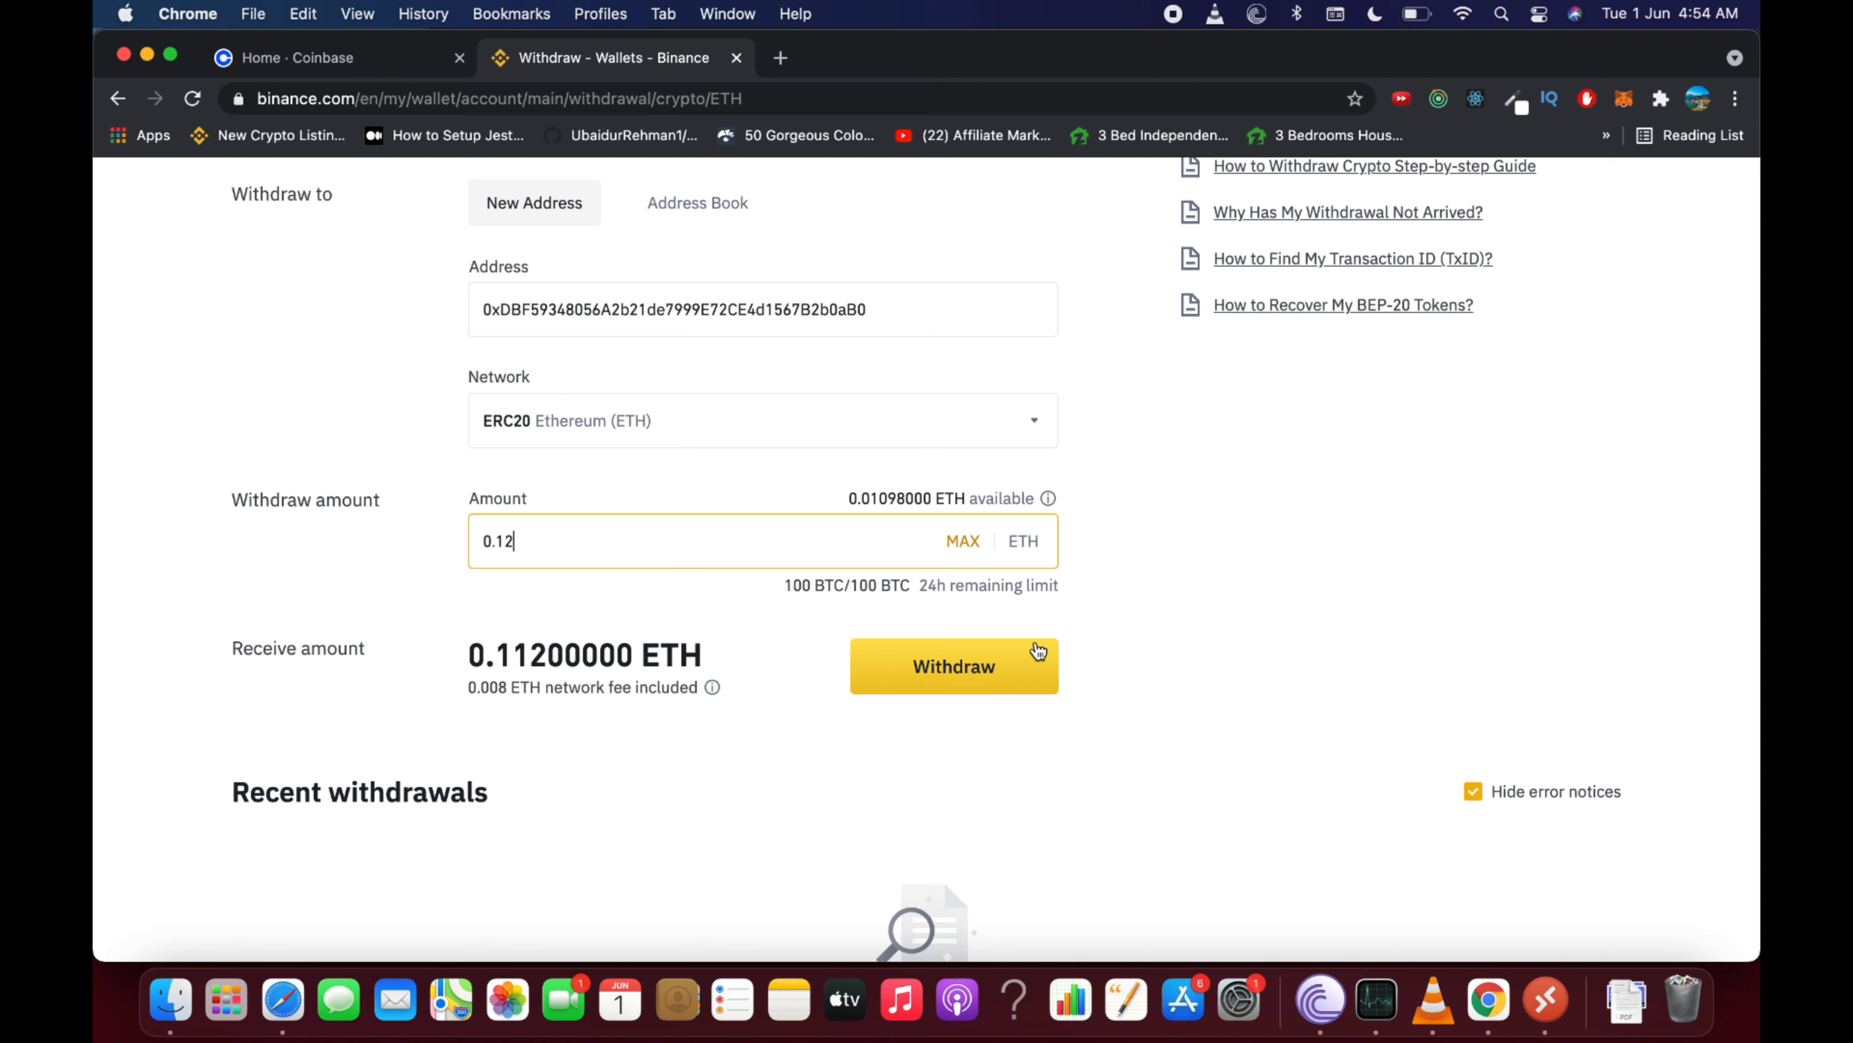
{"action": "mouse_move", "coordinate": [962, 667]}
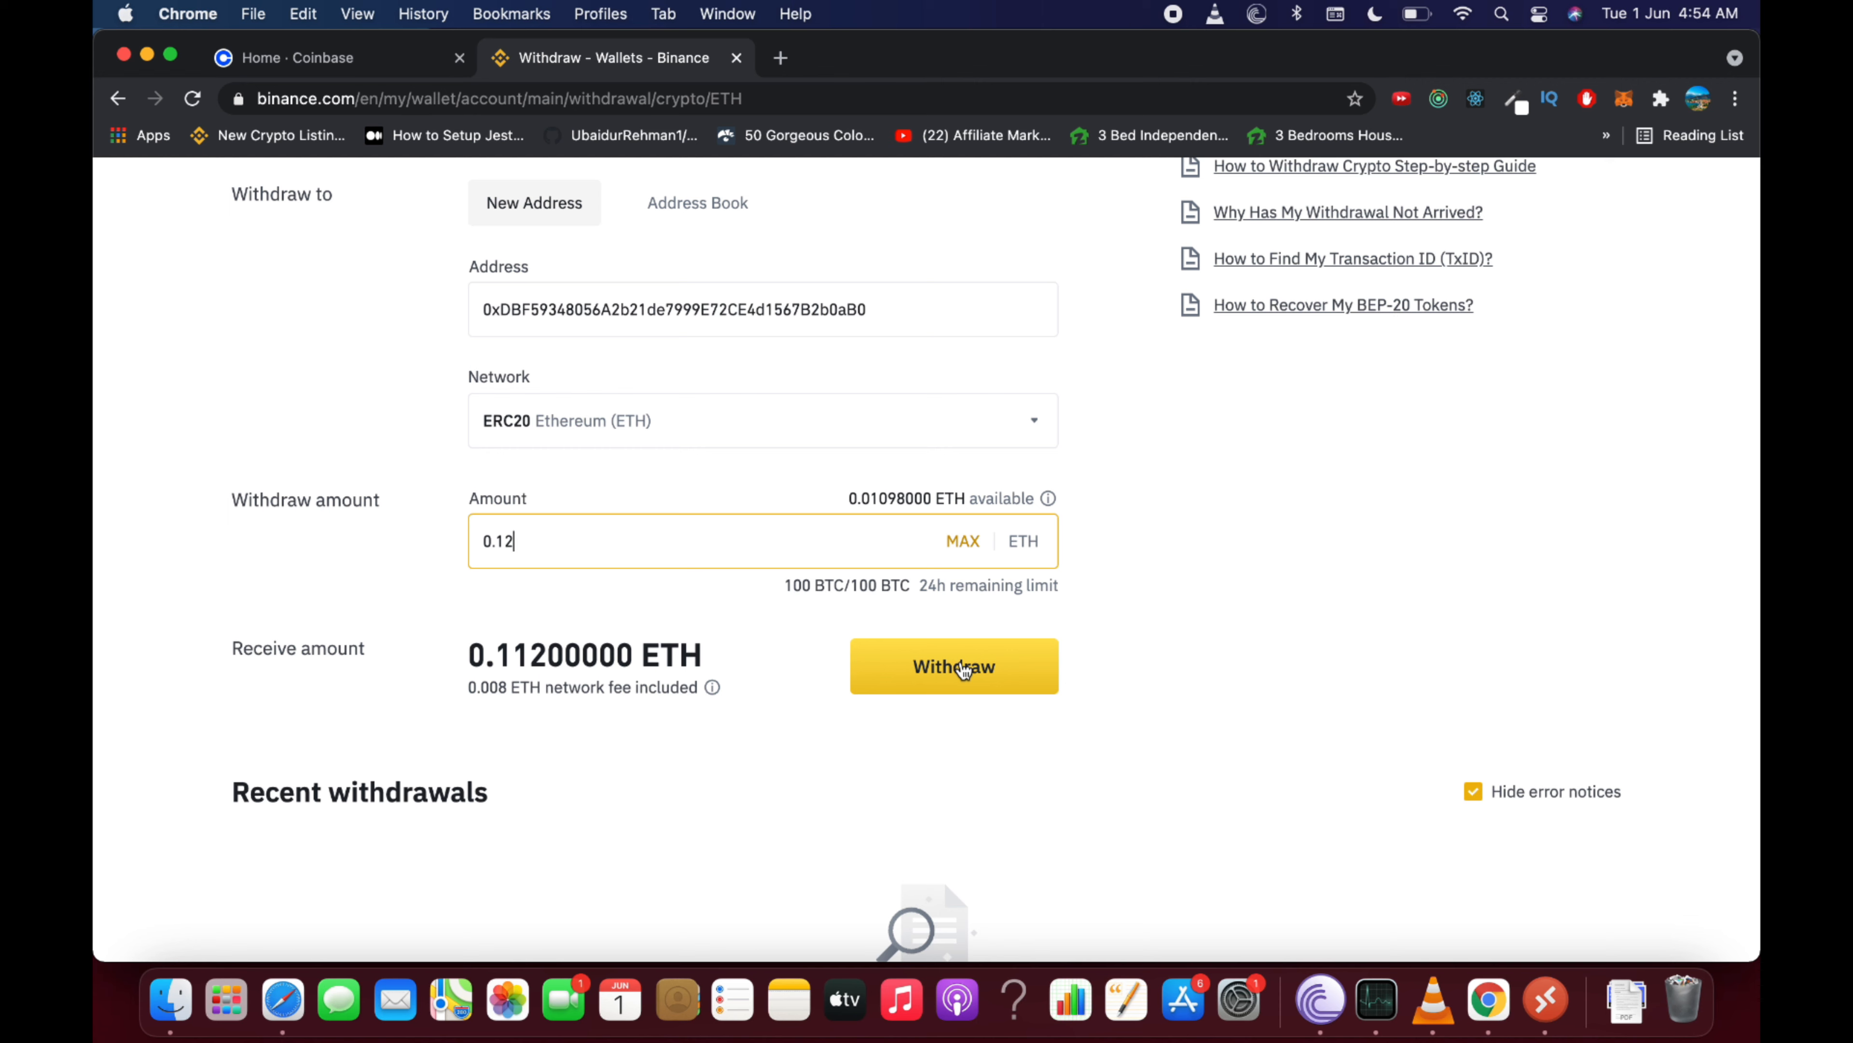
{"action": "mouse_move", "coordinate": [1124, 649]}
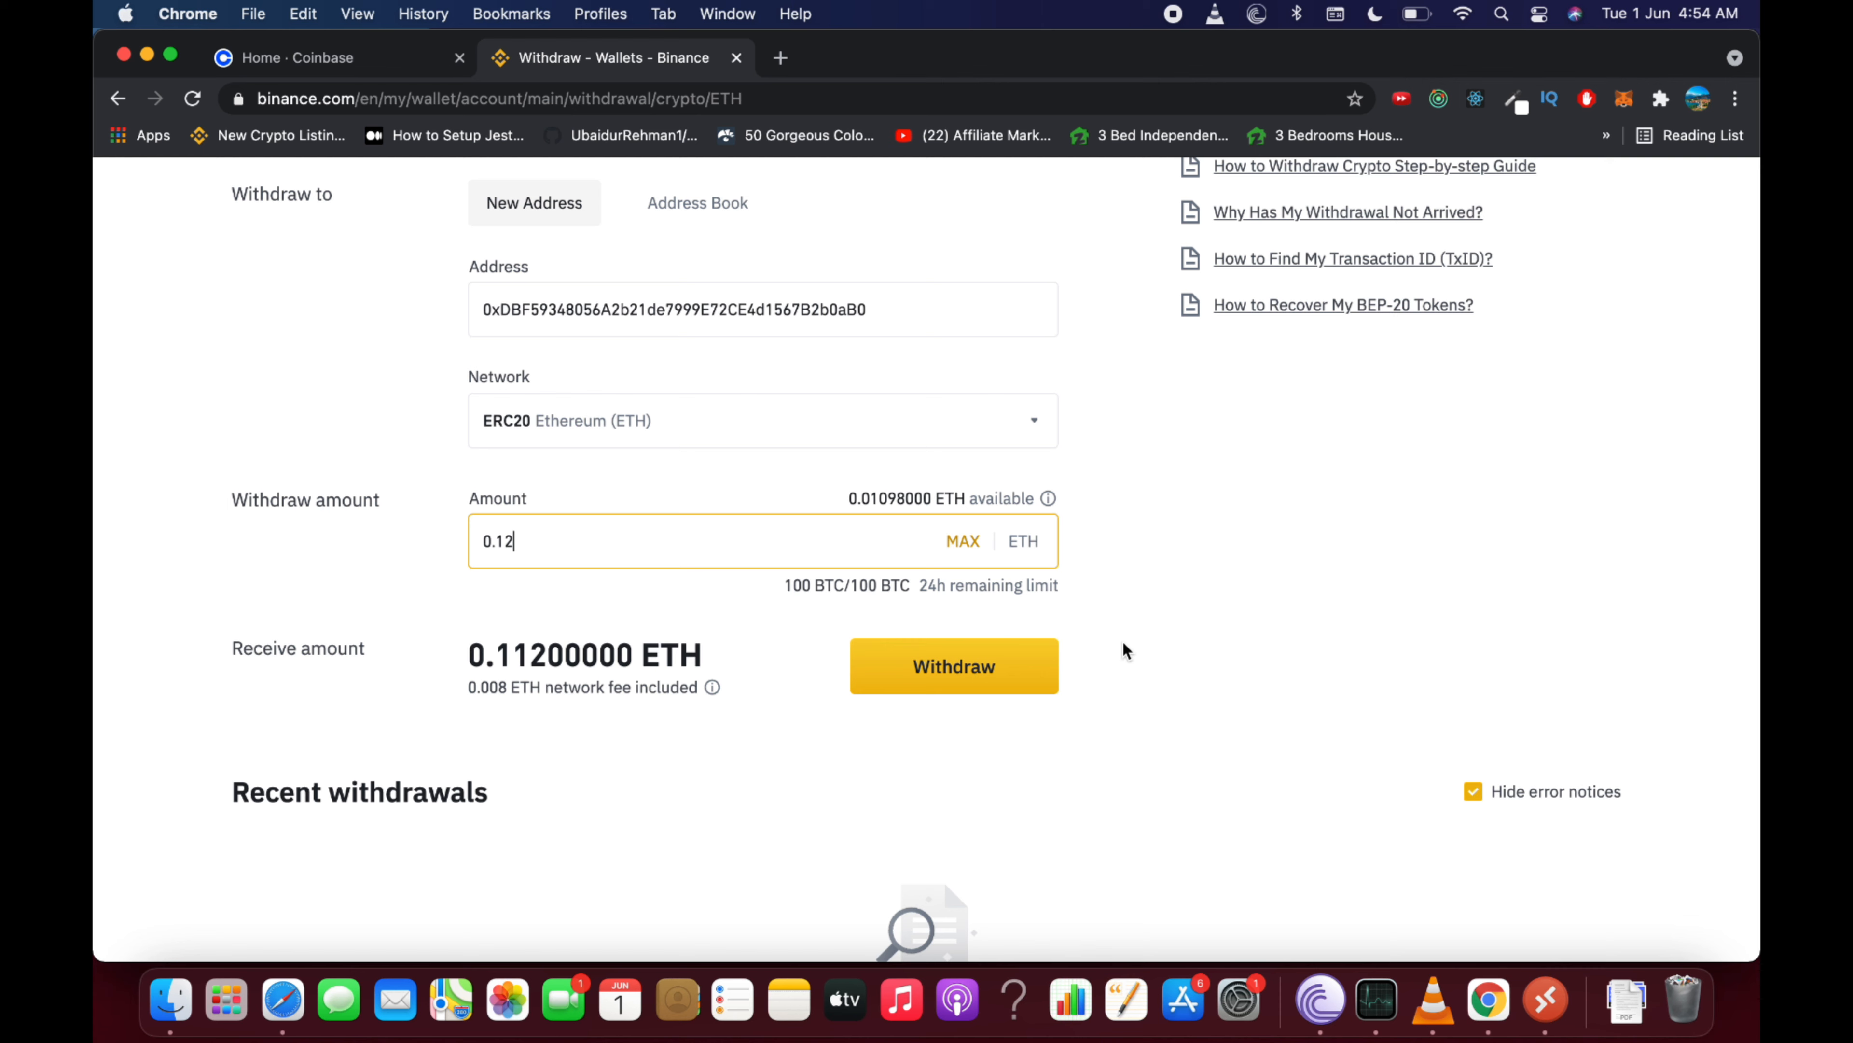
{"action": "mouse_move", "coordinate": [1112, 600]}
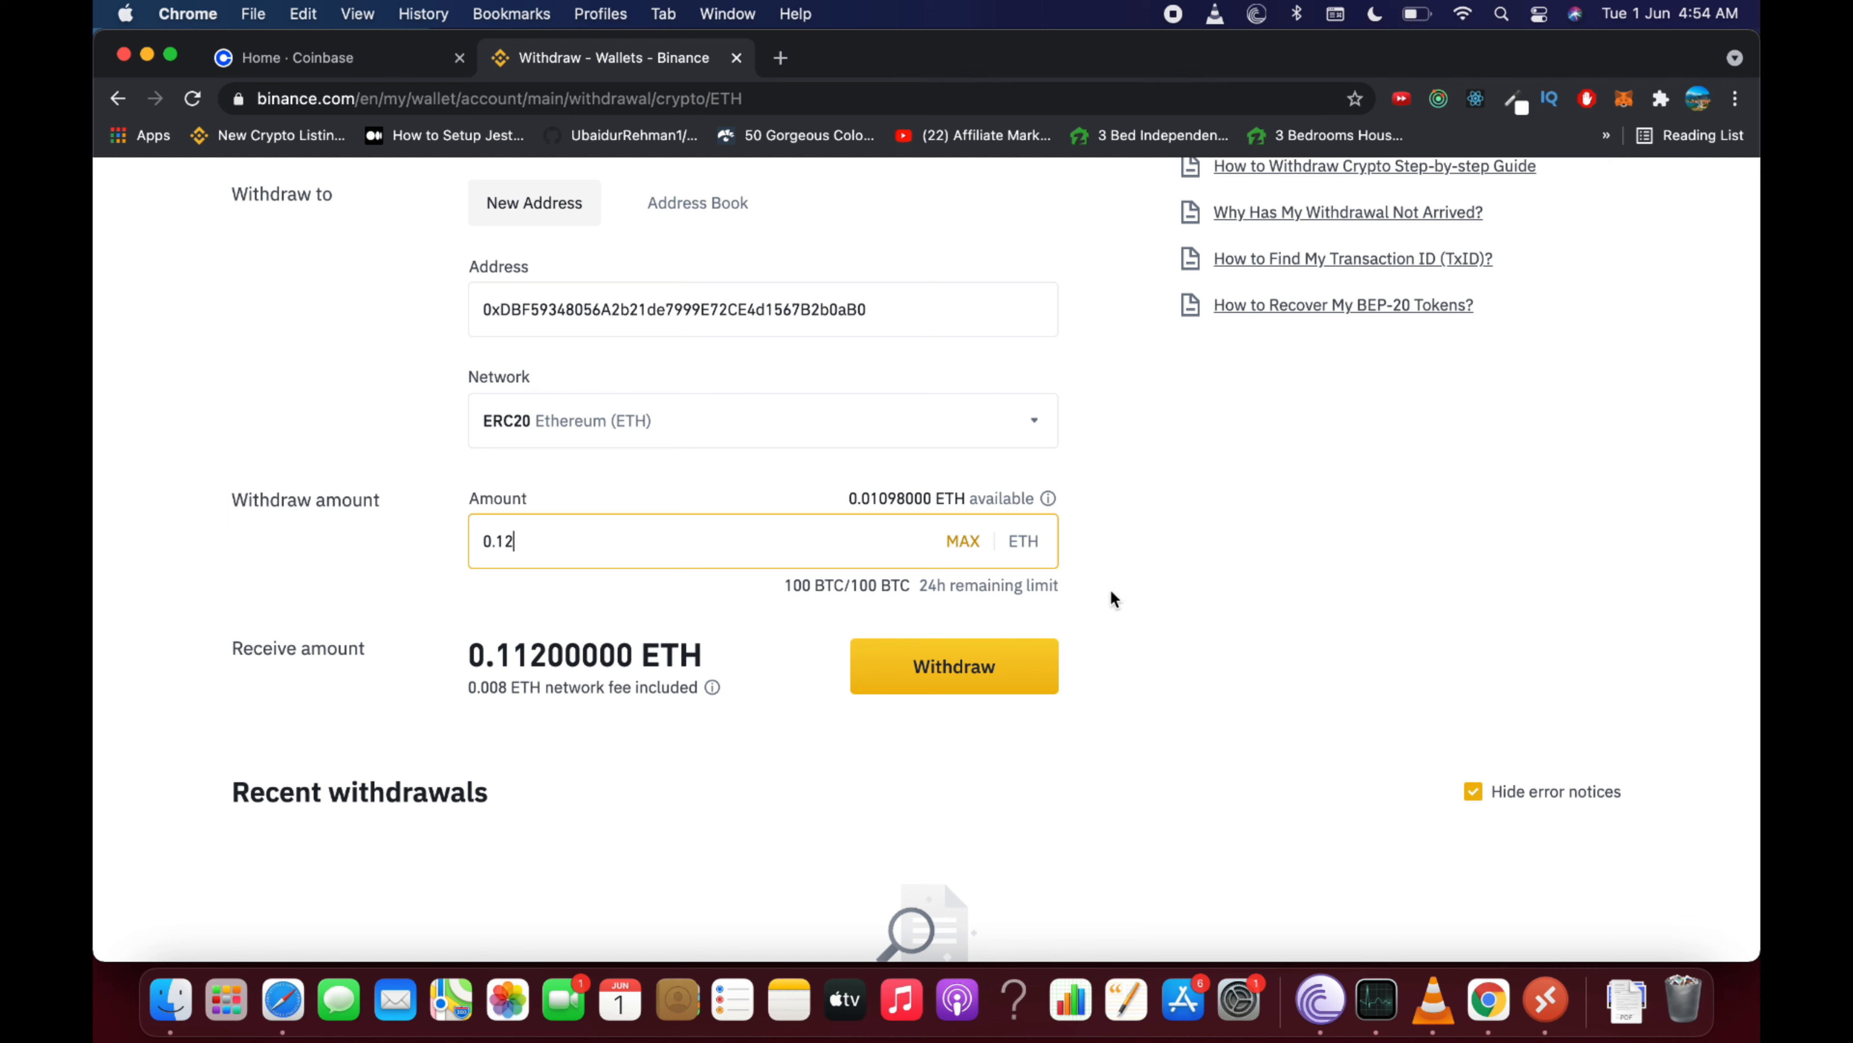
{"action": "mouse_move", "coordinate": [1146, 18]}
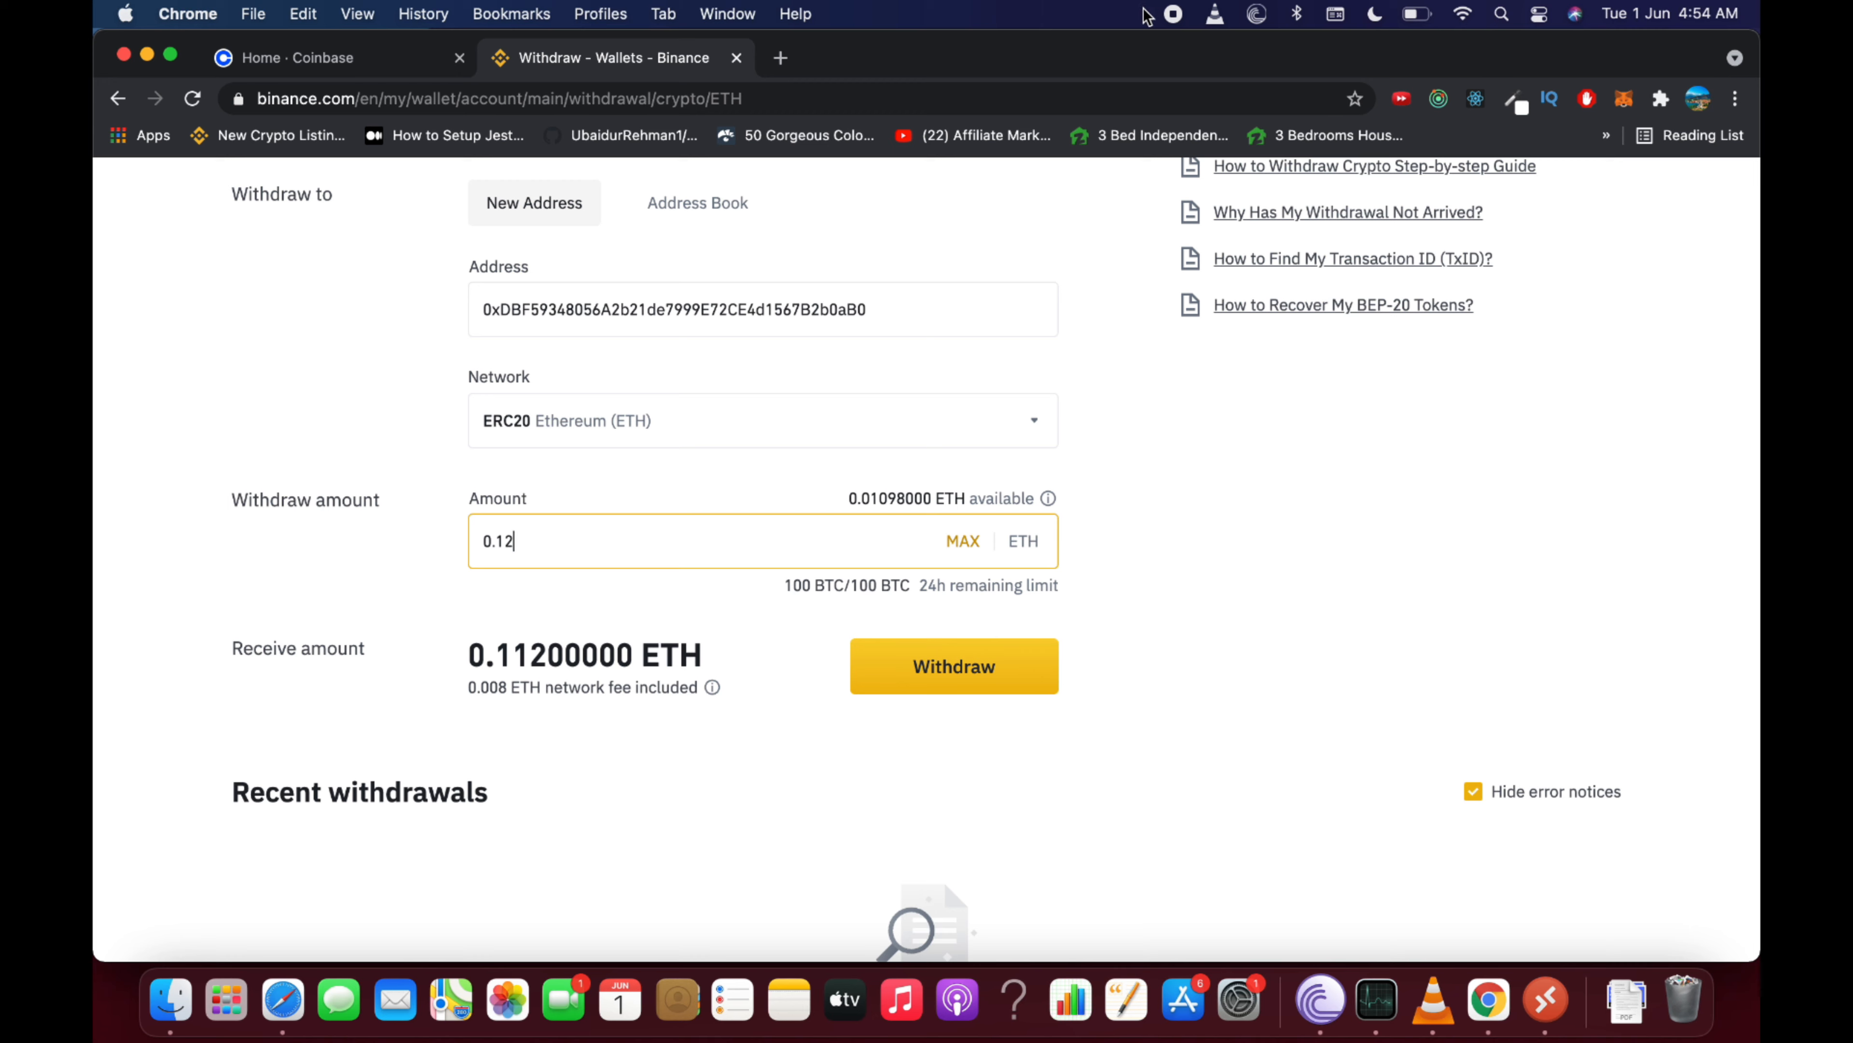